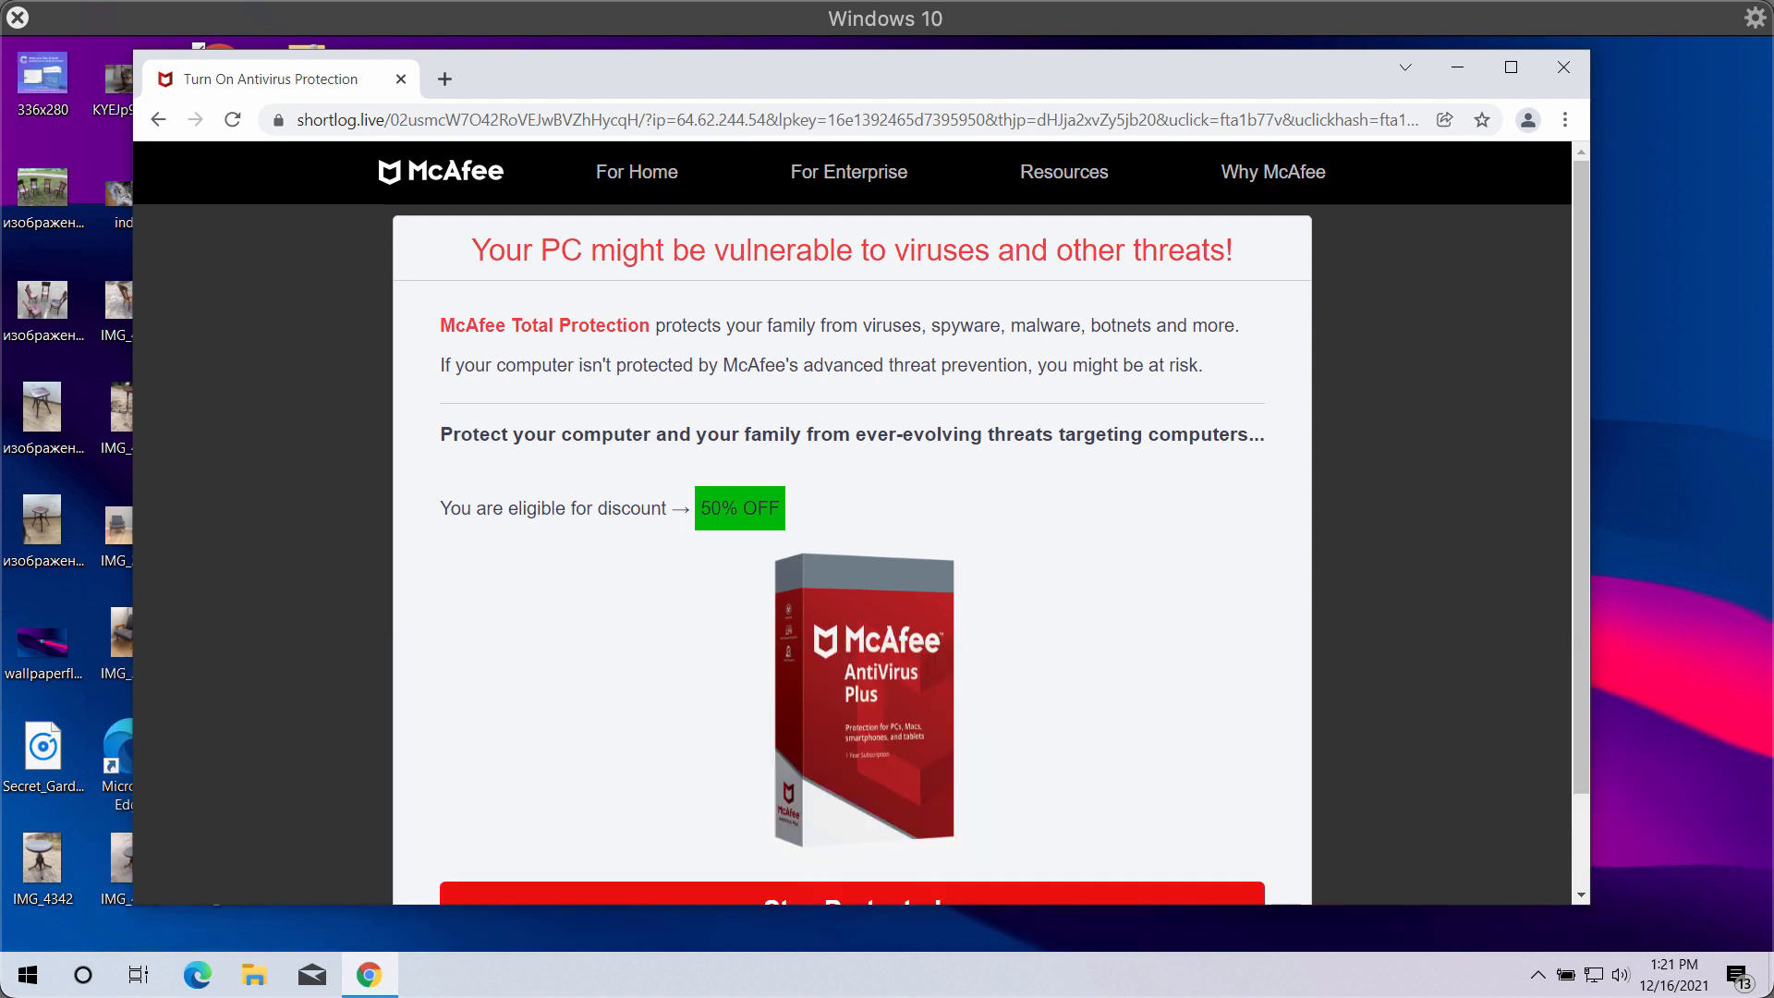
{"action": "mouse_move", "coordinate": [1162, 684]}
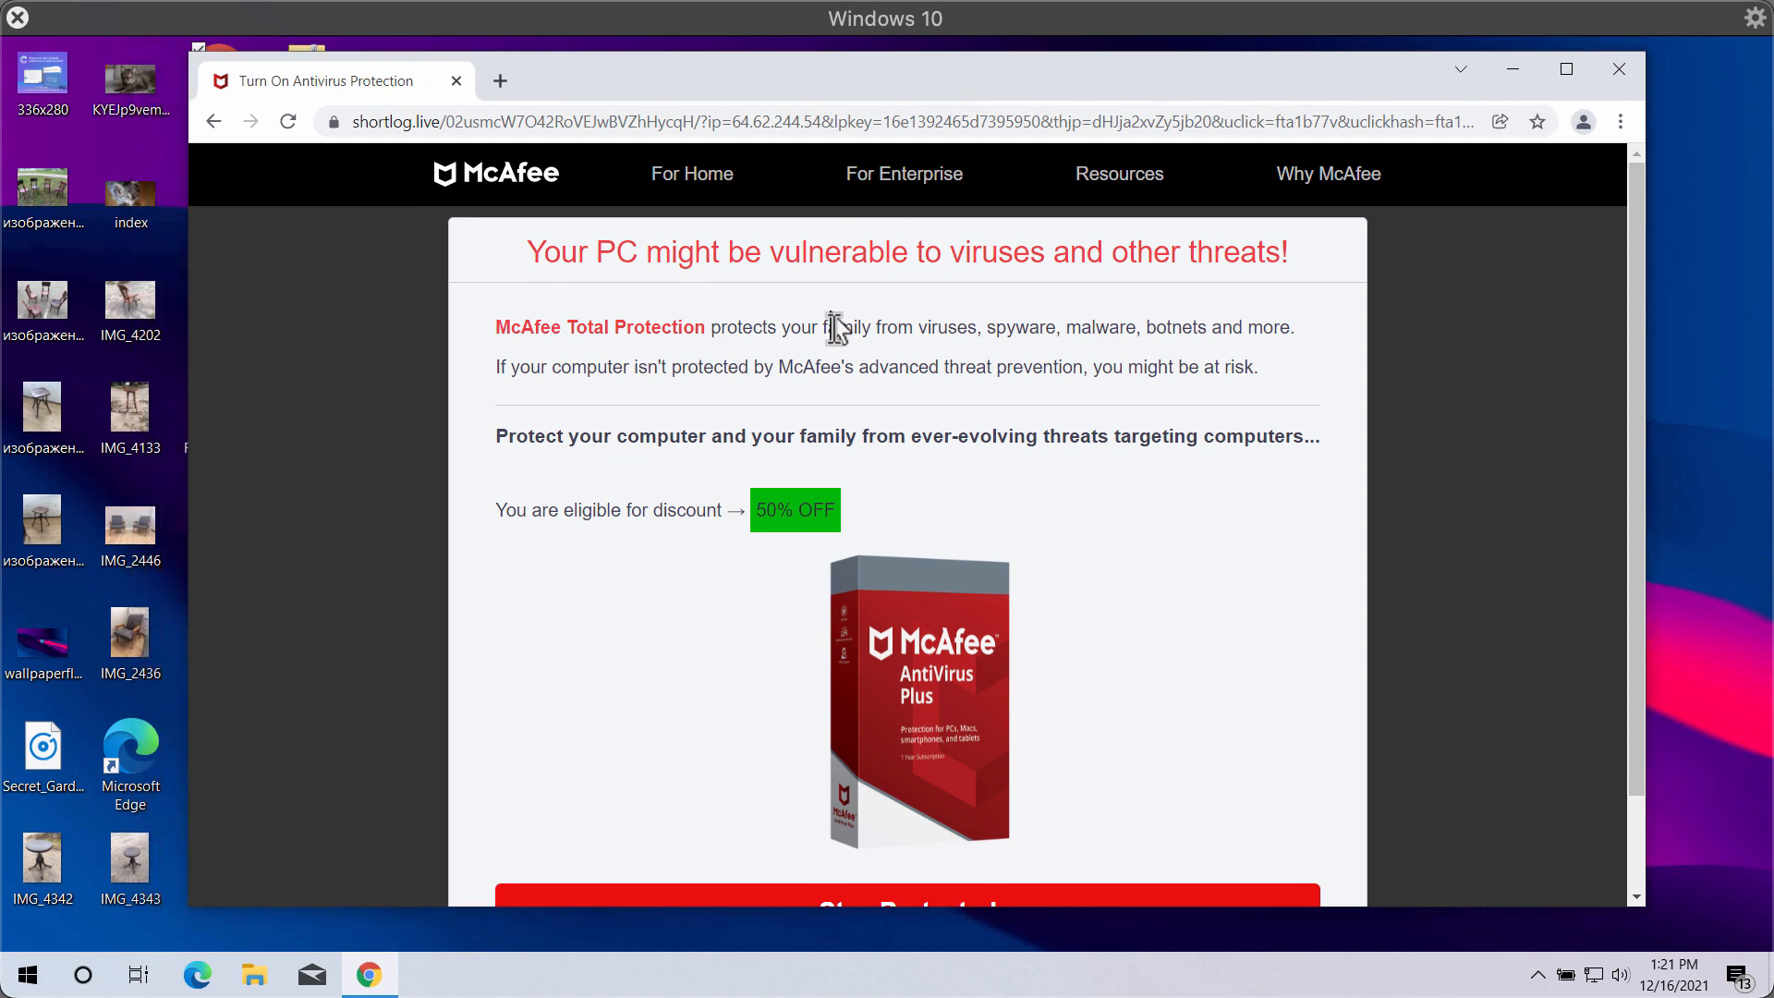
{"action": "mouse_move", "coordinate": [820, 320]}
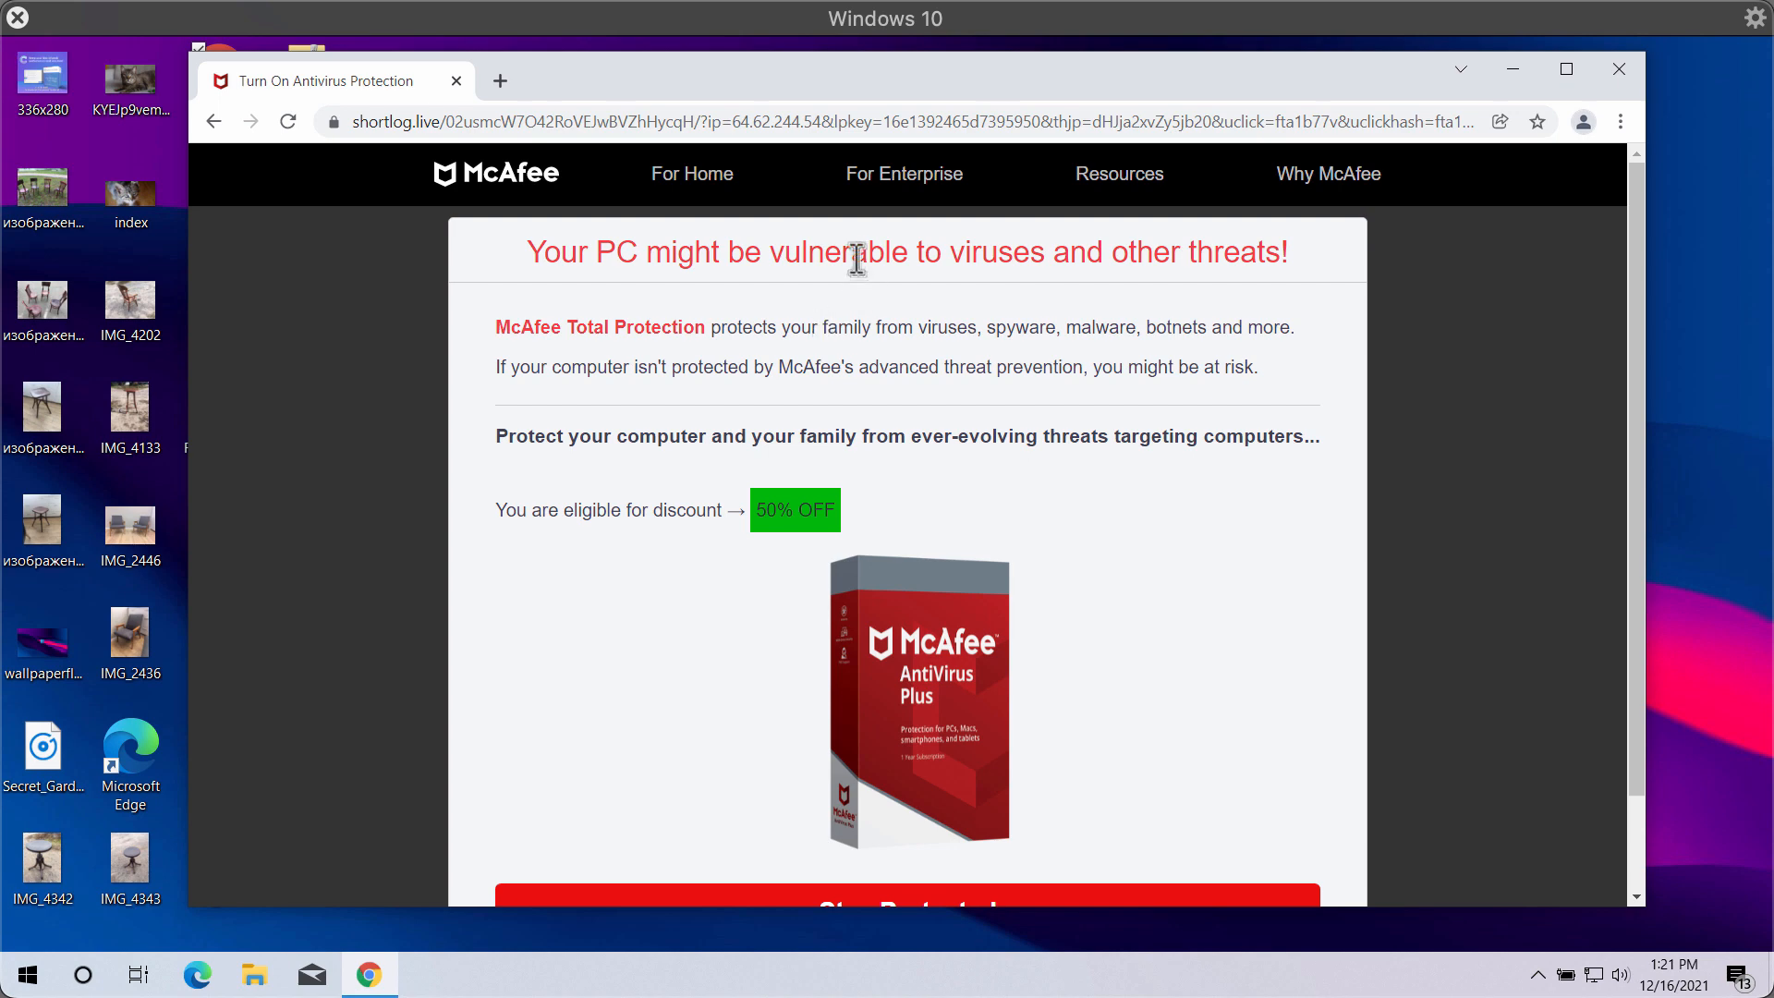
{"action": "mouse_move", "coordinate": [680, 262]}
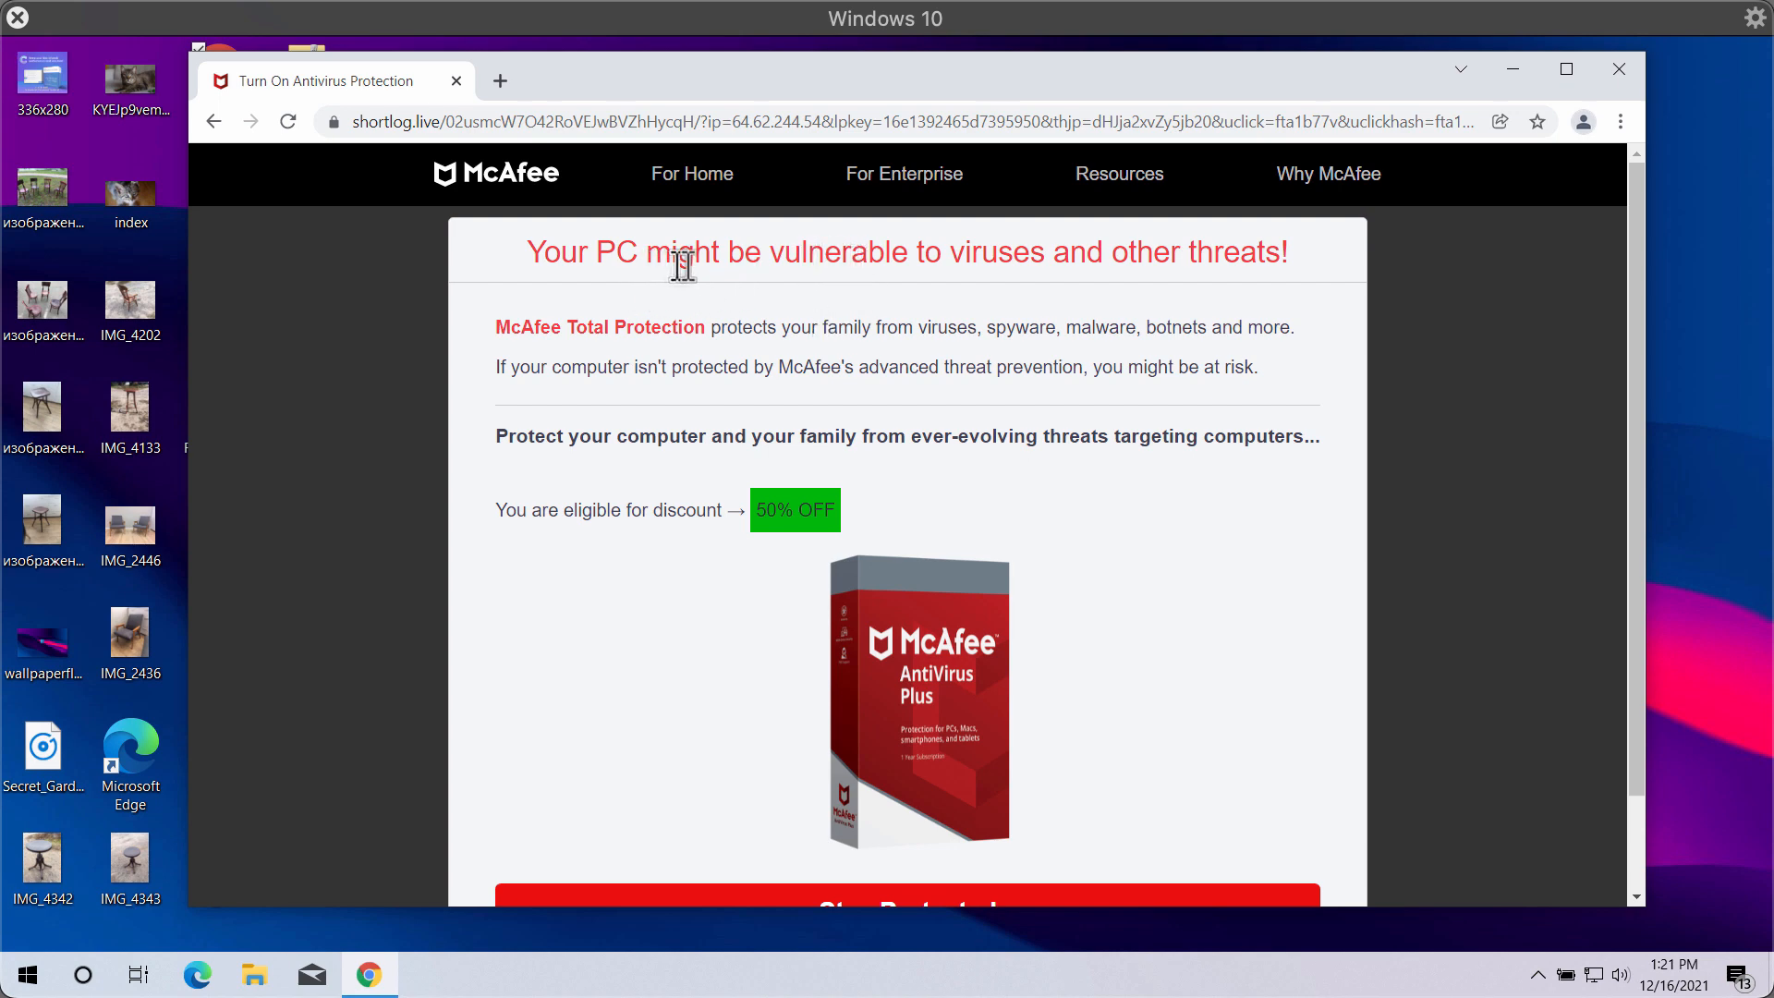
{"action": "mouse_move", "coordinate": [1041, 256]}
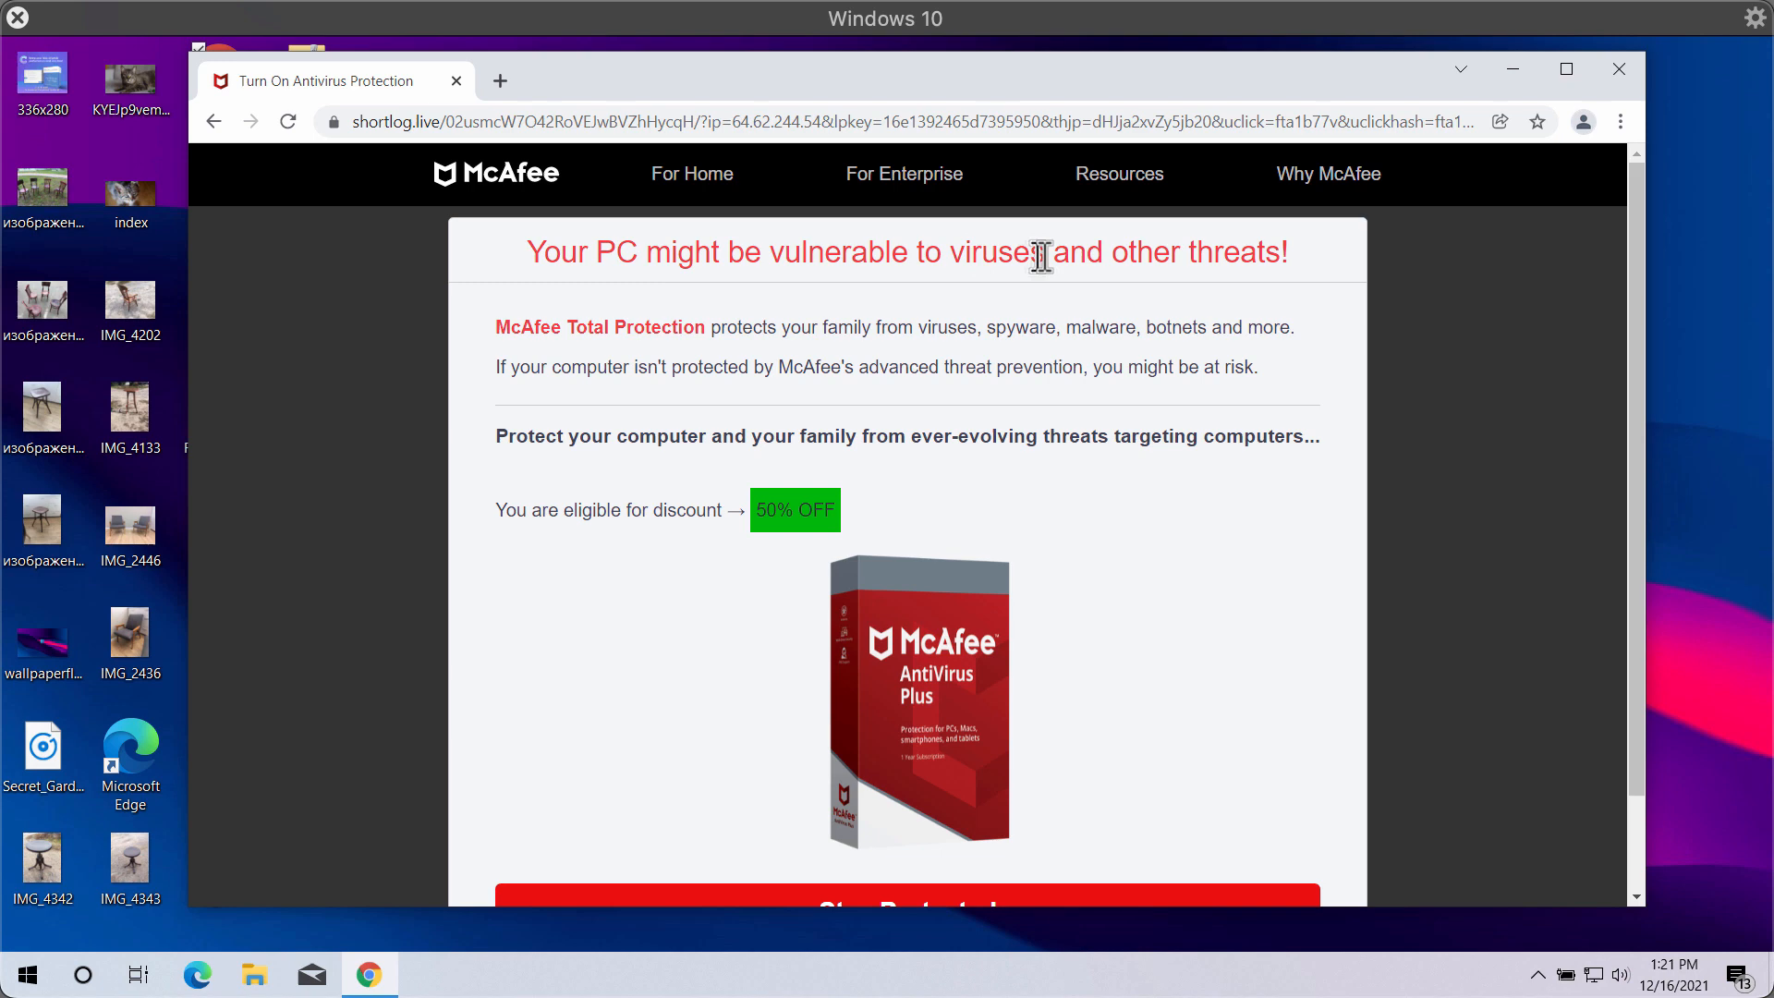
{"action": "mouse_move", "coordinate": [1142, 244]}
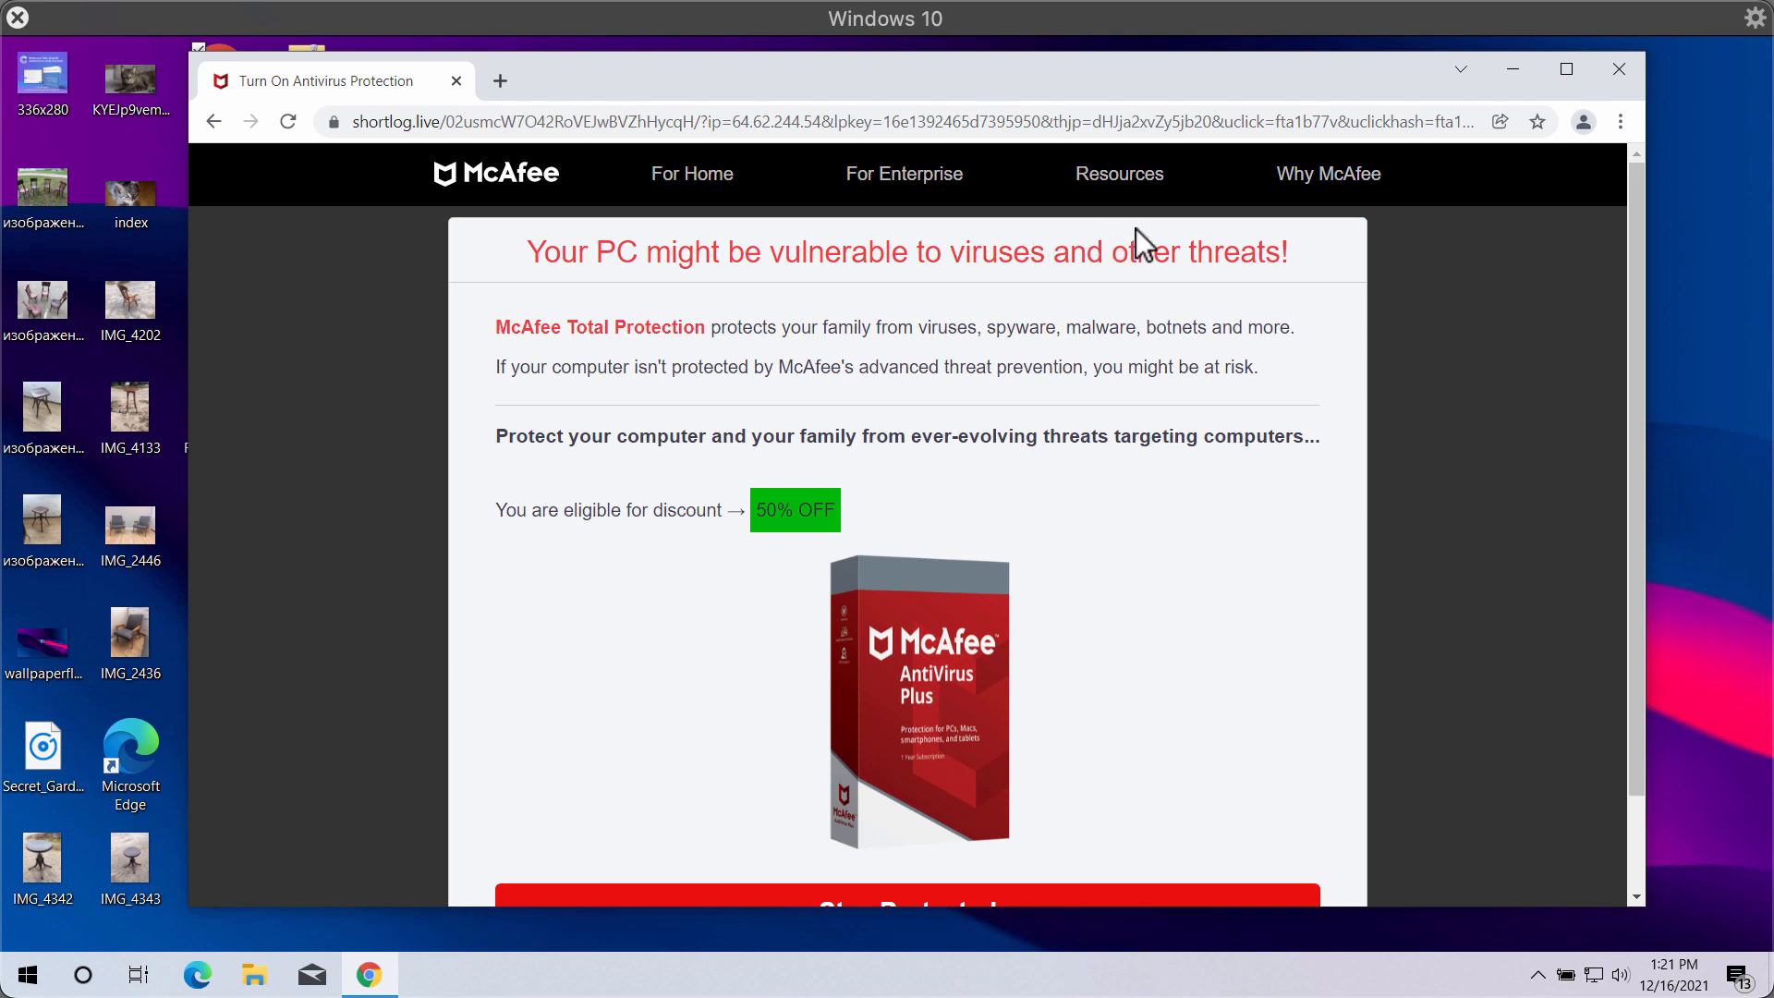
{"action": "mouse_move", "coordinate": [1116, 117]}
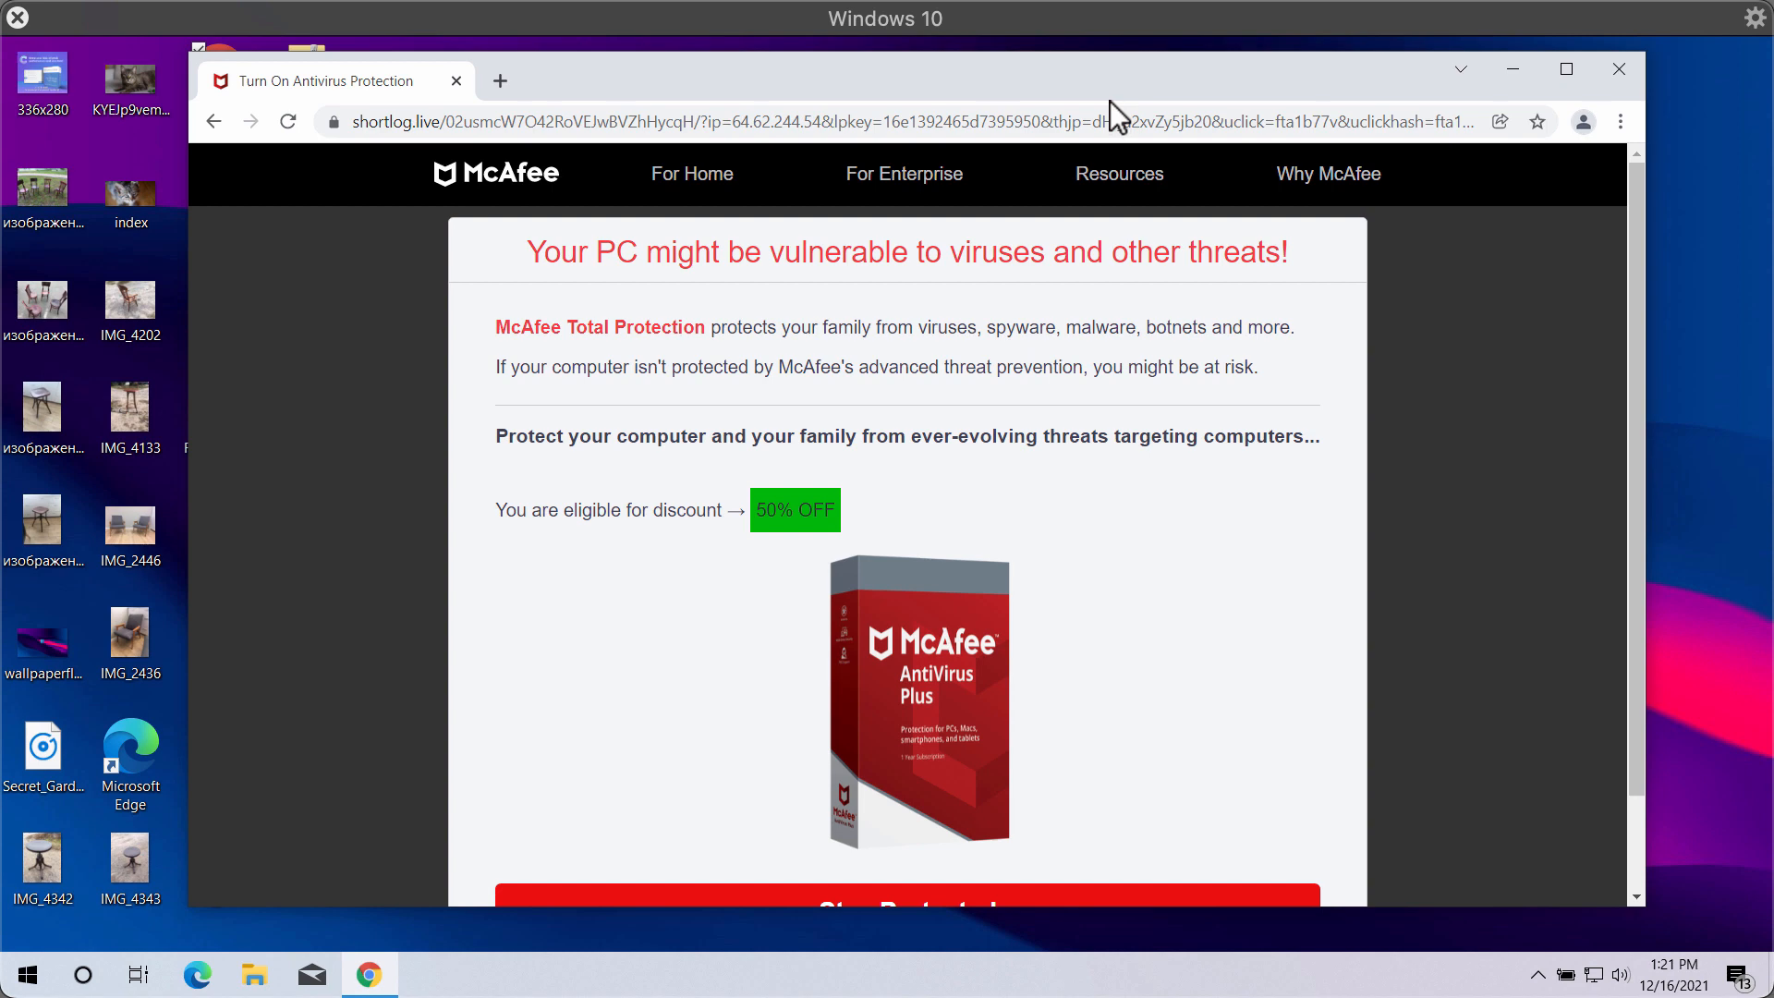
{"action": "mouse_move", "coordinate": [1260, 342]}
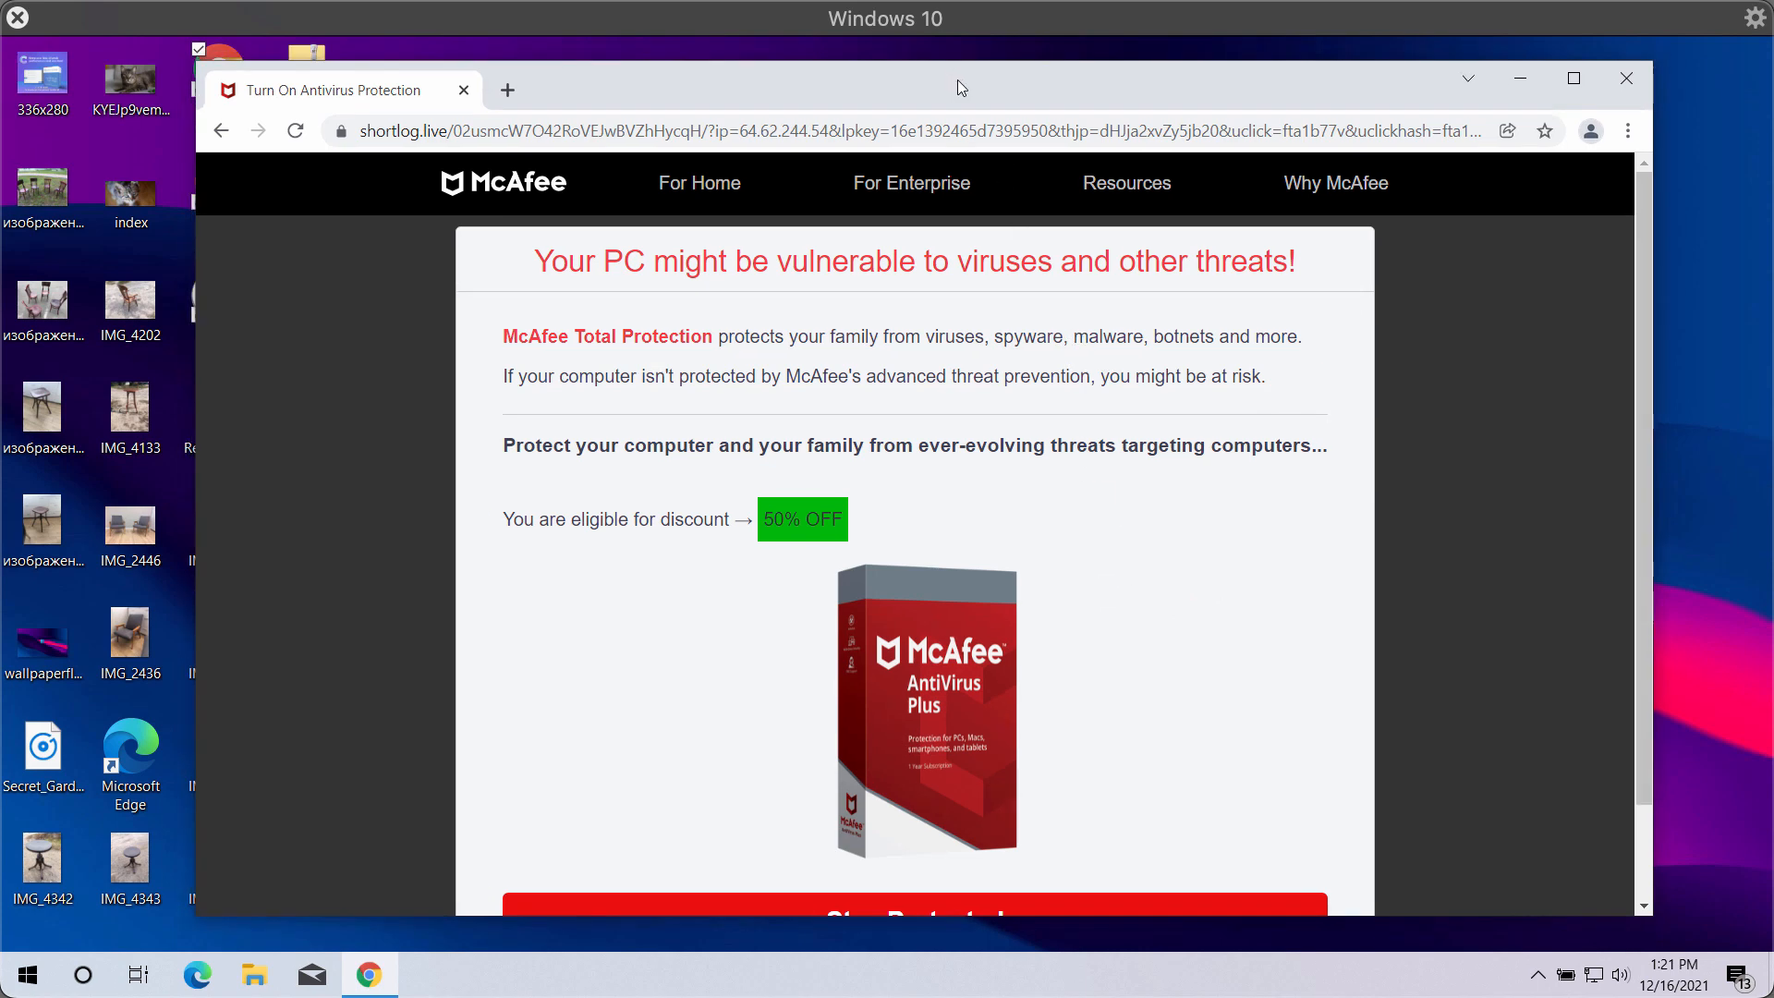
{"action": "mouse_move", "coordinate": [958, 381]}
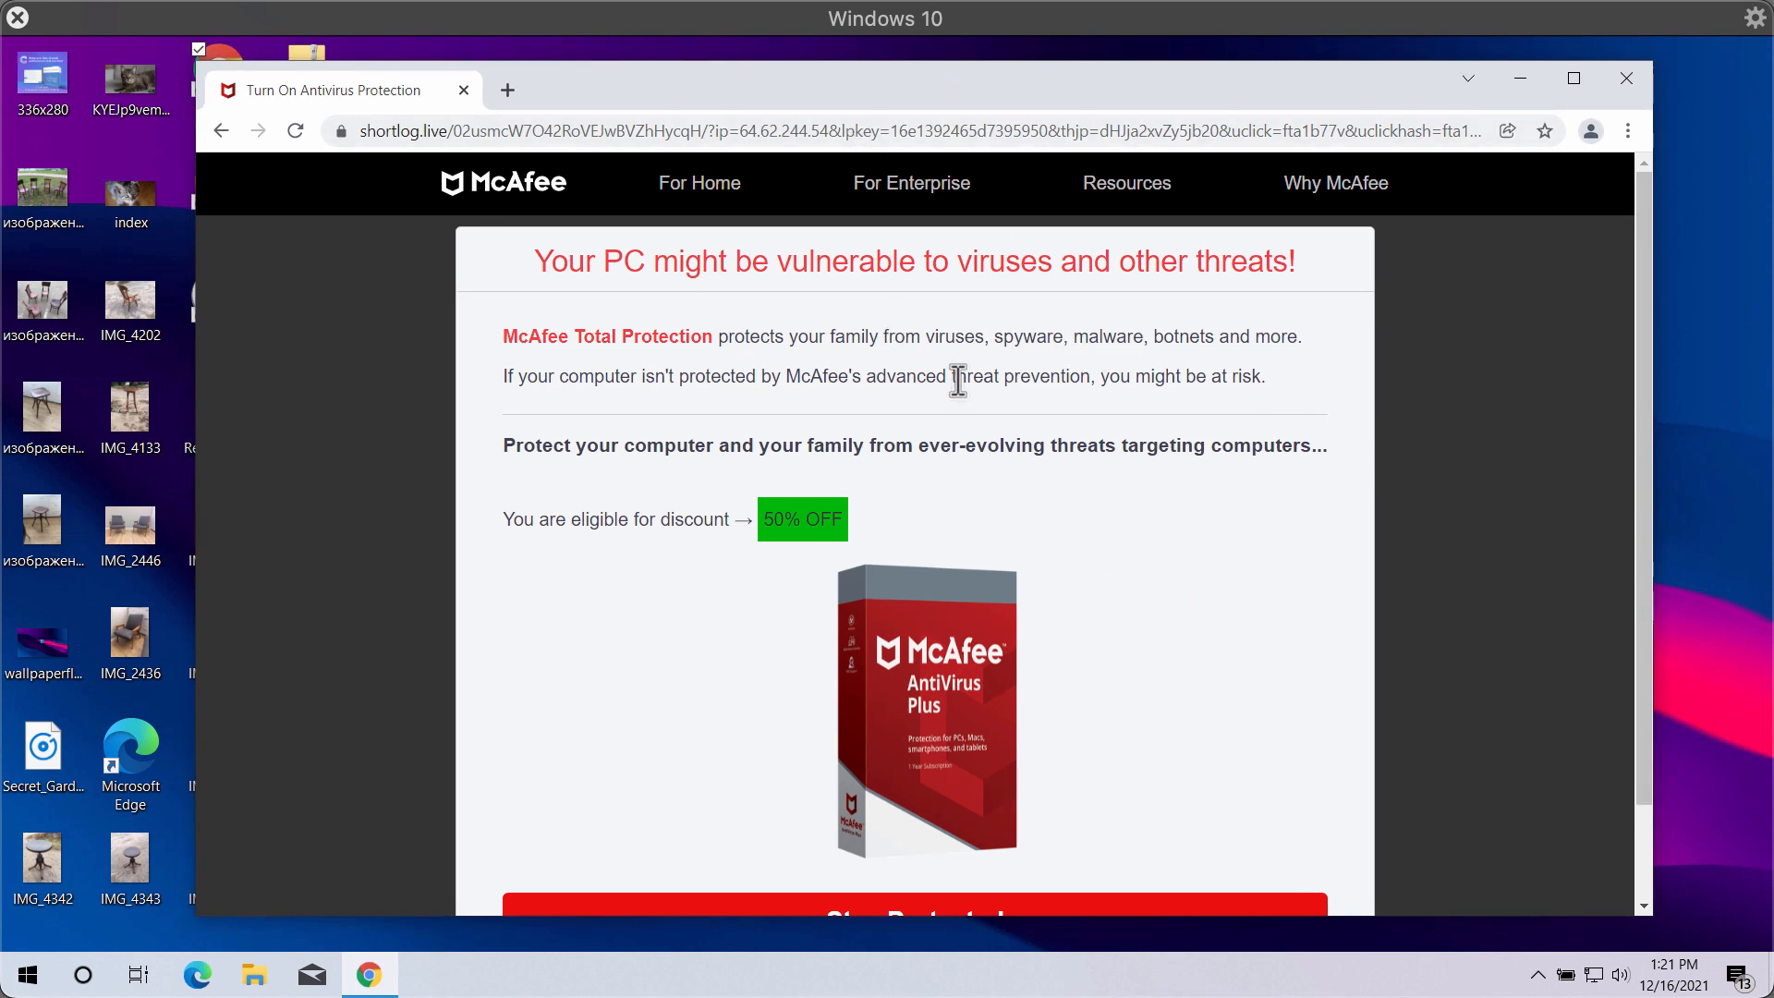
{"action": "mouse_move", "coordinate": [752, 415]}
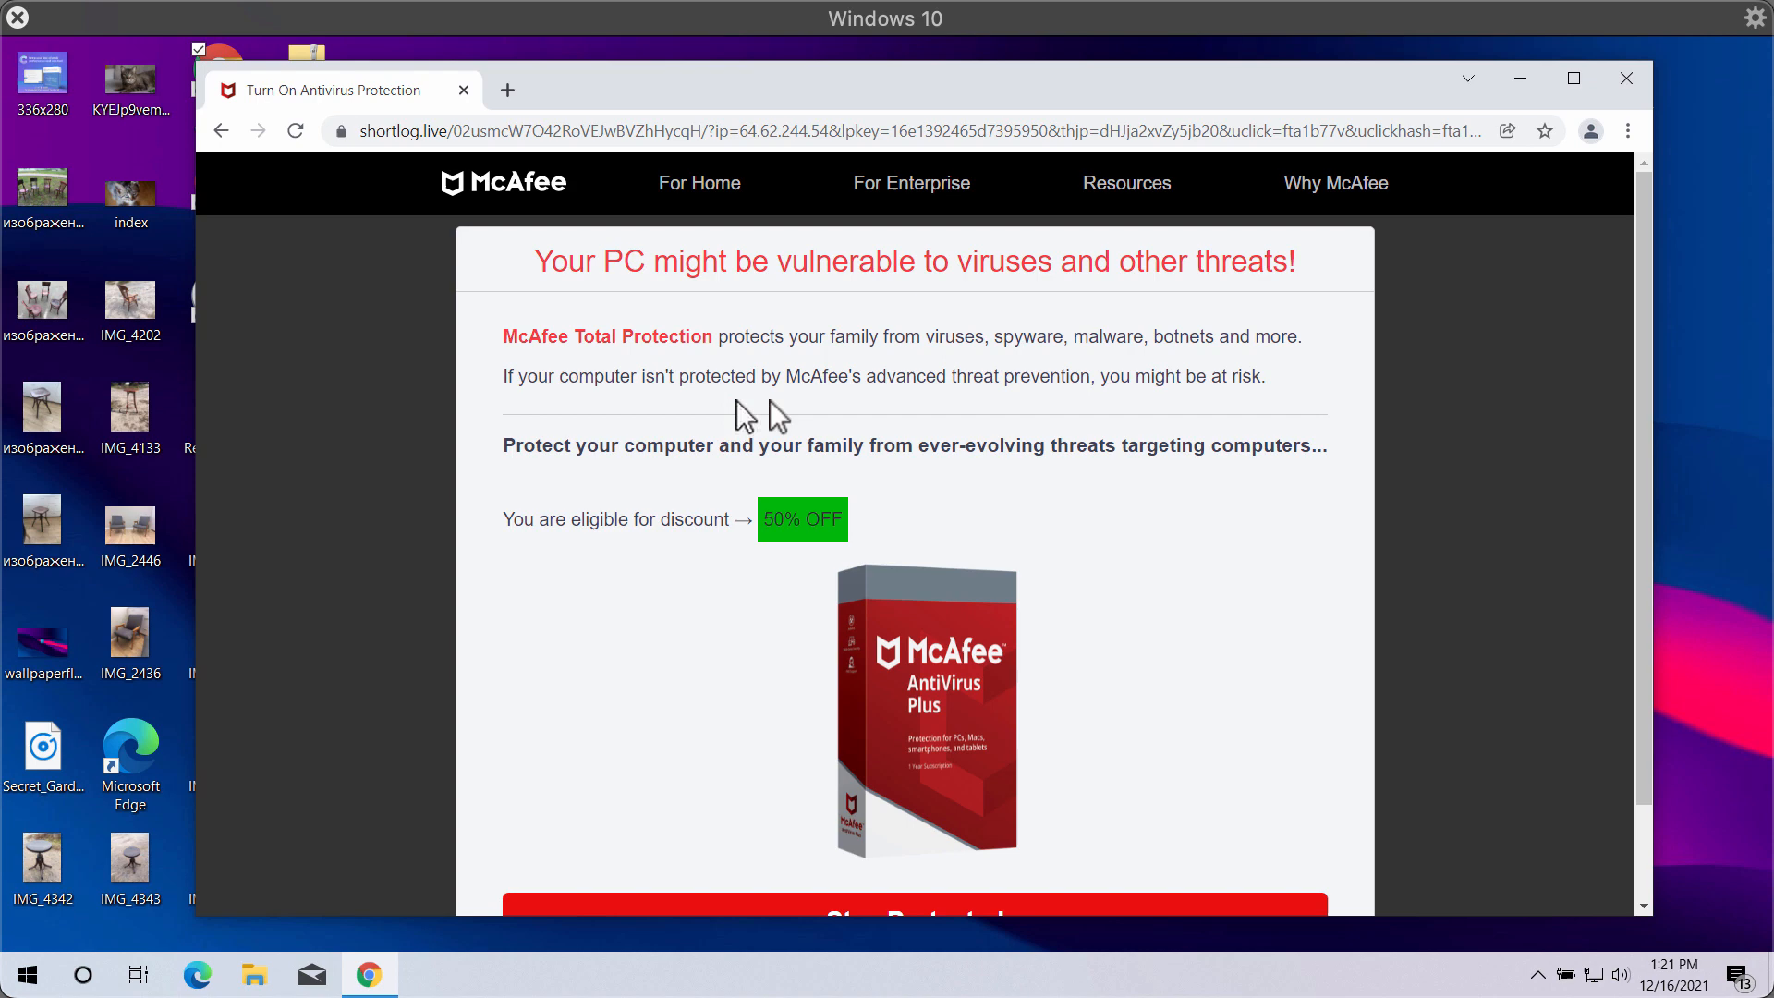
{"action": "mouse_move", "coordinate": [1017, 369]}
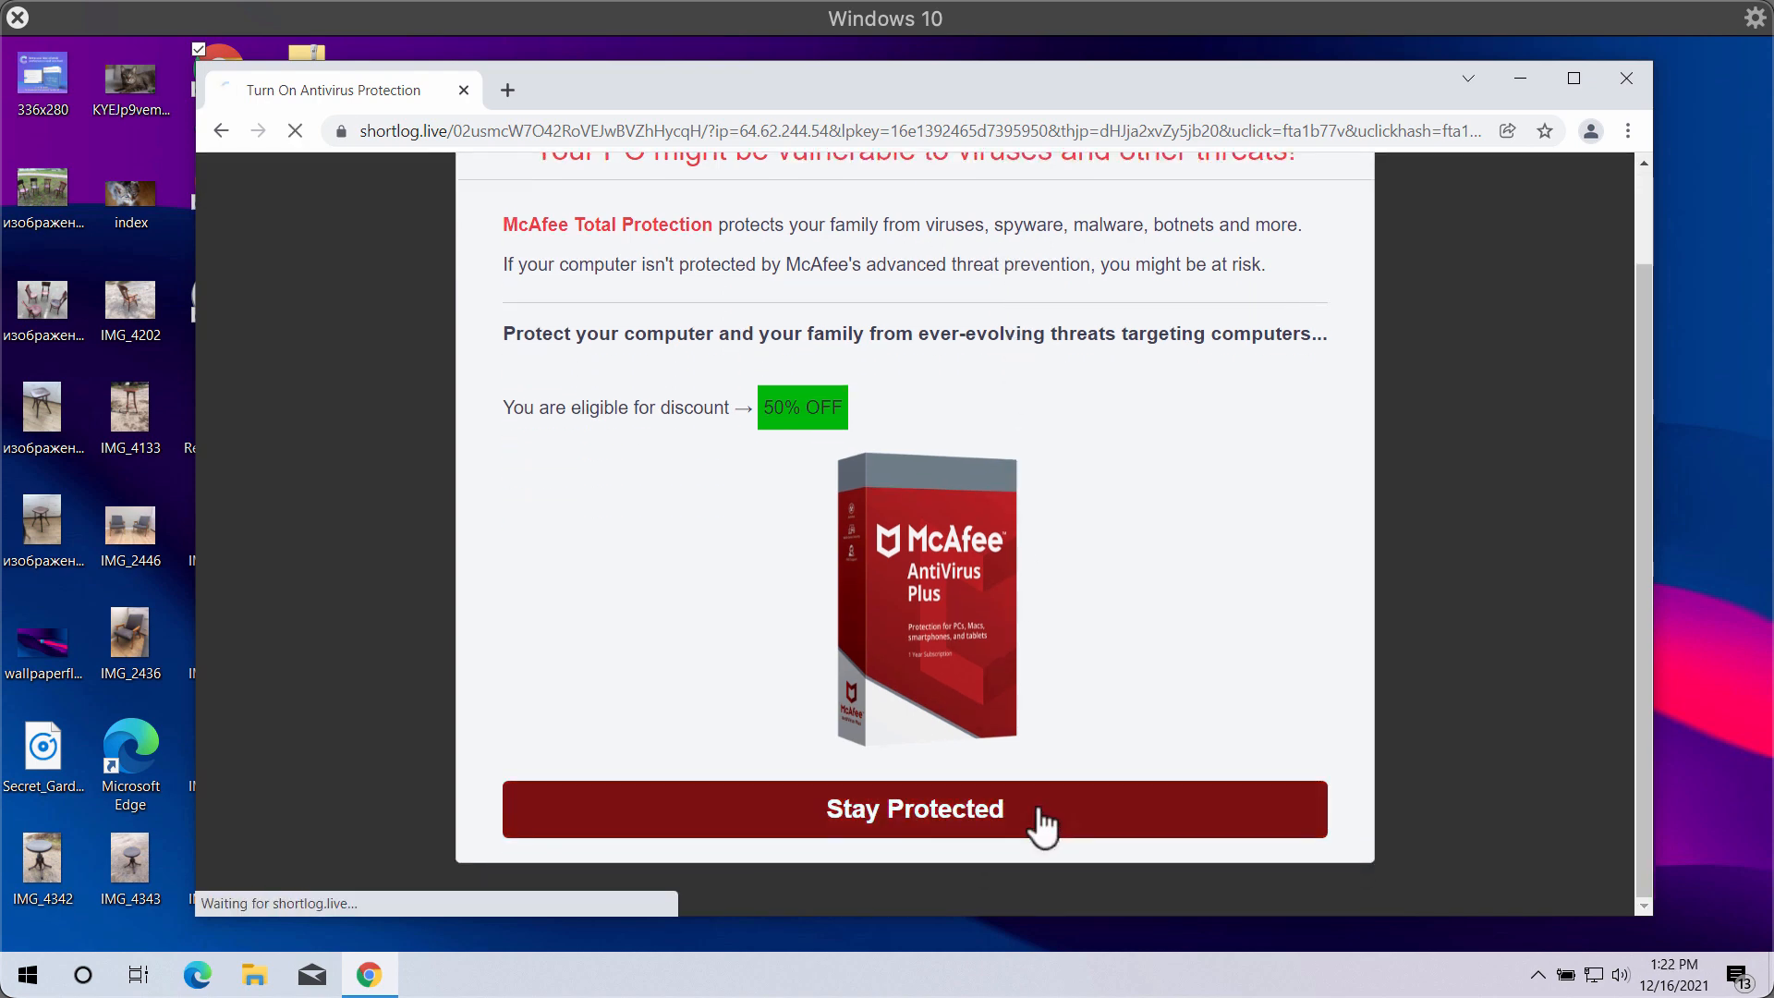
Step: Follow the fake 'Stay Protected' offer, then go back to the shortlog.live McAfee warning page
{"action": "left_click", "coordinate": [915, 808]}
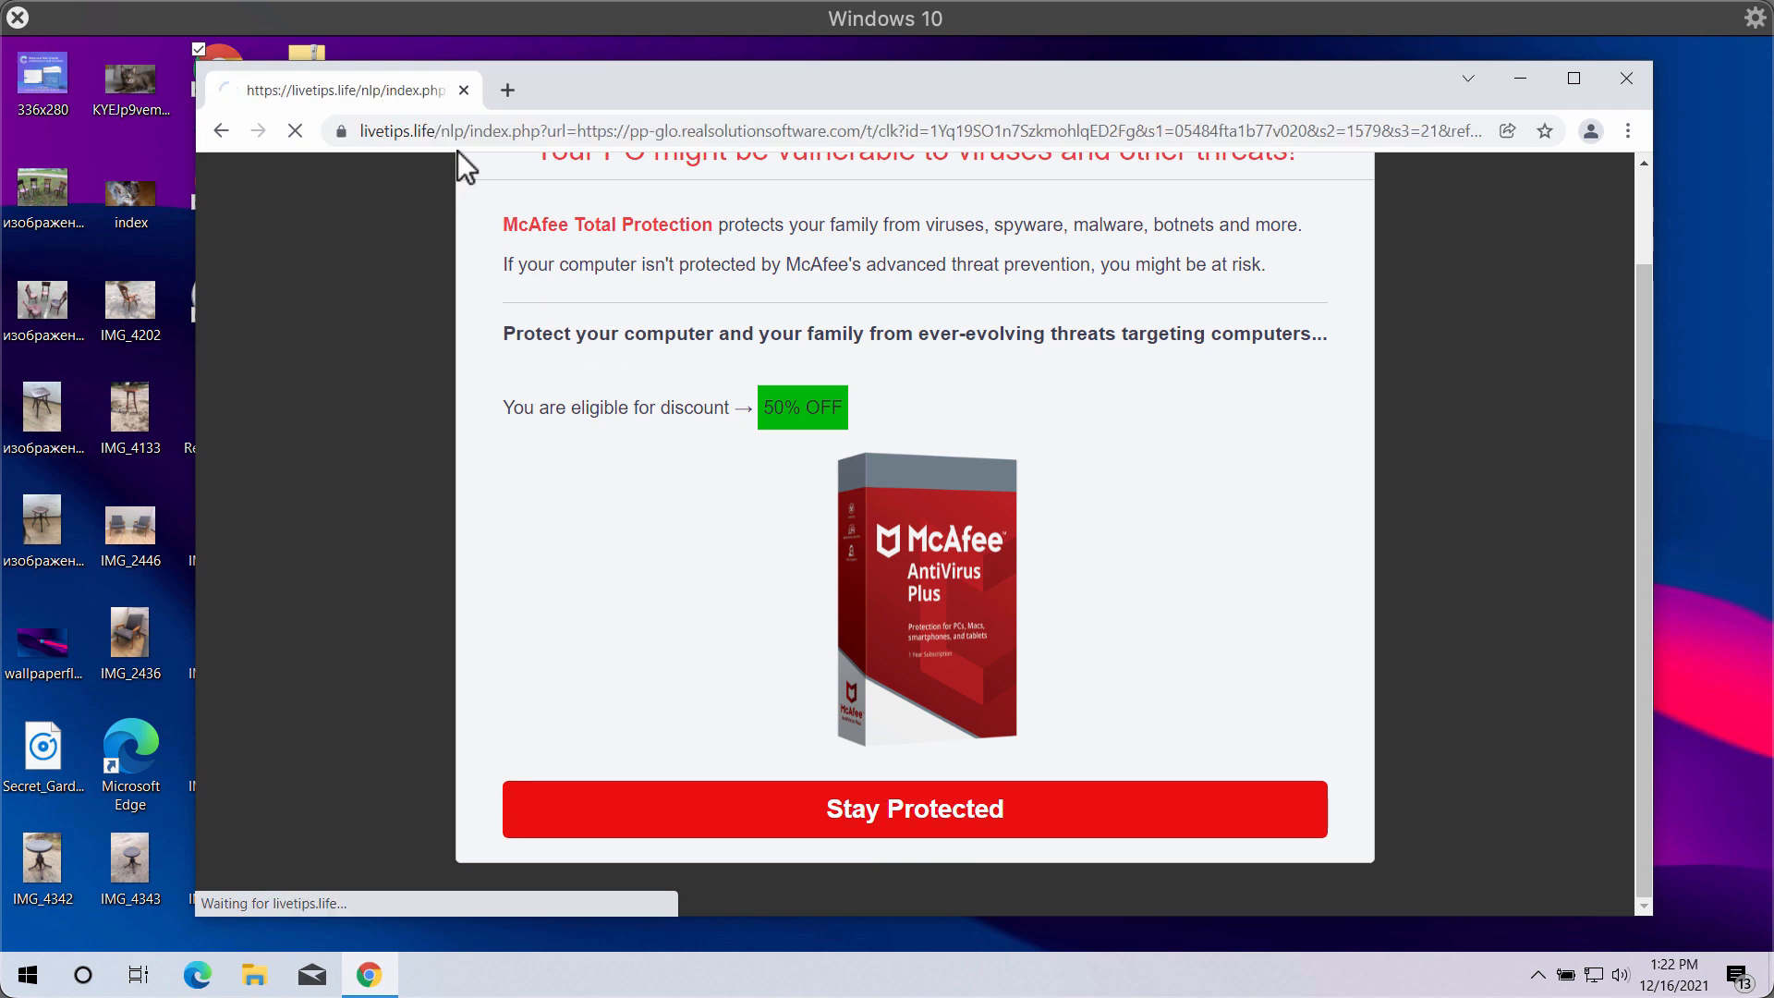
{"action": "left_click", "coordinate": [911, 809]}
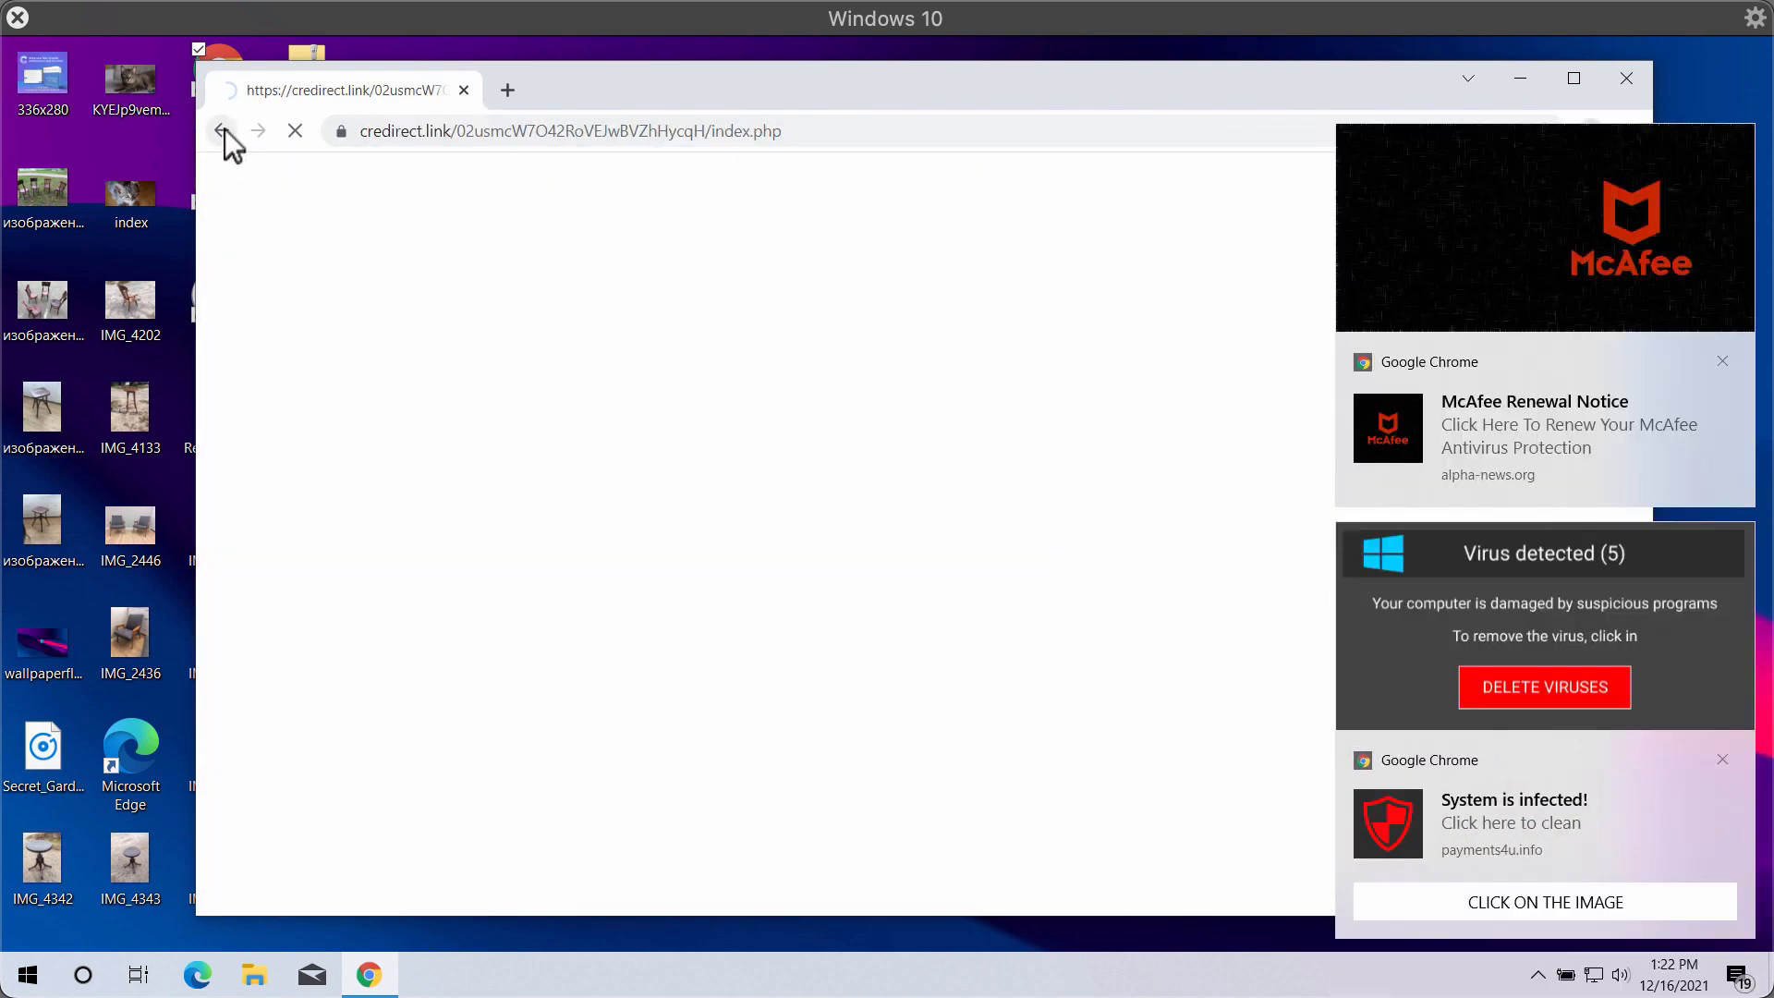
{"action": "left_click", "coordinate": [224, 131]}
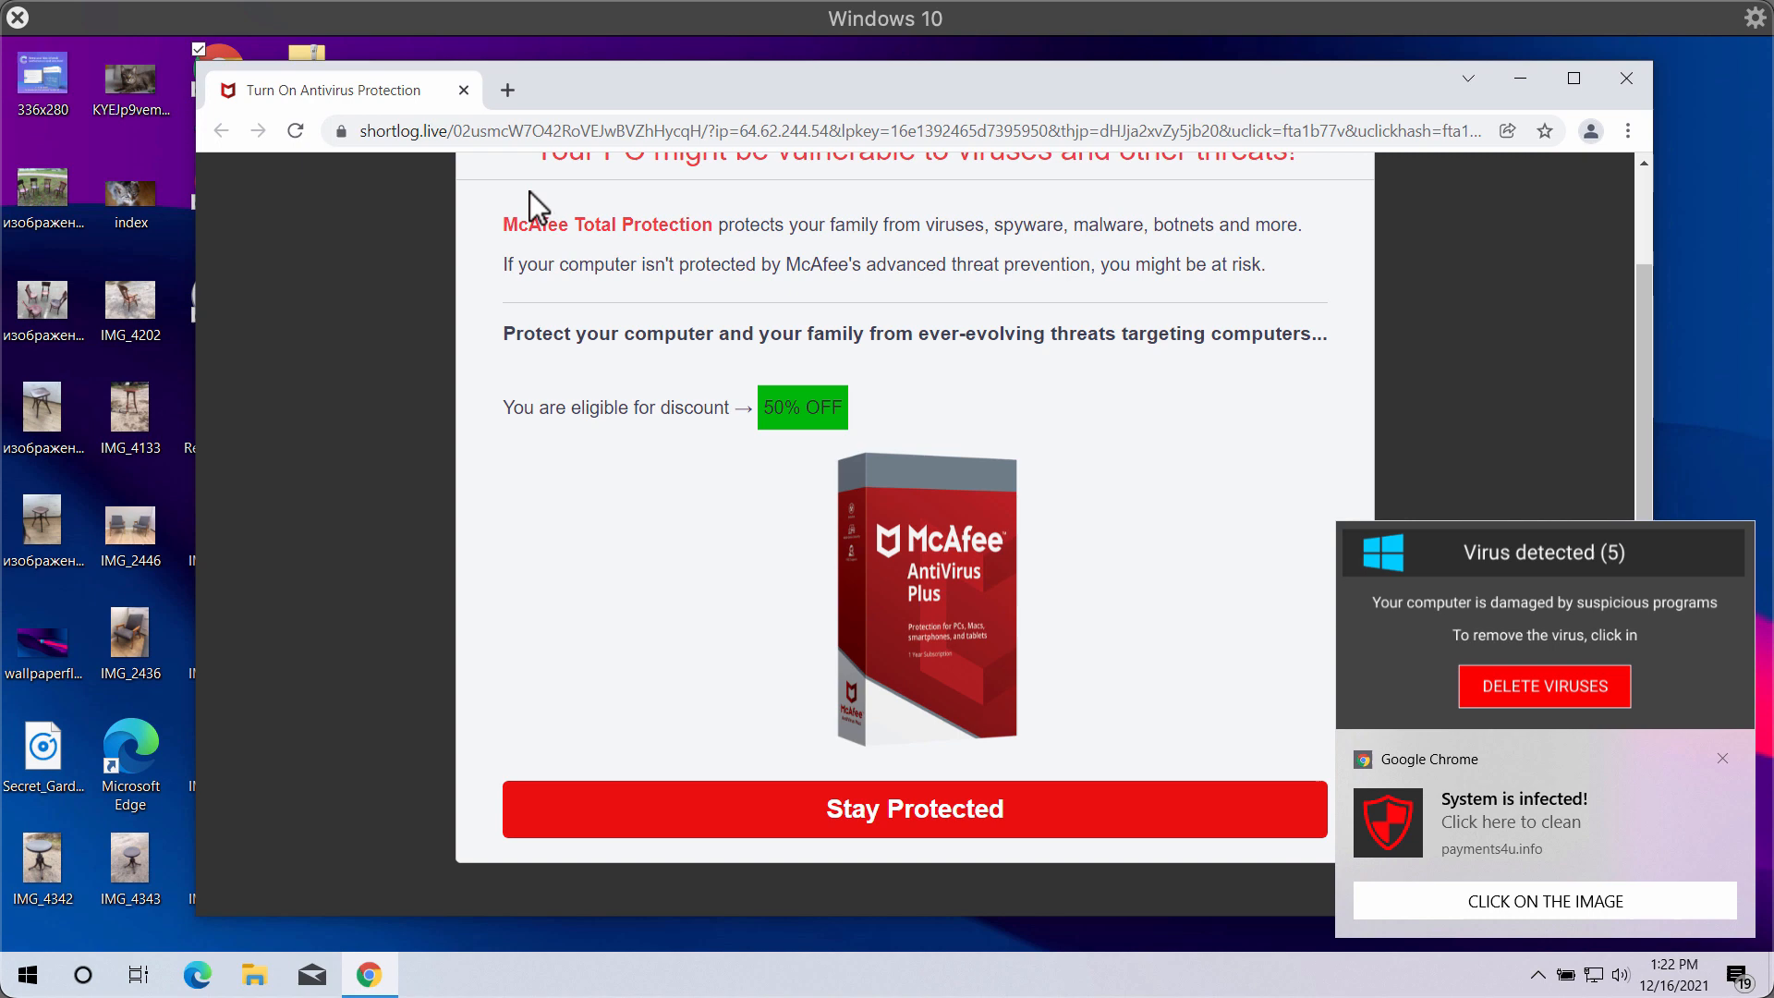
{"action": "mouse_move", "coordinate": [1136, 340]}
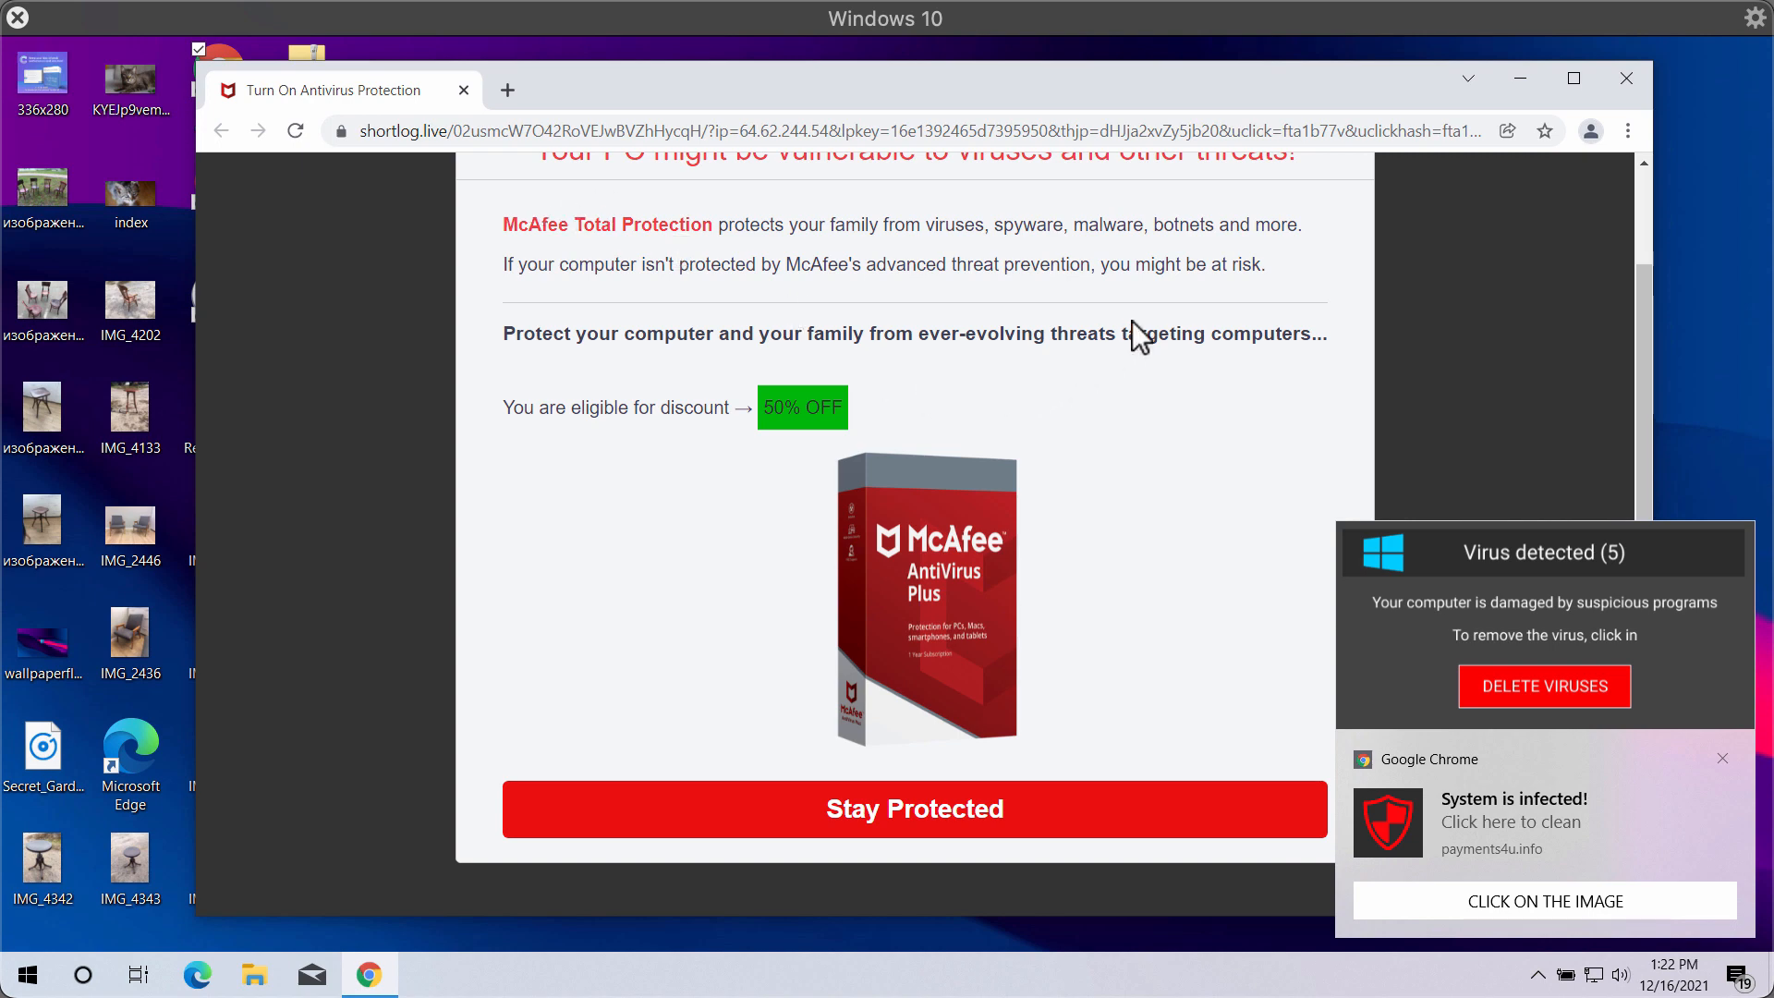
{"action": "mouse_move", "coordinate": [1072, 363]}
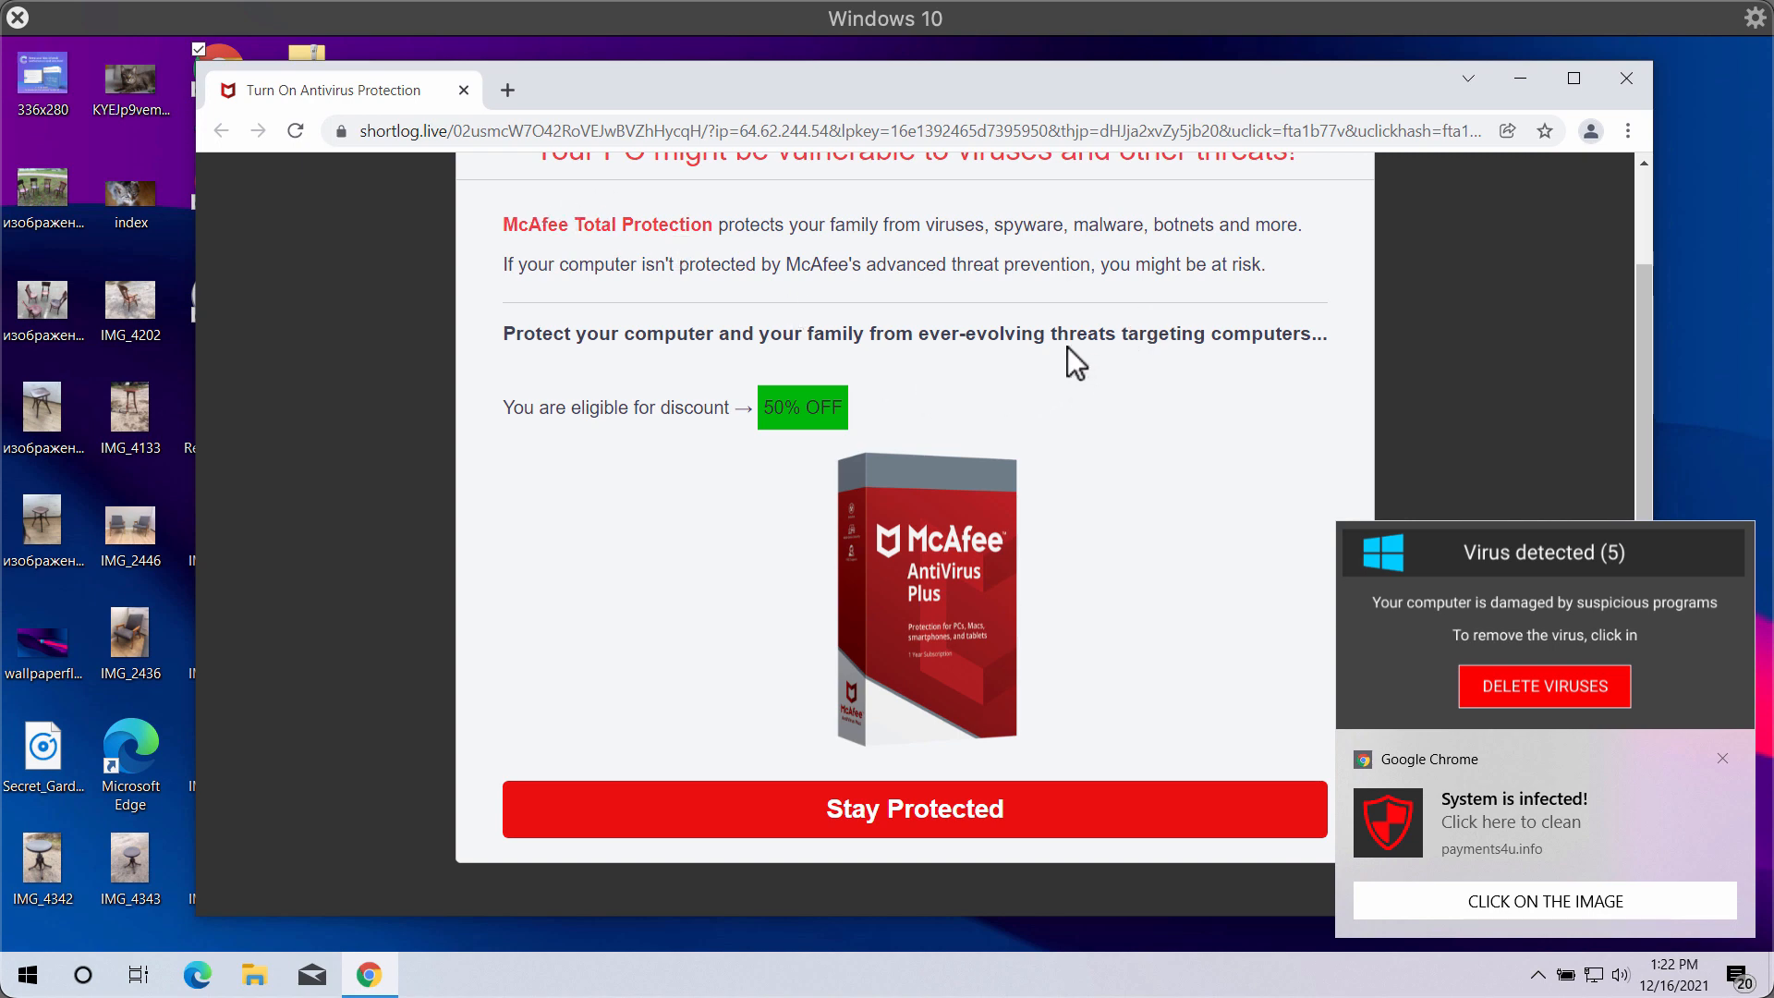
{"action": "mouse_move", "coordinate": [698, 89]}
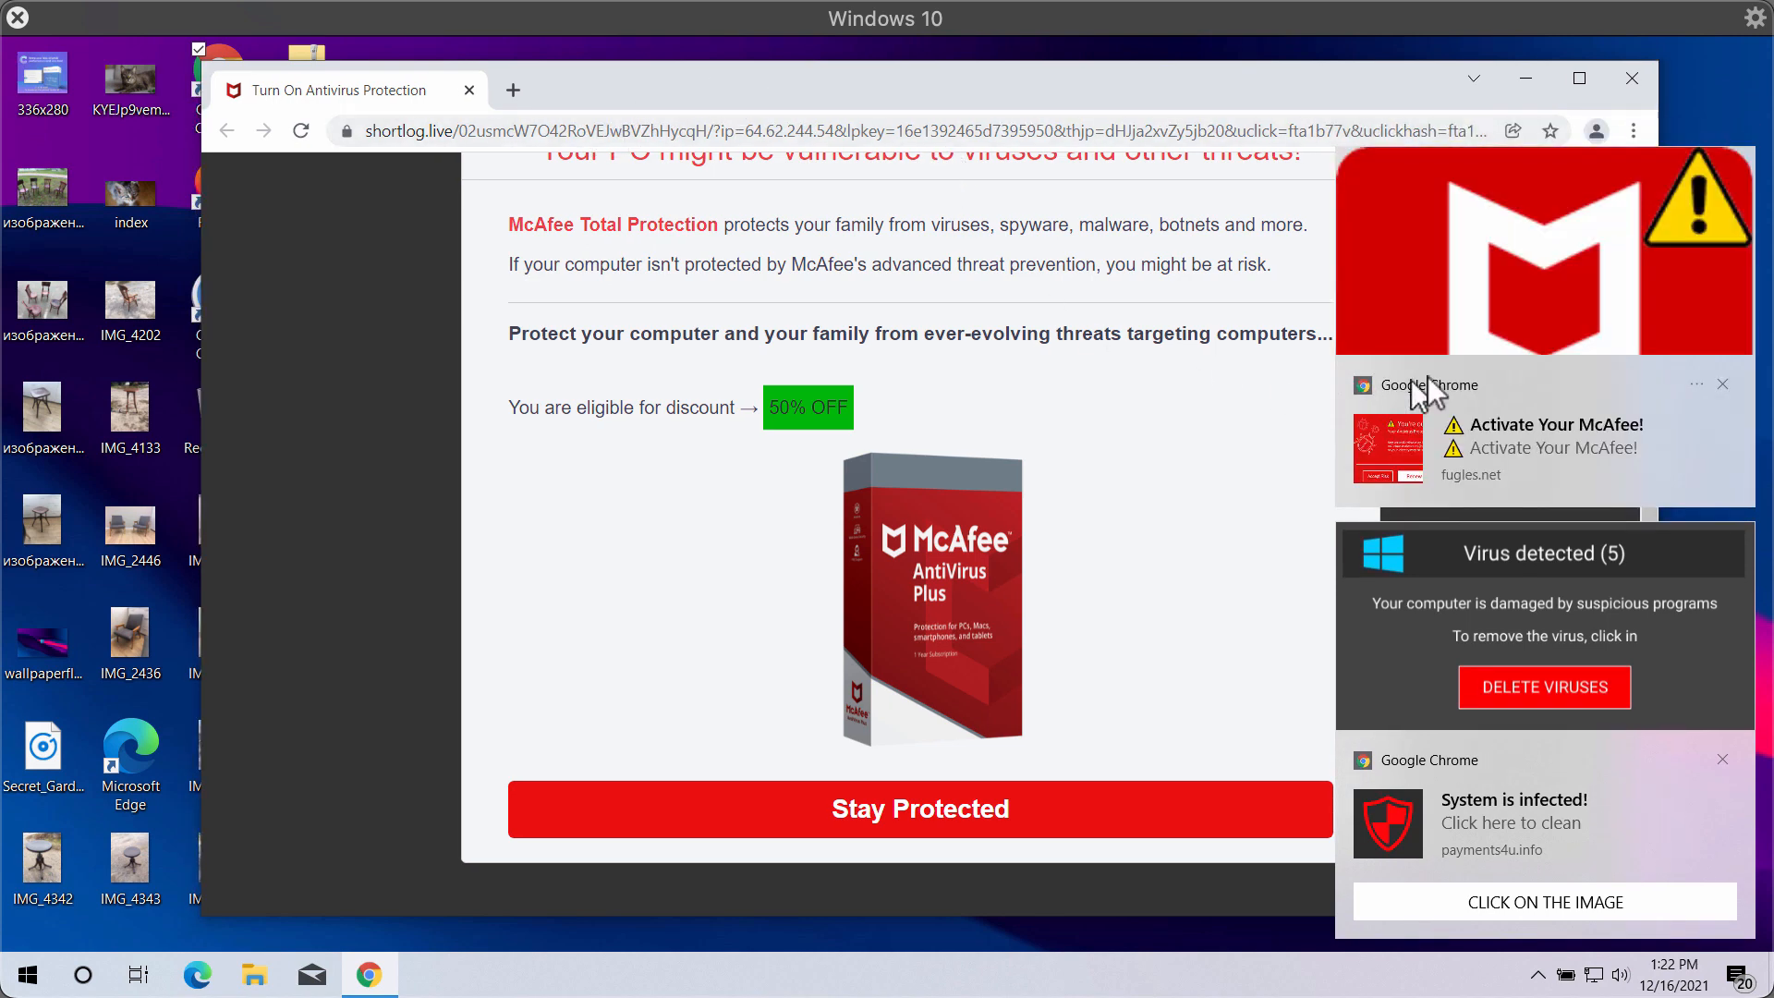
{"action": "mouse_move", "coordinate": [1533, 441]}
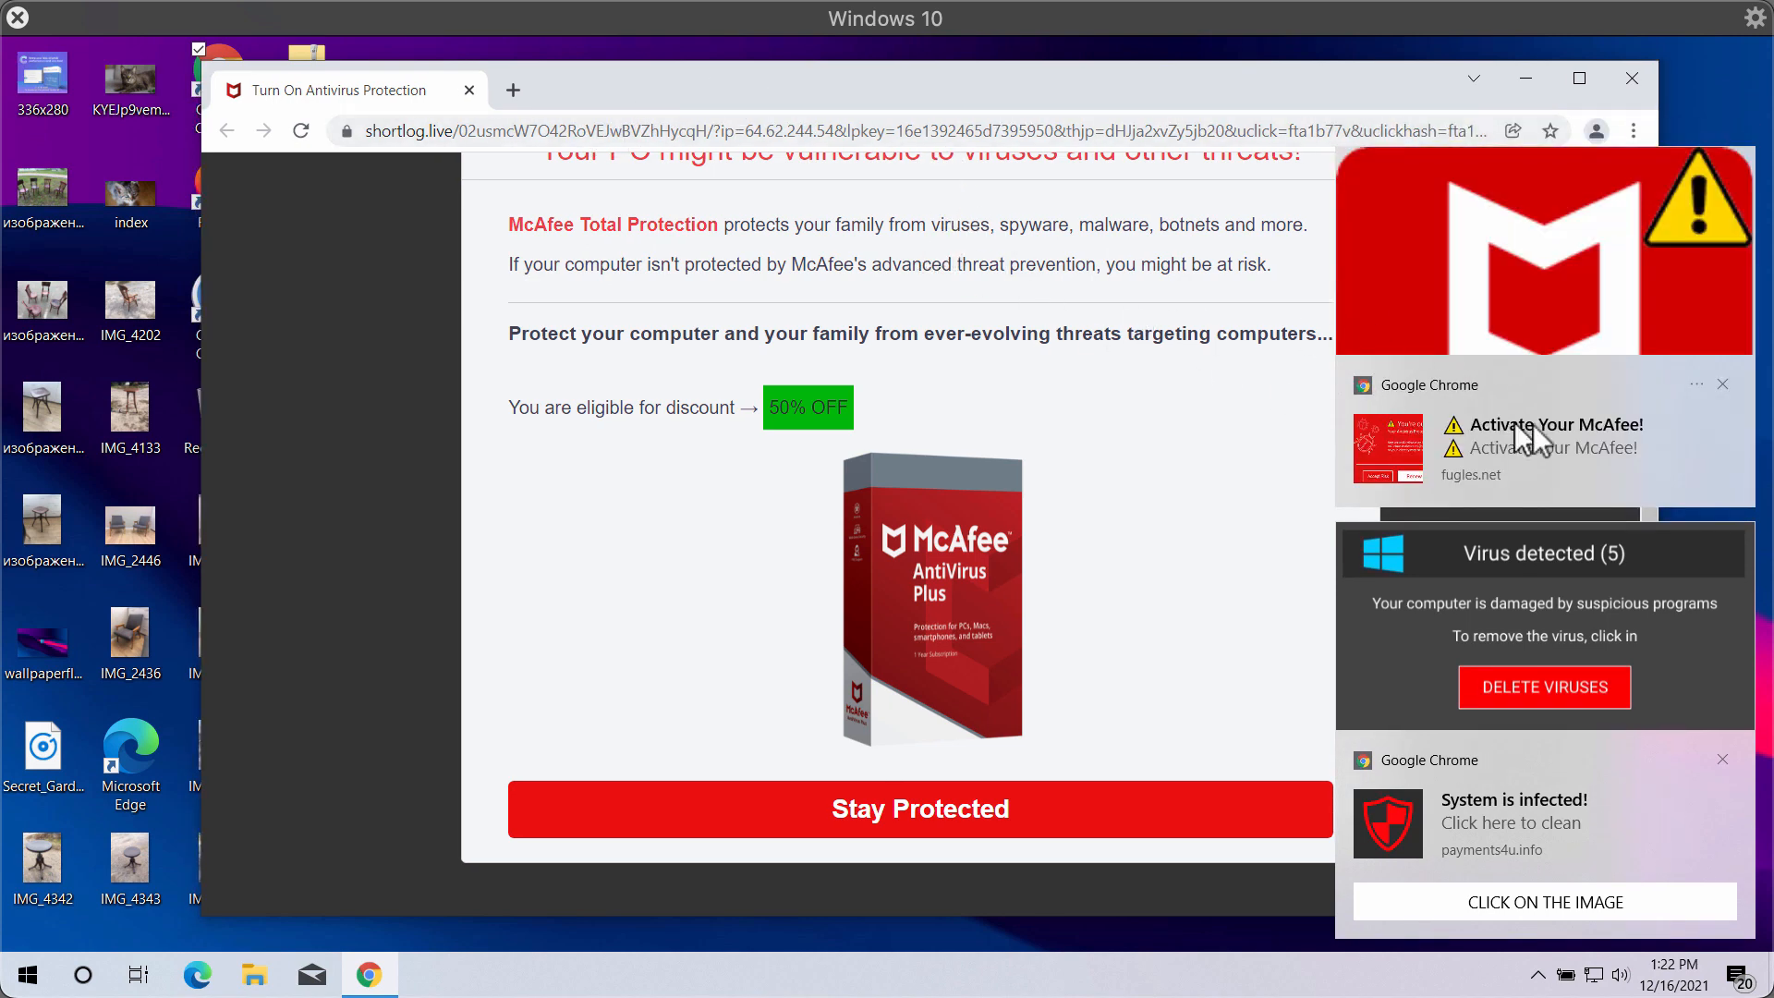
{"action": "mouse_move", "coordinate": [1504, 251]}
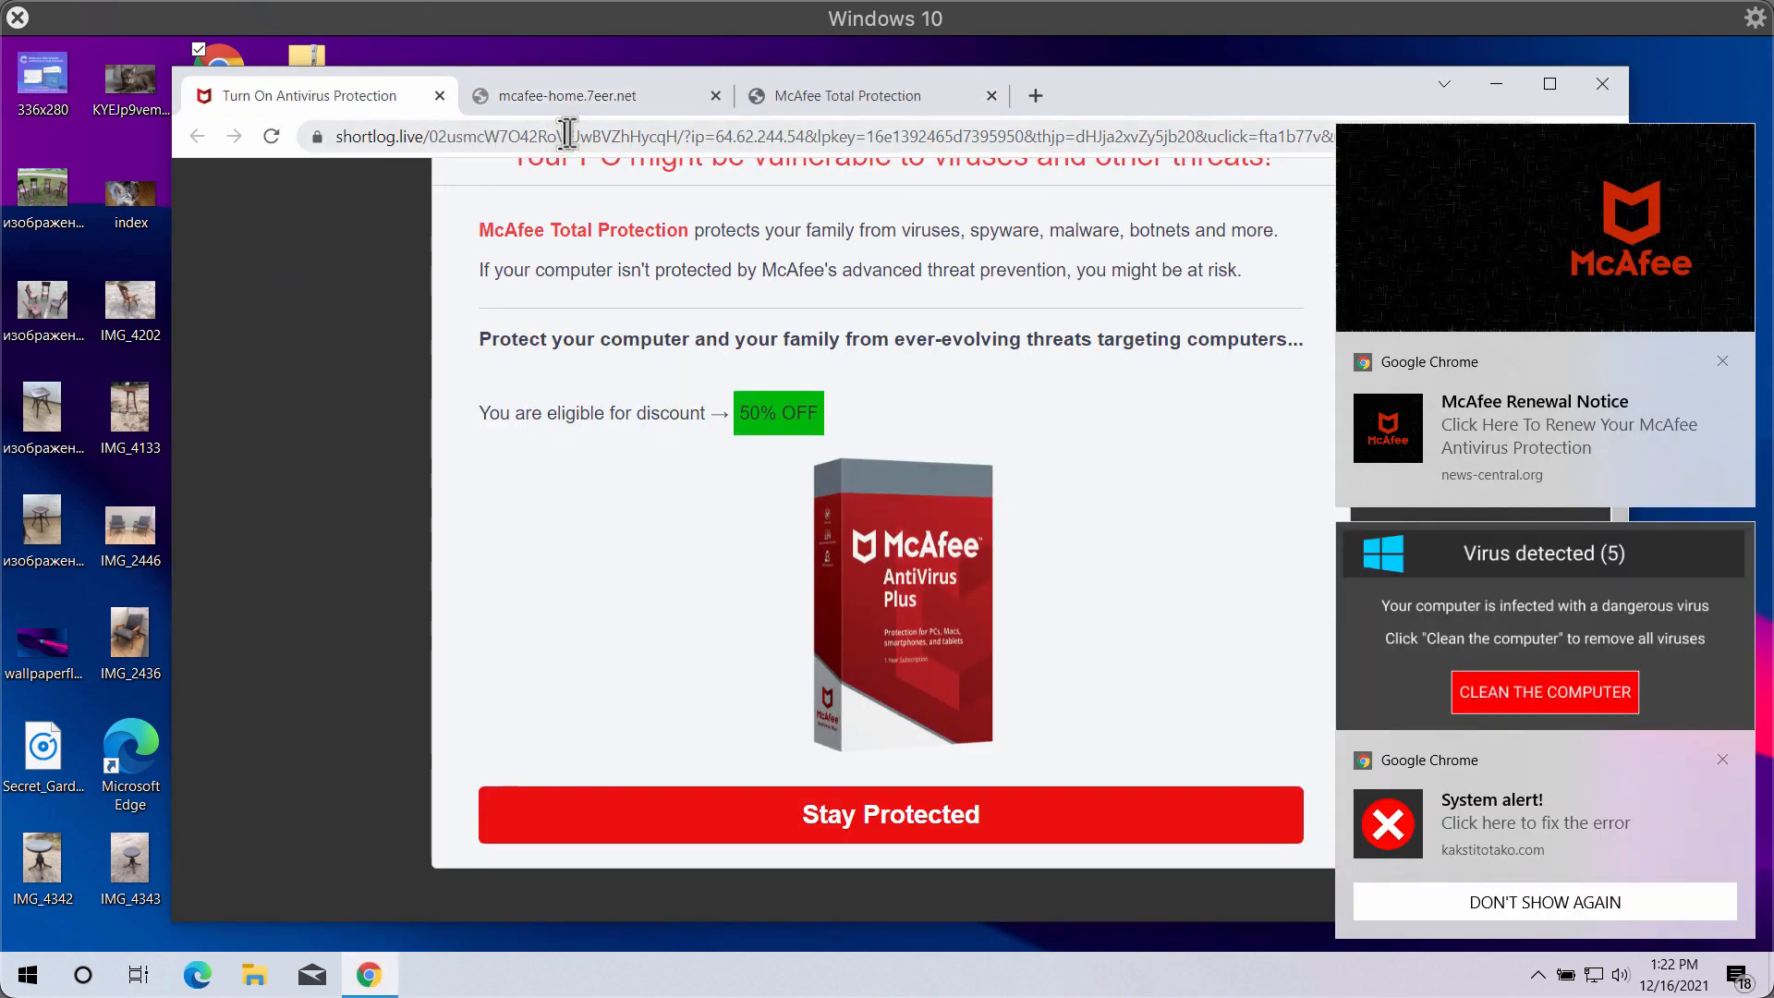
{"action": "mouse_move", "coordinate": [362, 148]}
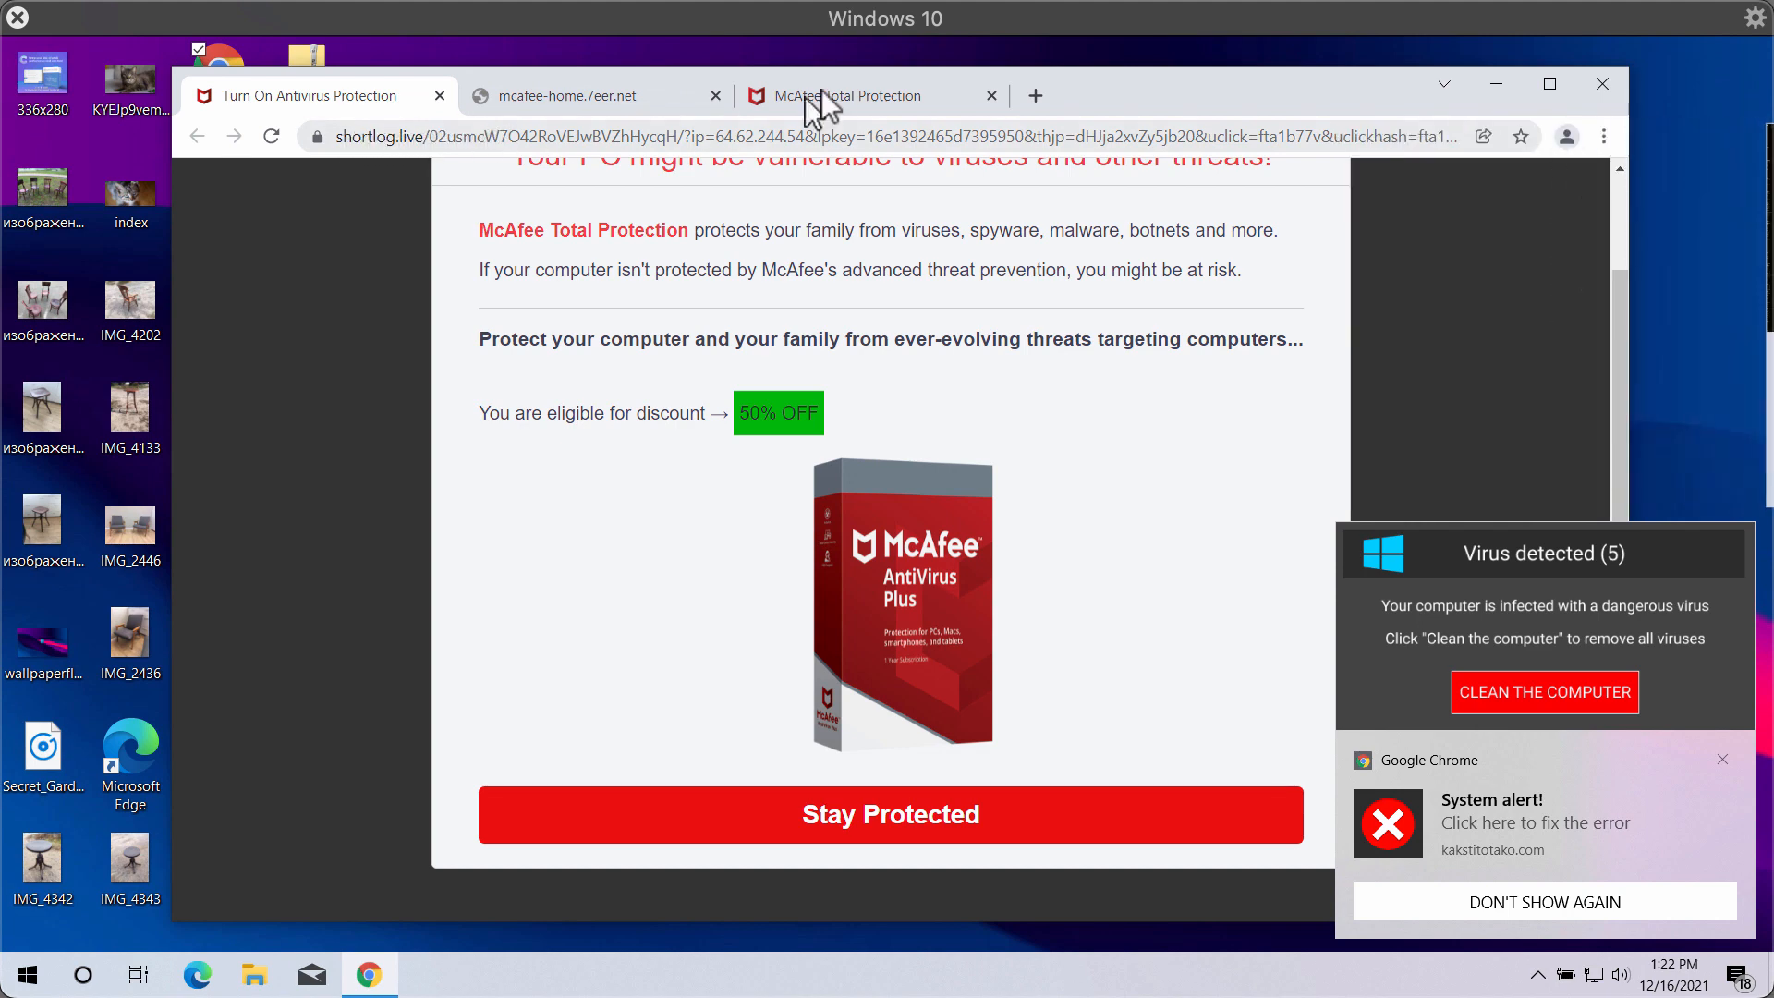
{"action": "mouse_move", "coordinate": [865, 107]}
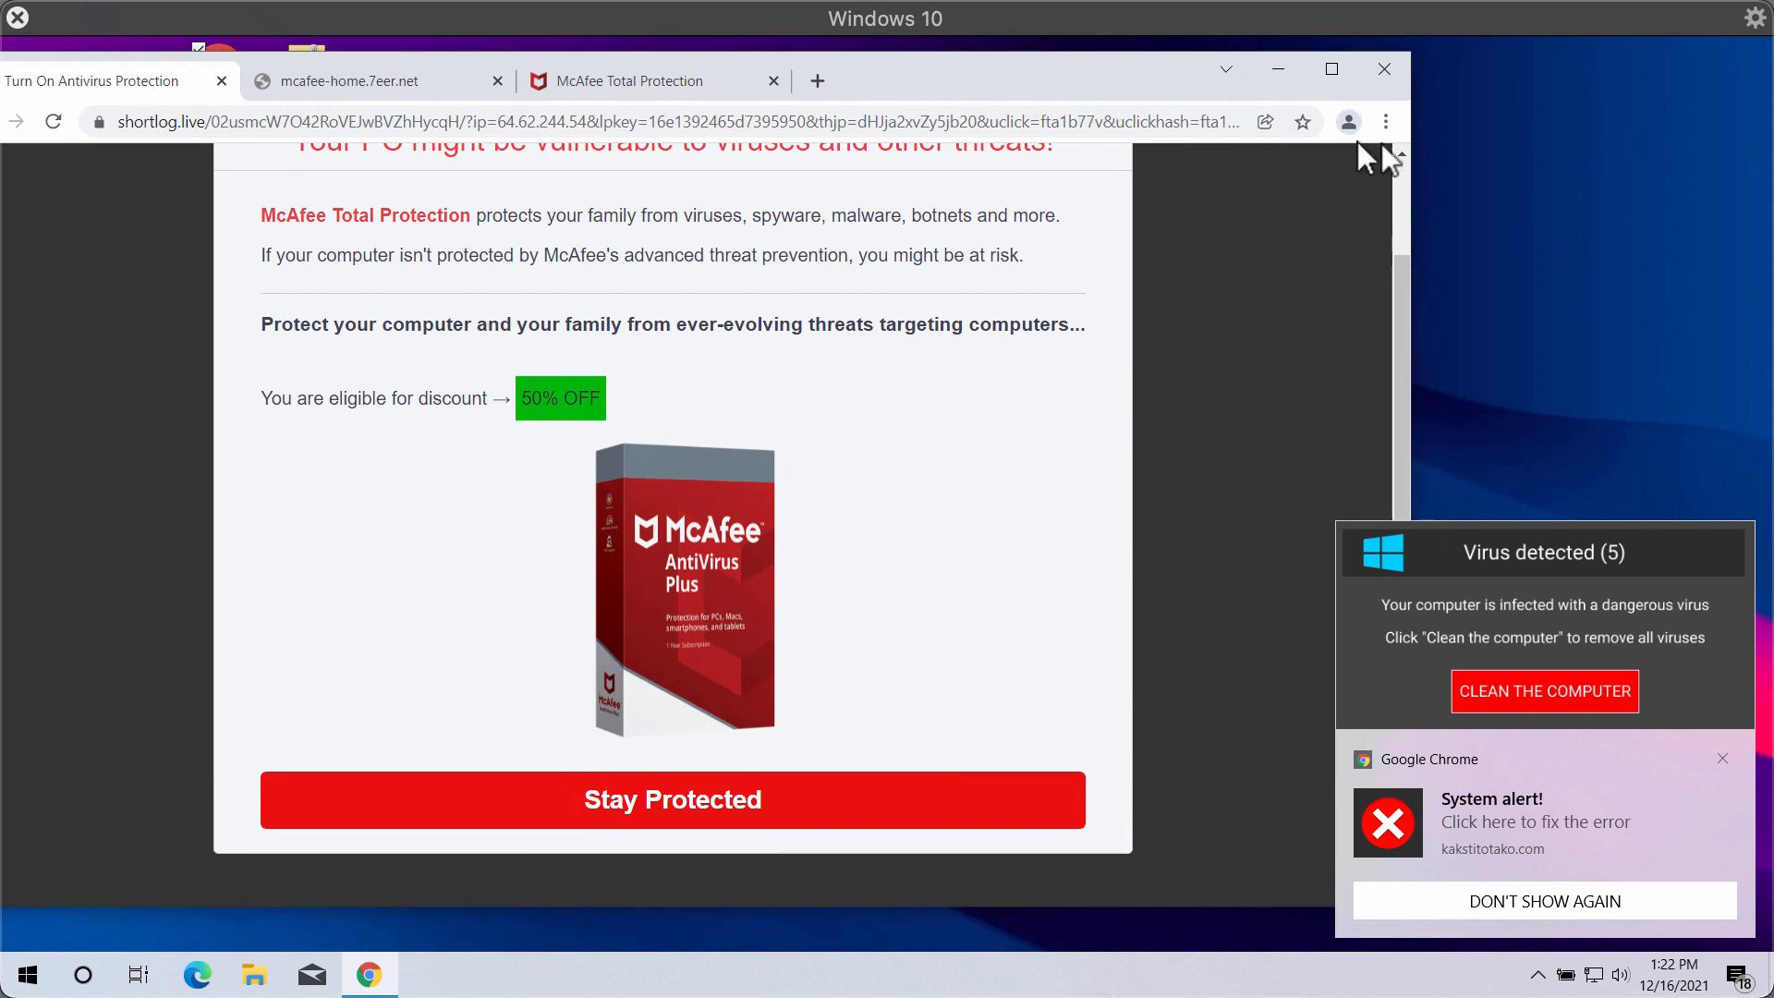
Step: Reach Chrome's Notifications permission settings listing sites allowed to notify
{"action": "left_click", "coordinate": [1384, 122]}
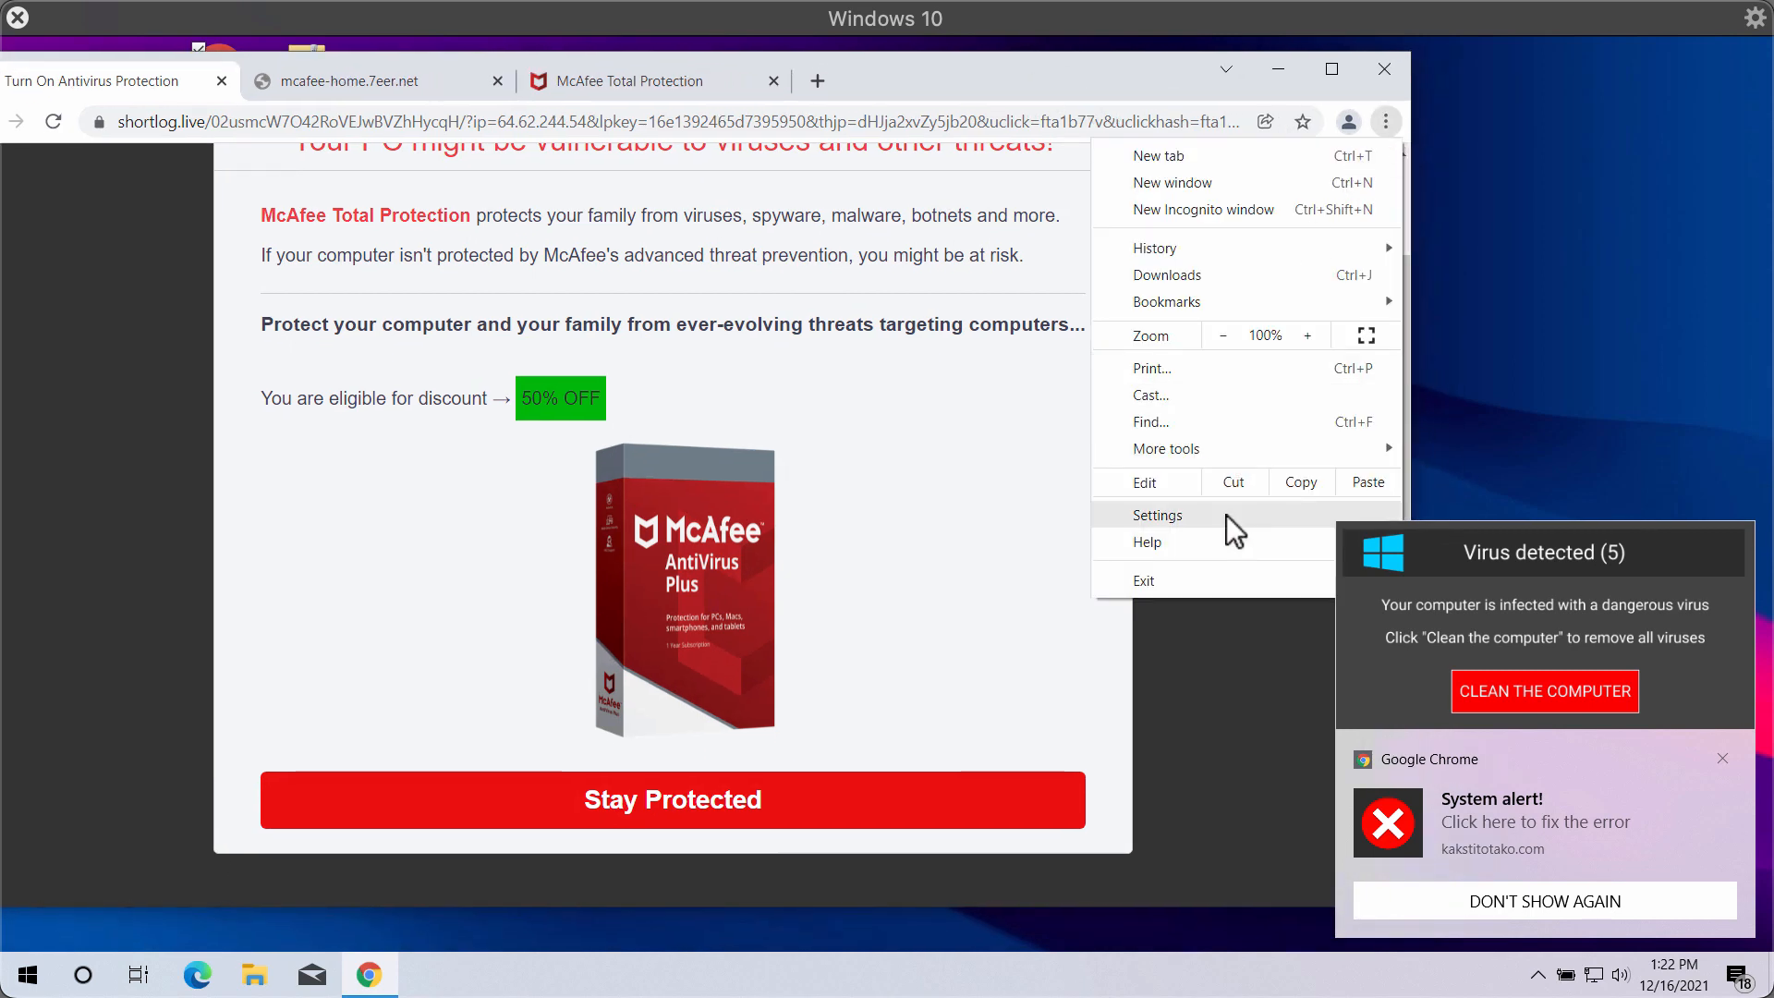
{"action": "left_click", "coordinate": [1157, 516]}
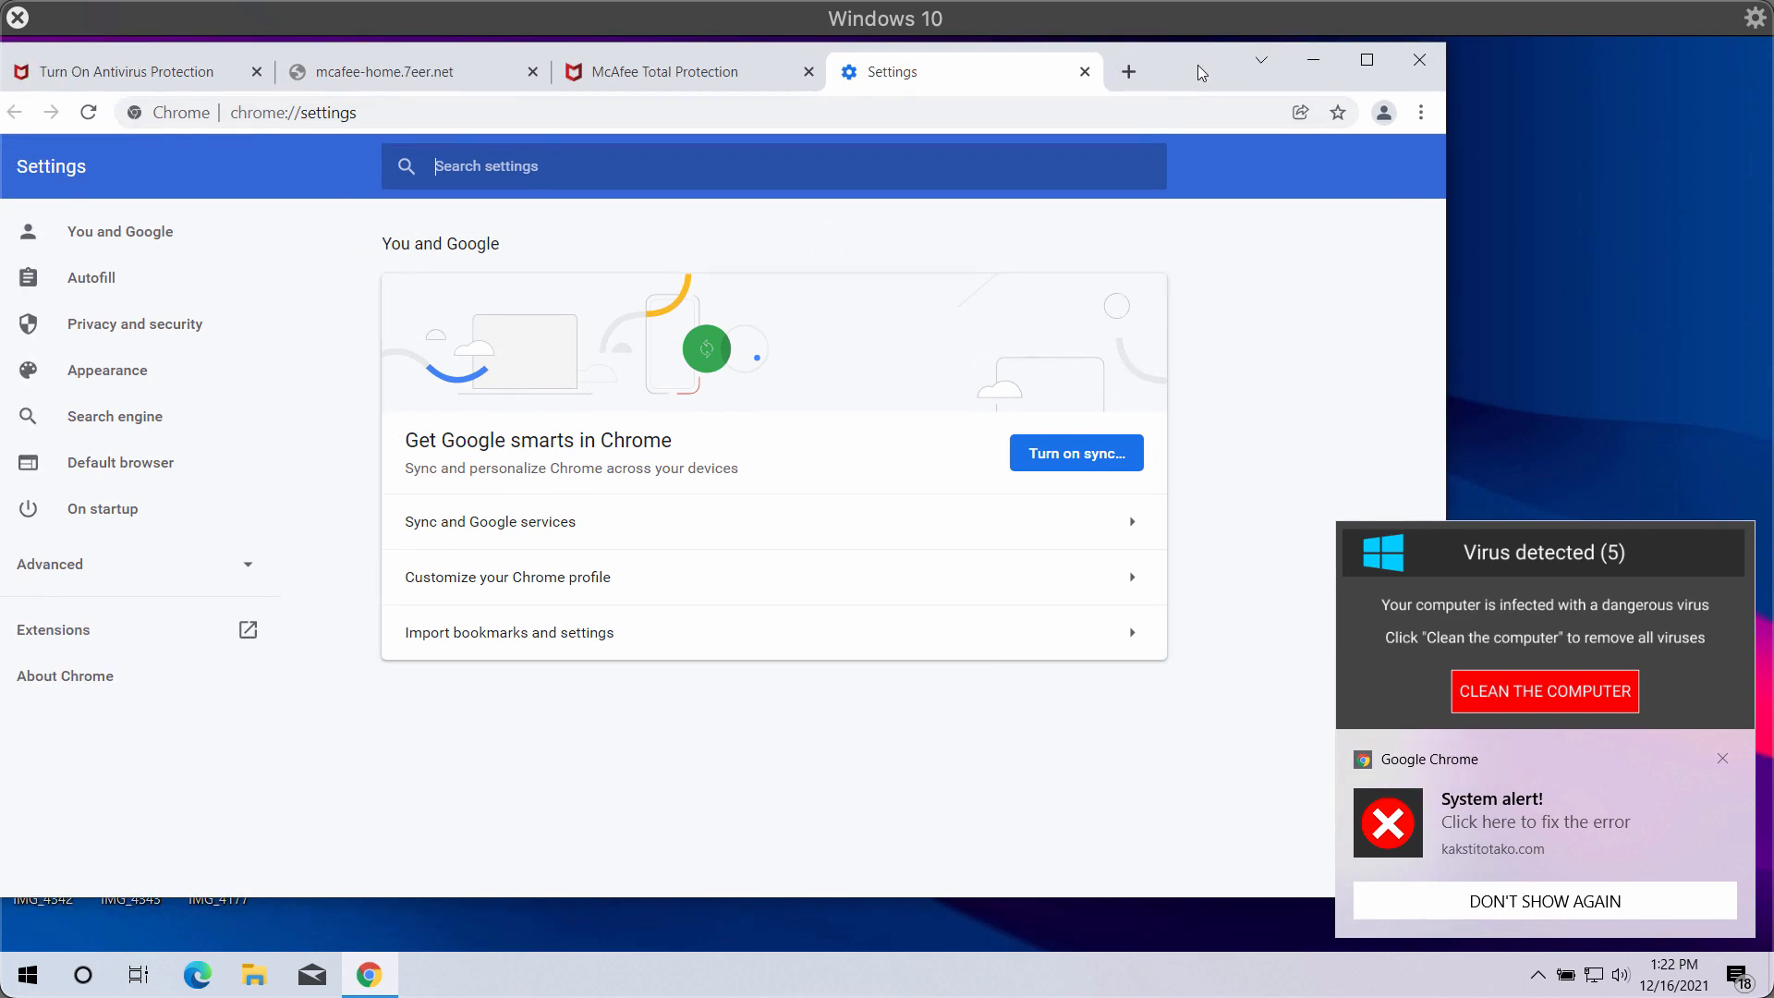
{"action": "left_click", "coordinate": [133, 324]}
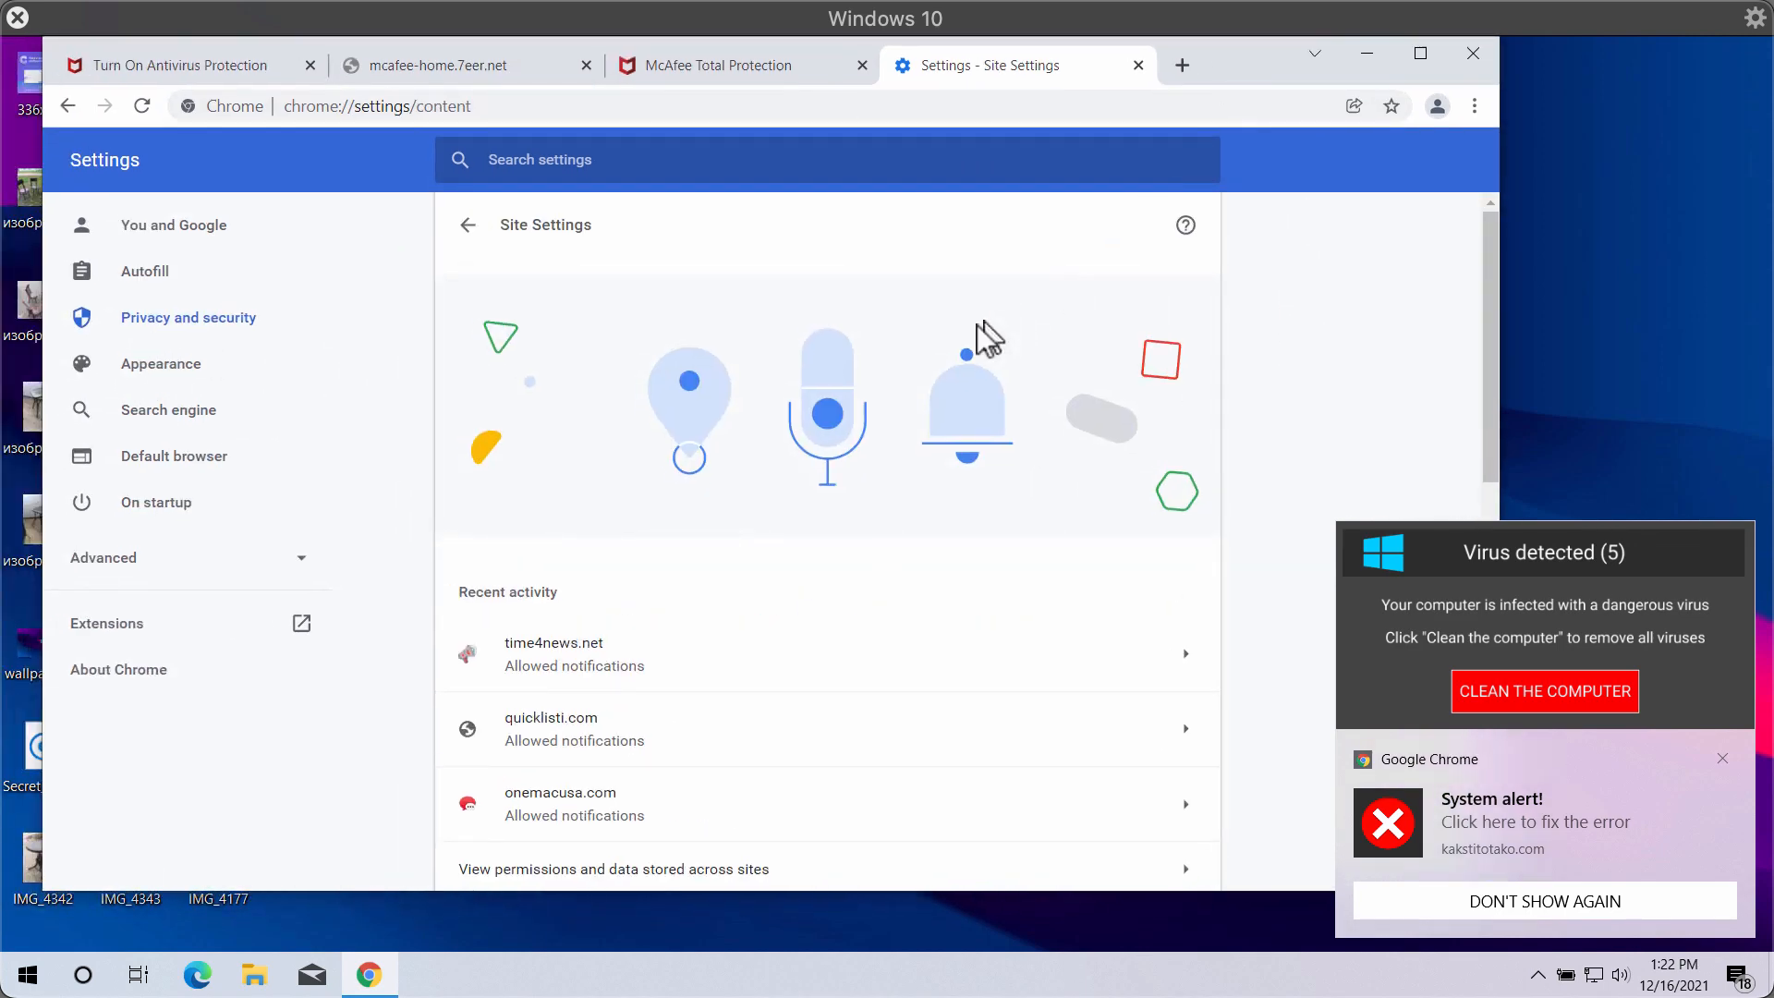
{"action": "scroll", "scroll_direction": "down", "scroll_amount": 3}
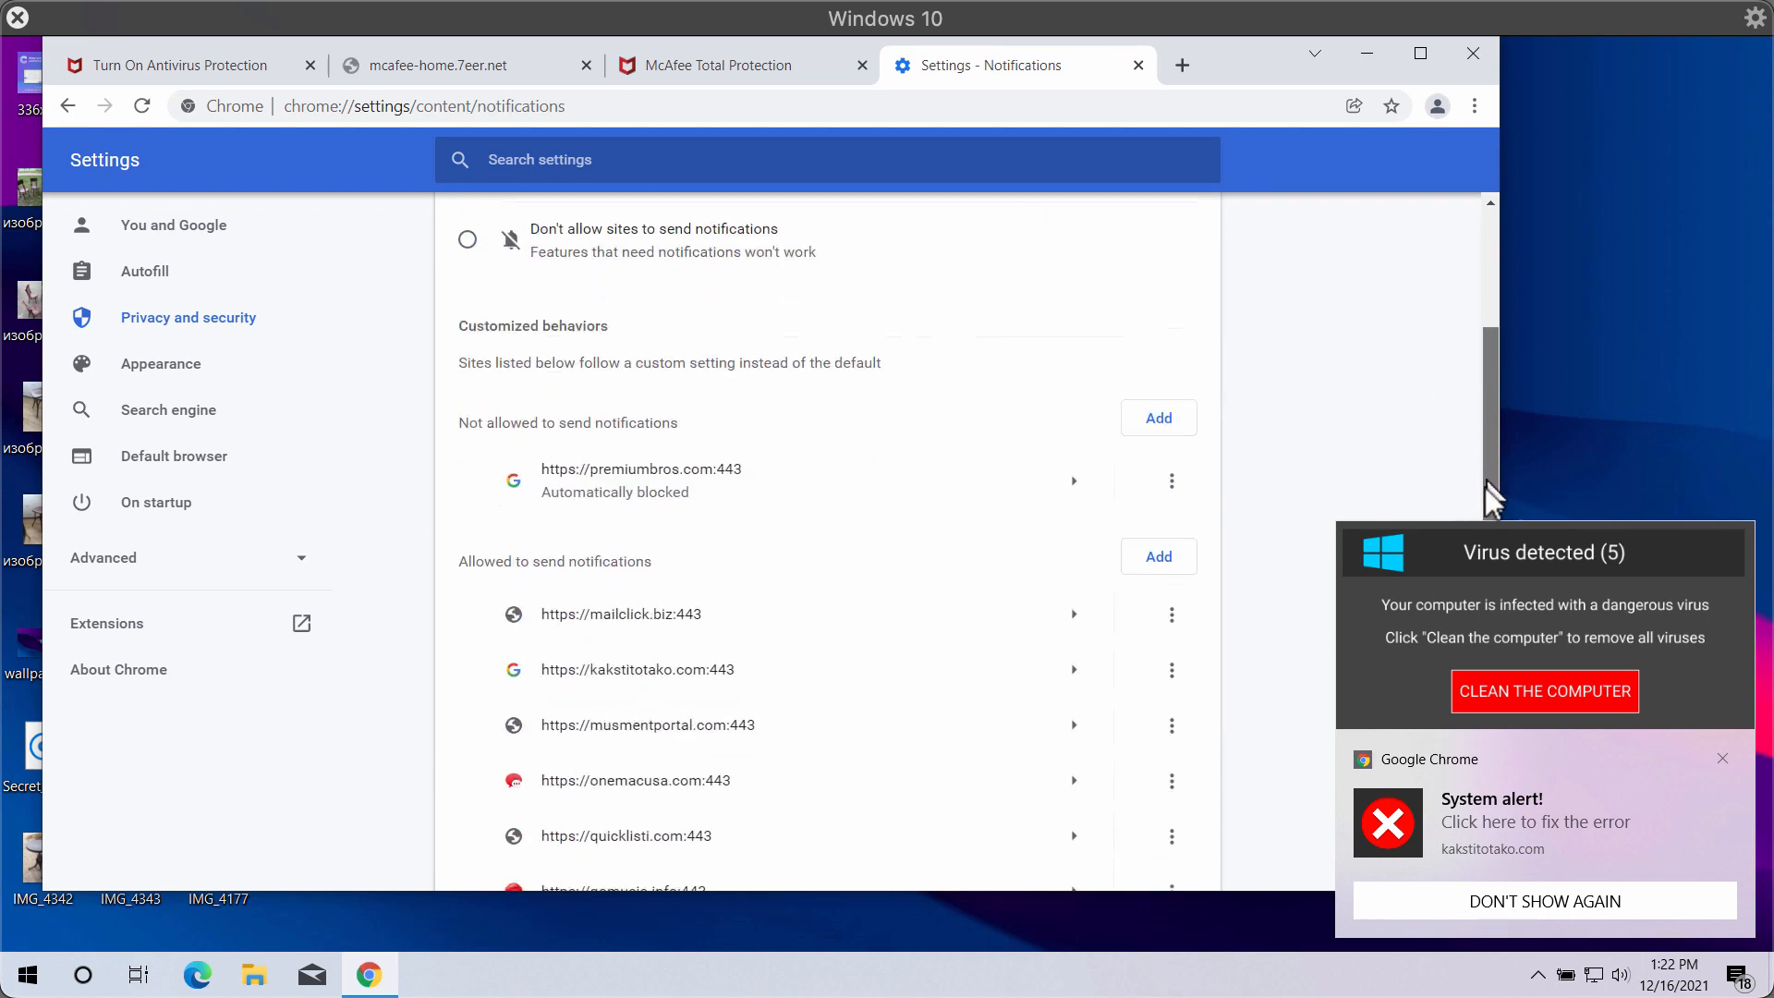
{"action": "scroll", "scroll_direction": "down", "scroll_amount": 3}
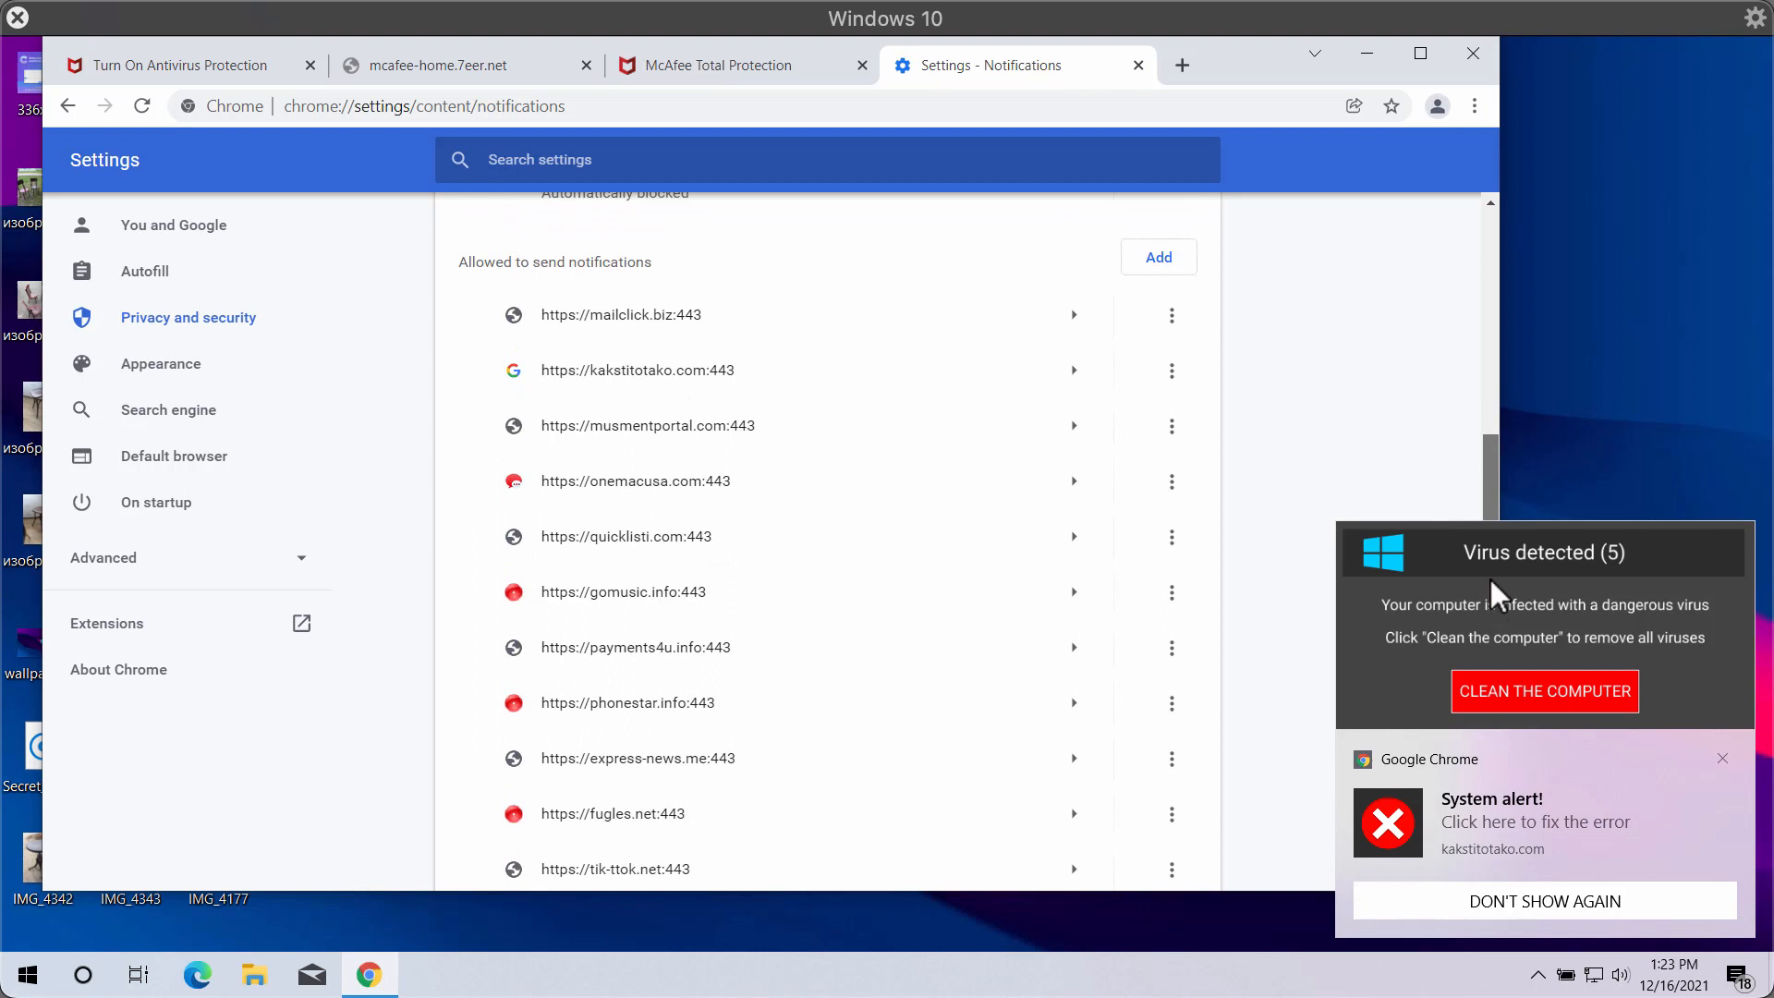
{"action": "scroll", "scroll_direction": "up", "scroll_amount": 3}
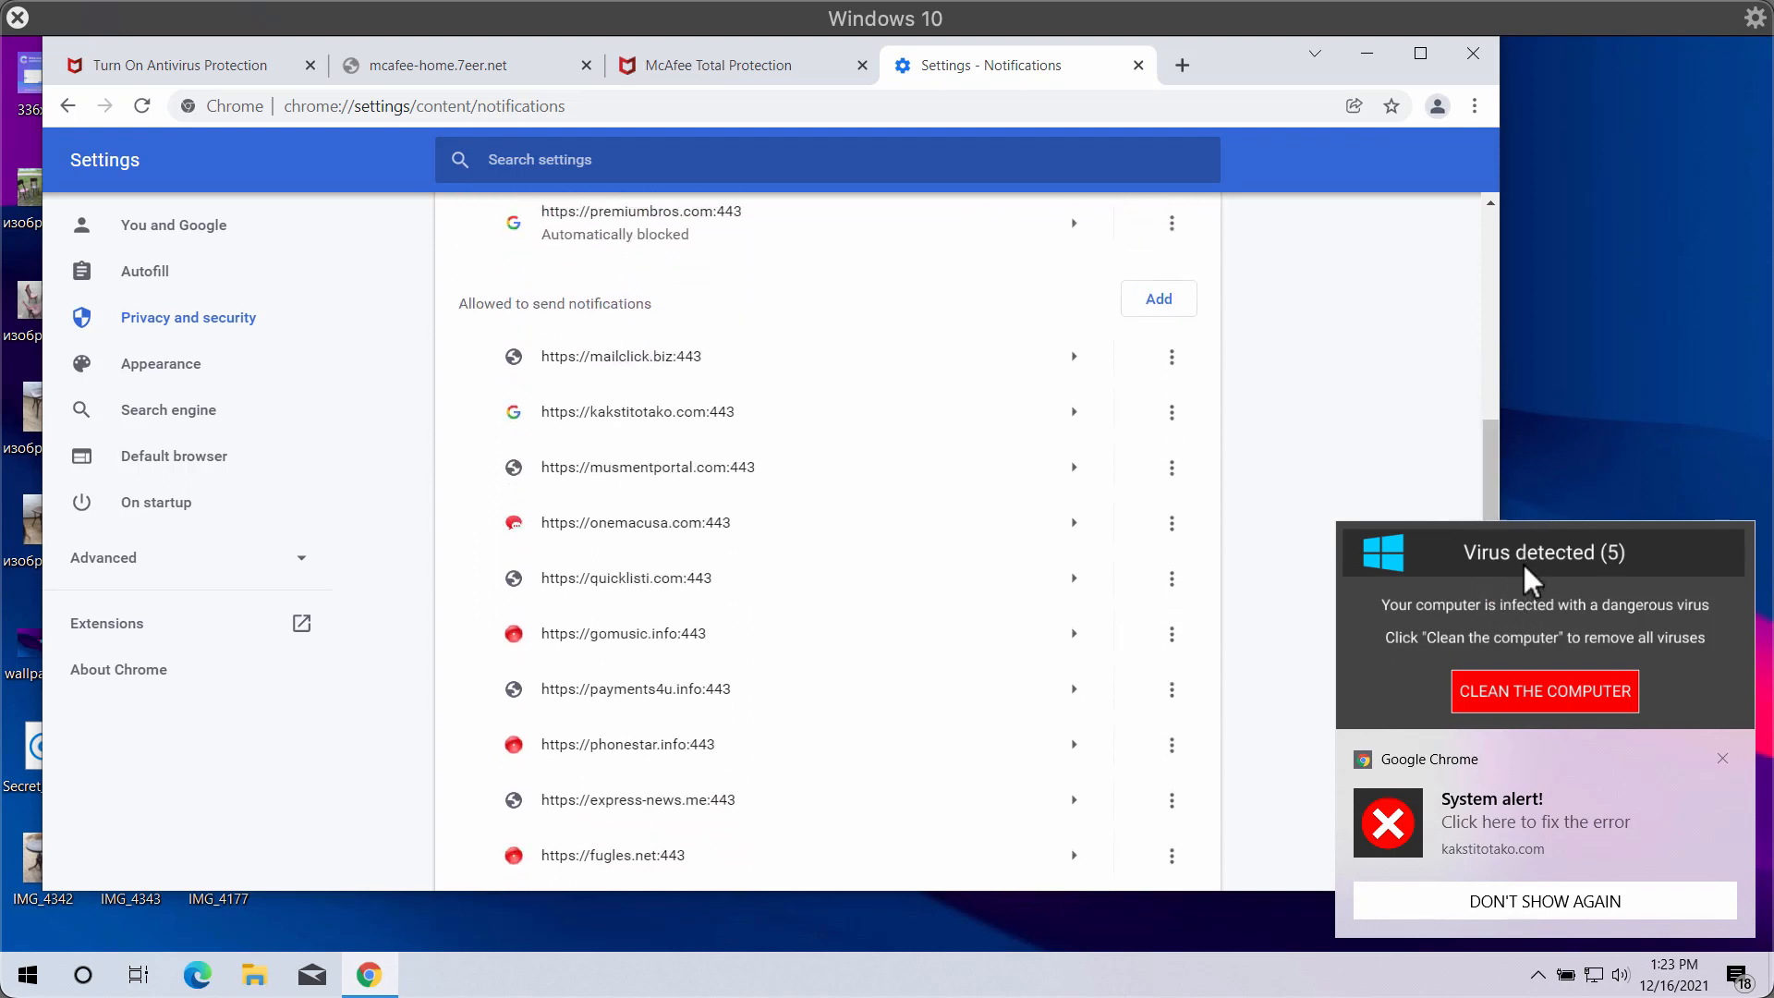
{"action": "mouse_move", "coordinate": [1070, 522]}
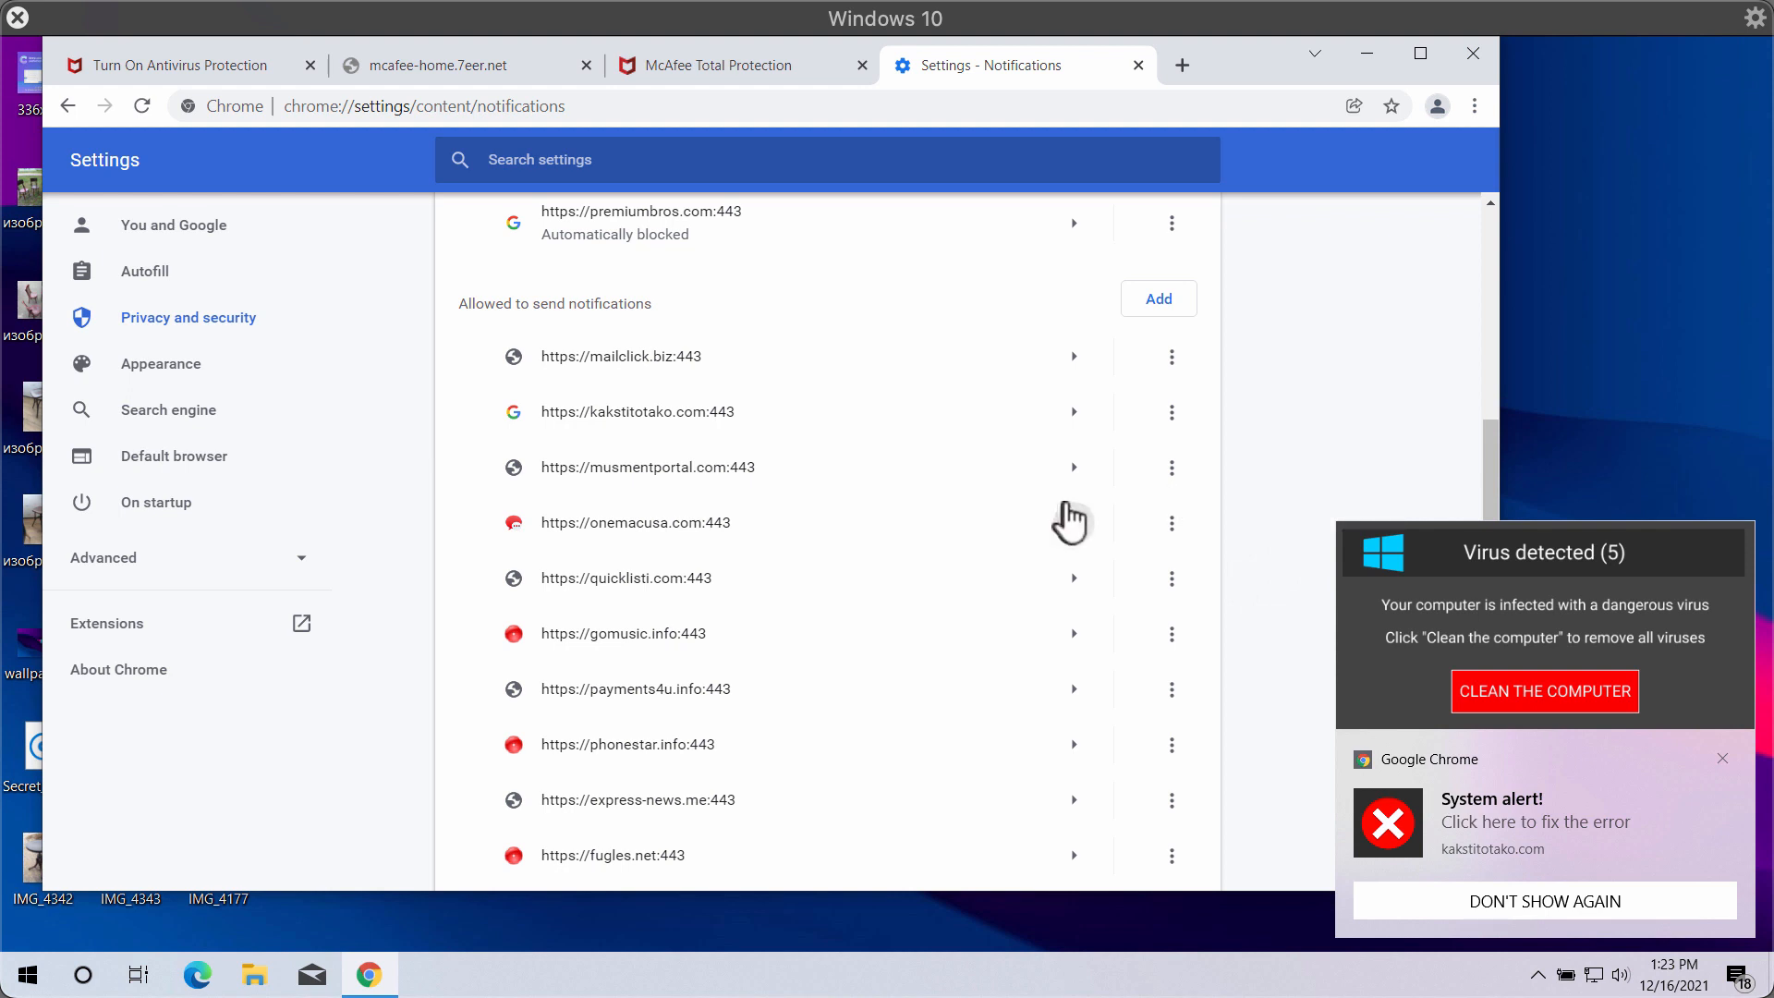
{"action": "mouse_move", "coordinate": [1177, 469]}
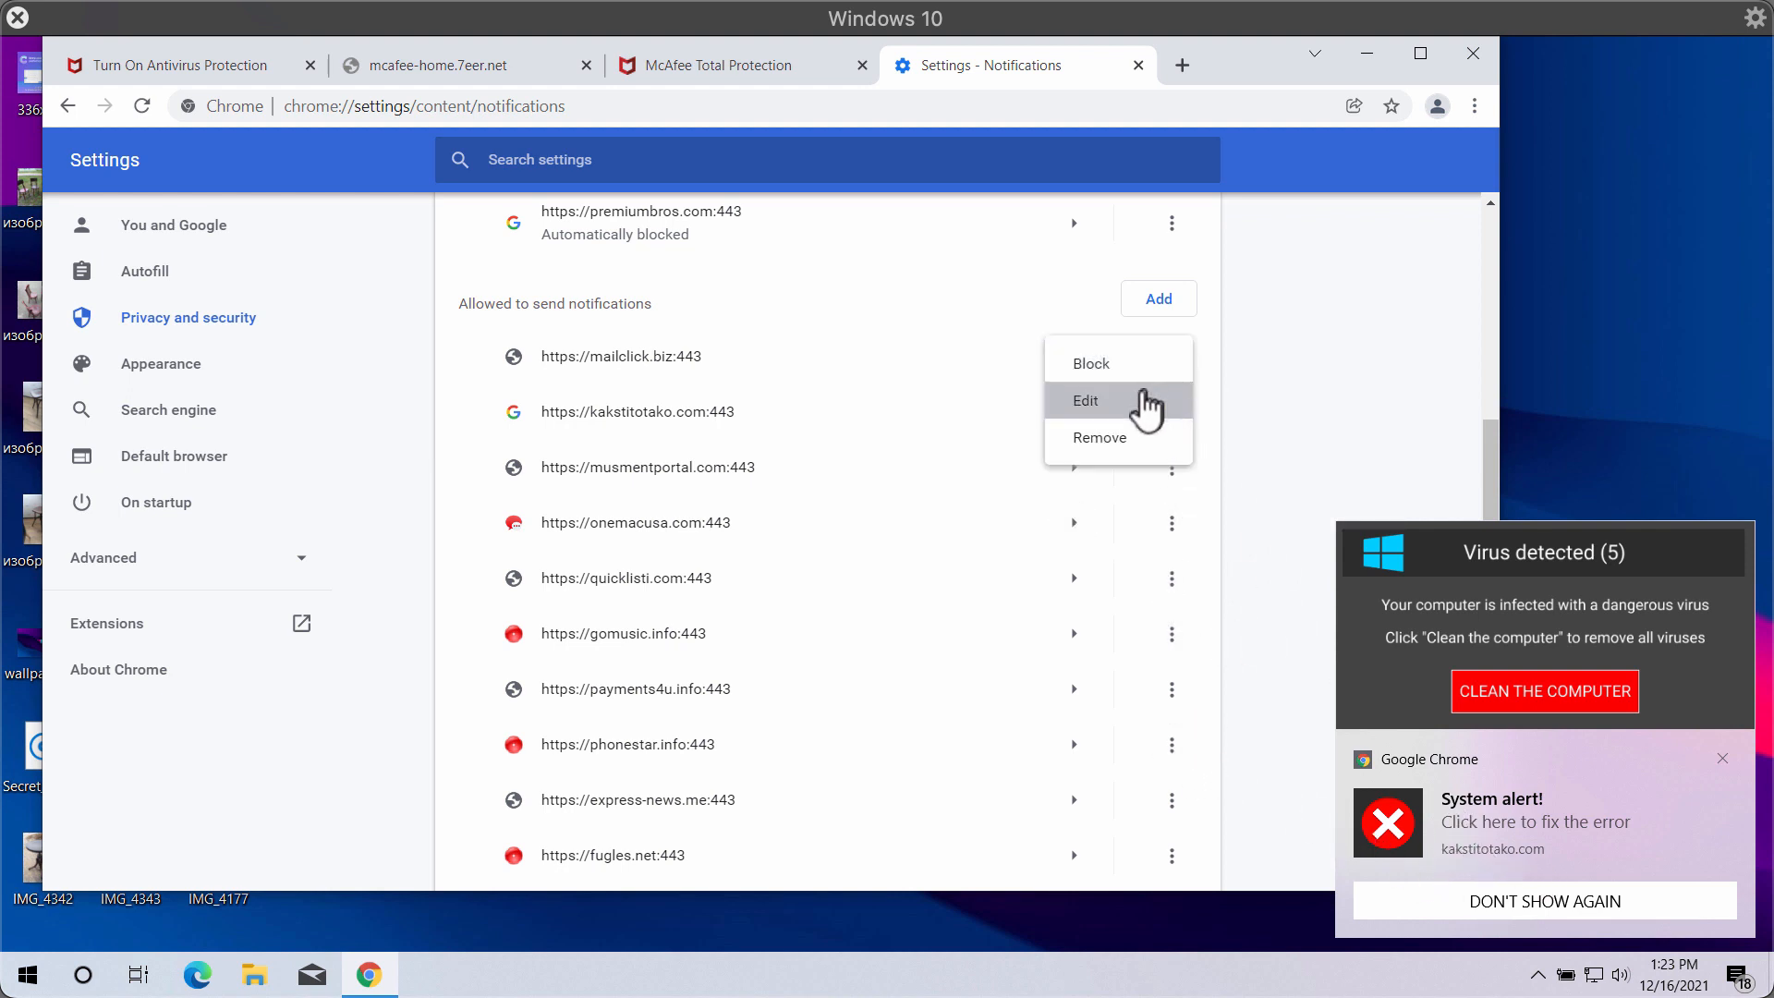
Step: Remove mailclick.biz and fugles.net from the sites allowed to send notifications
{"action": "left_click", "coordinate": [1097, 436]}
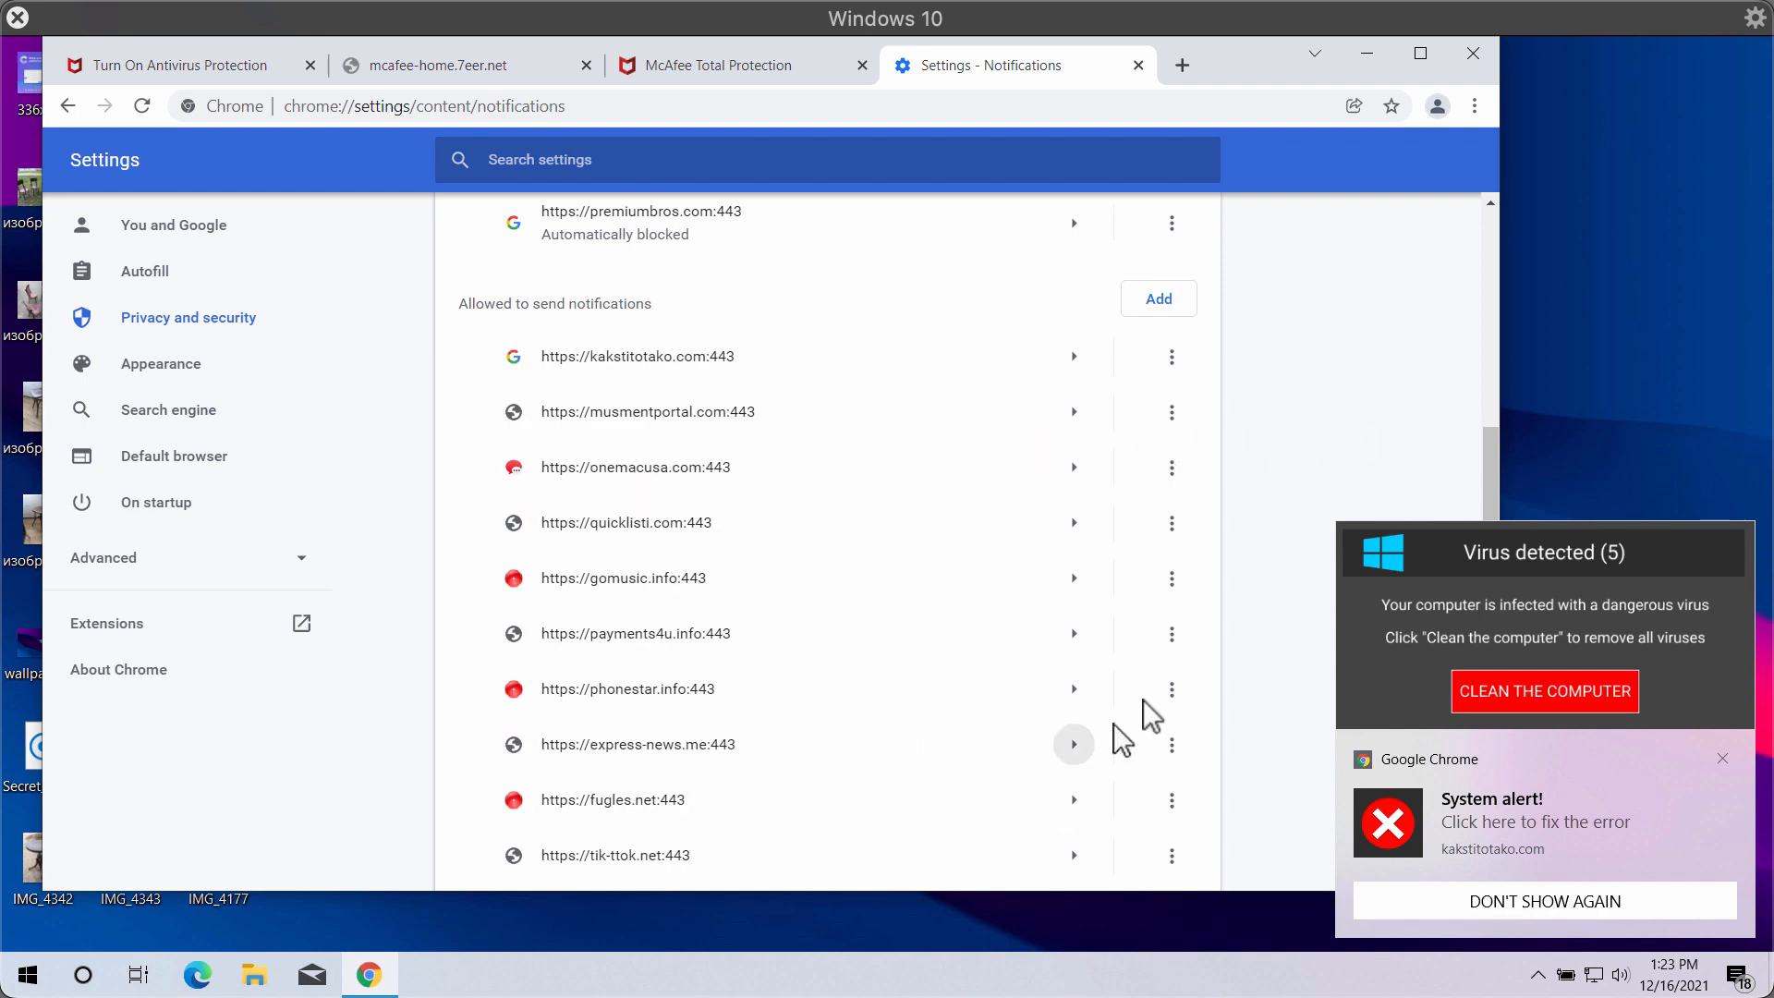
{"action": "scroll", "scroll_direction": "down", "scroll_amount": 3}
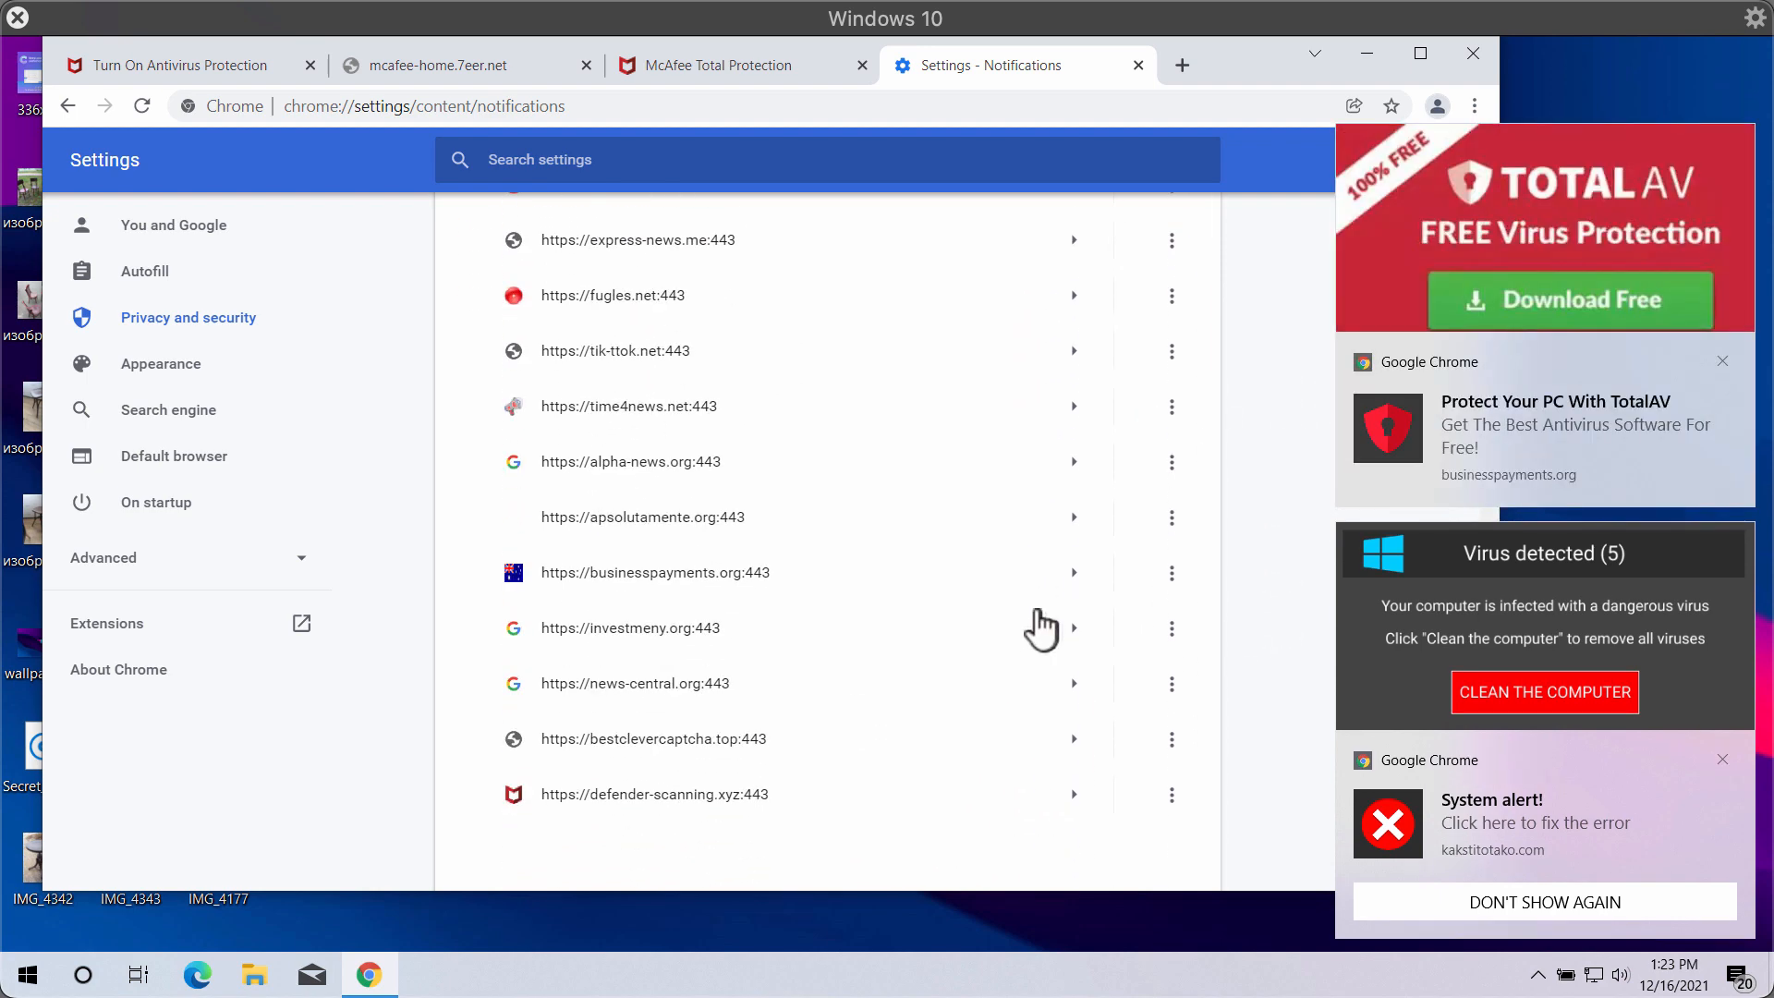
{"action": "scroll", "scroll_direction": "up", "scroll_amount": 3}
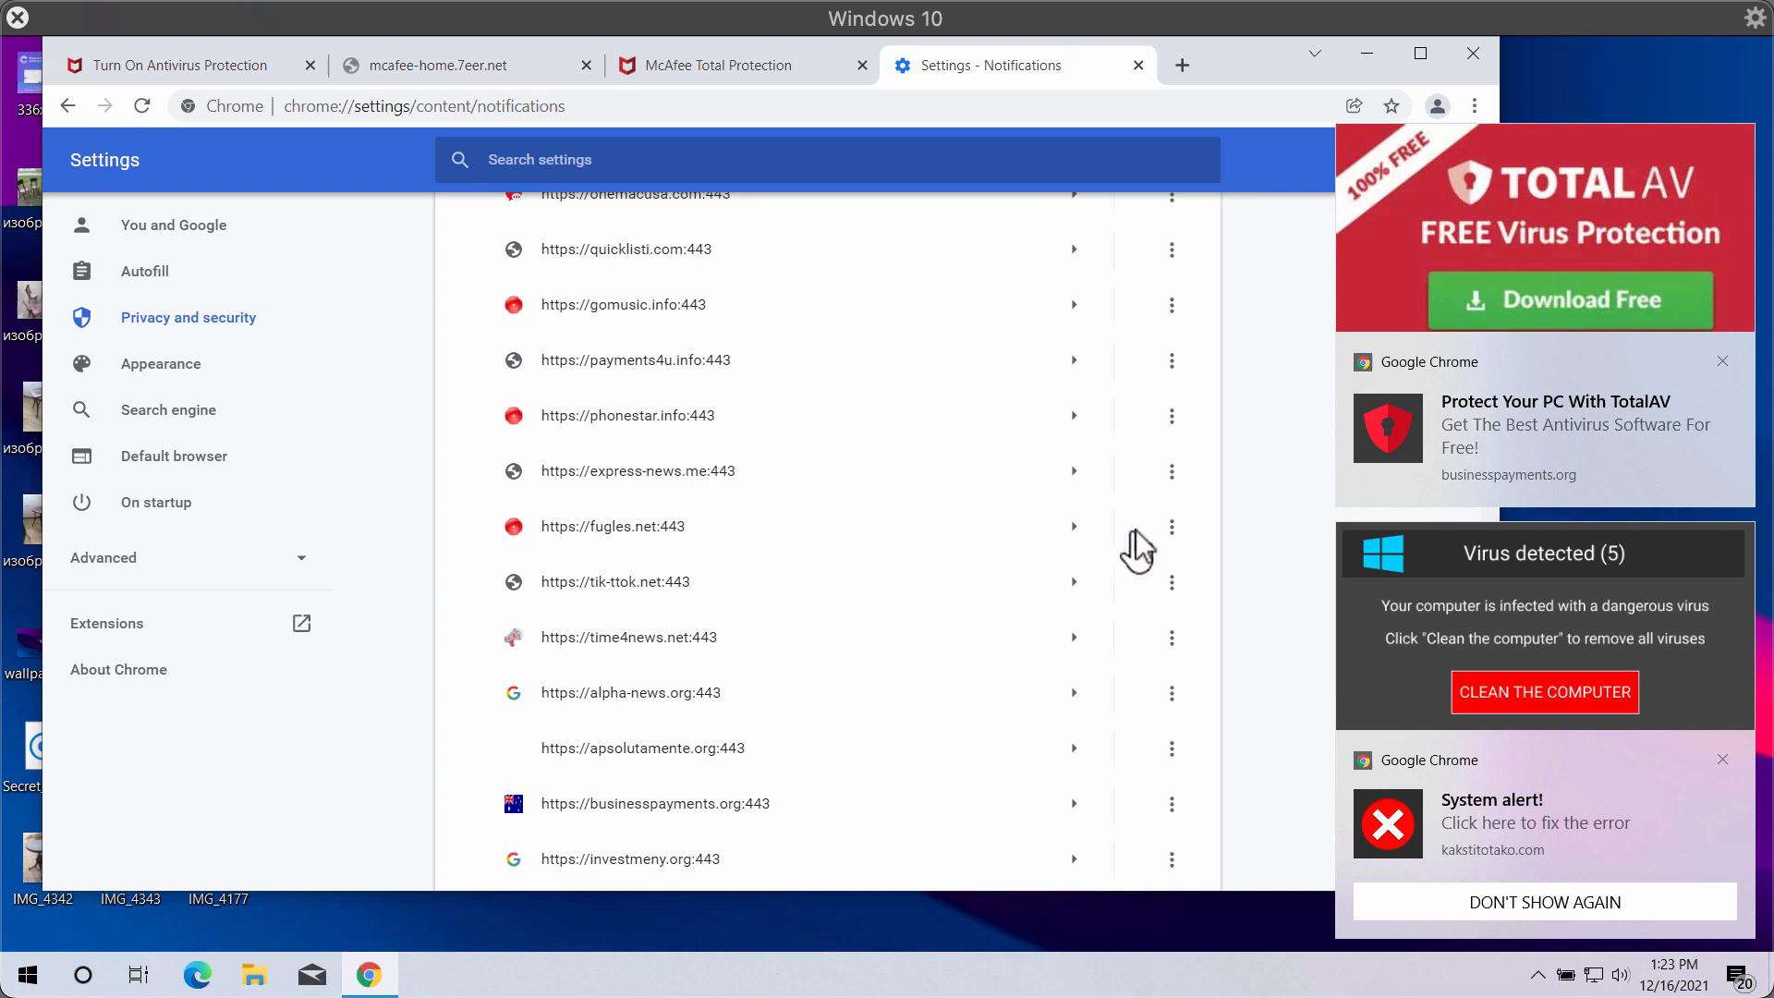
{"action": "left_click", "coordinate": [1172, 527]}
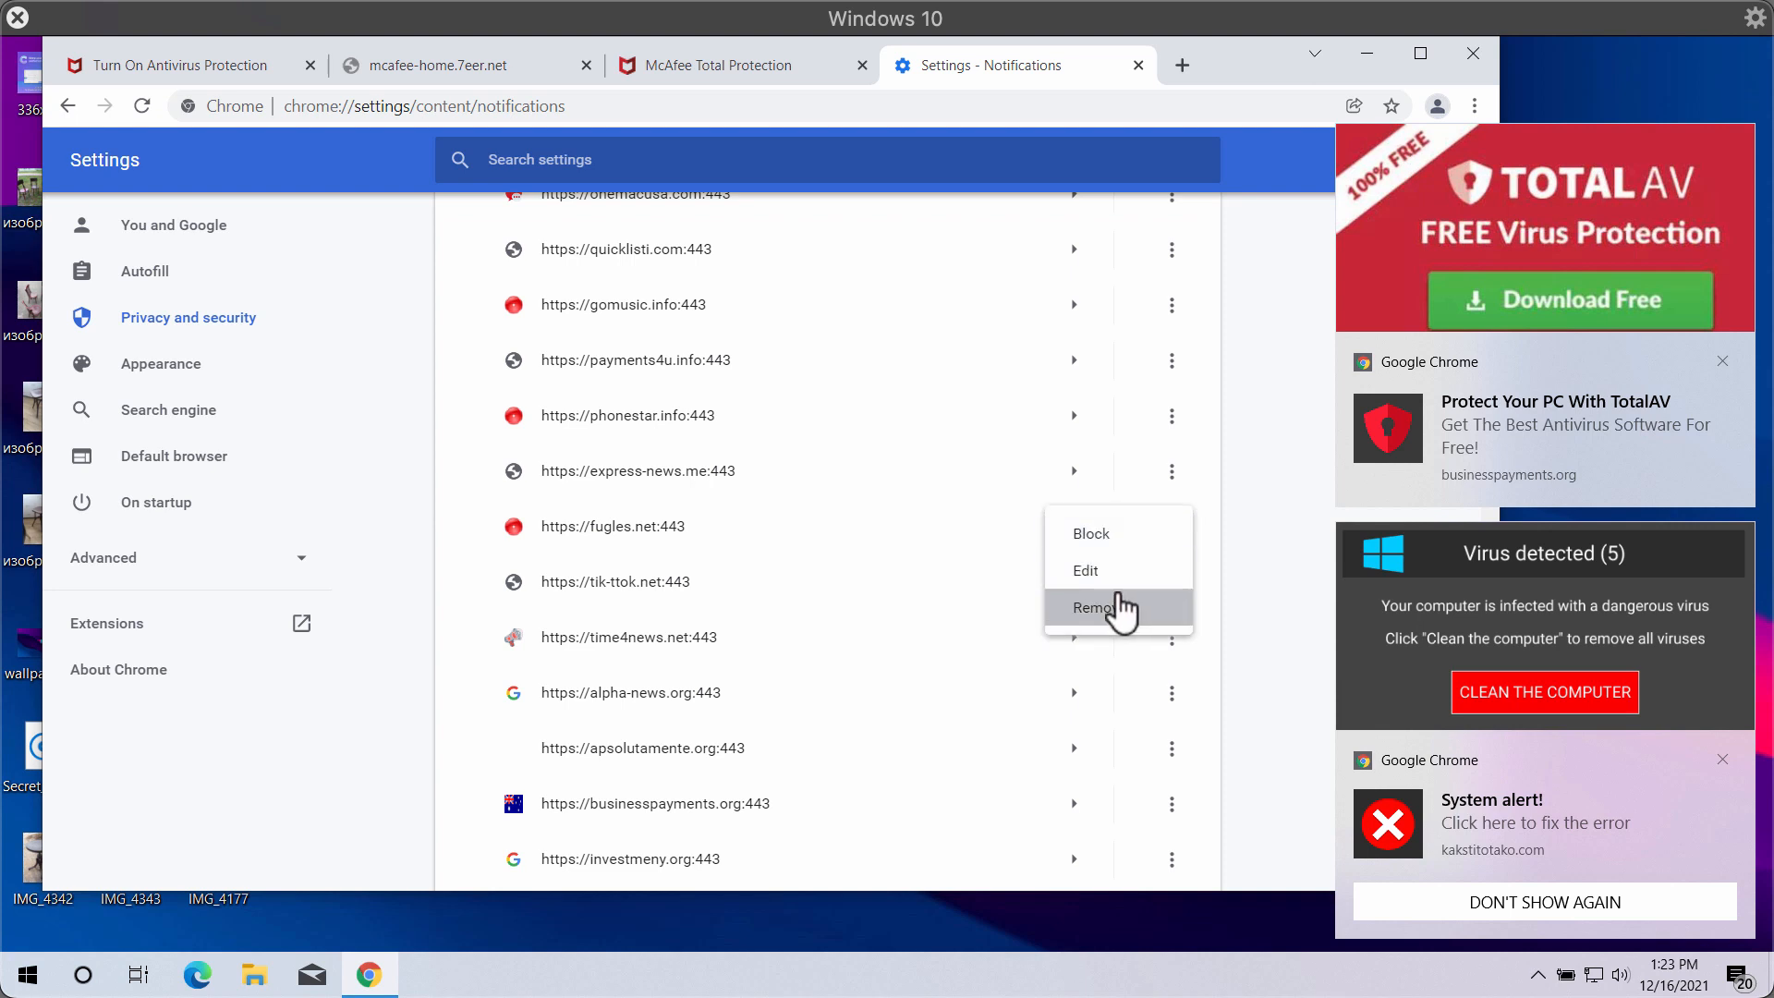
{"action": "left_click", "coordinate": [1092, 608]}
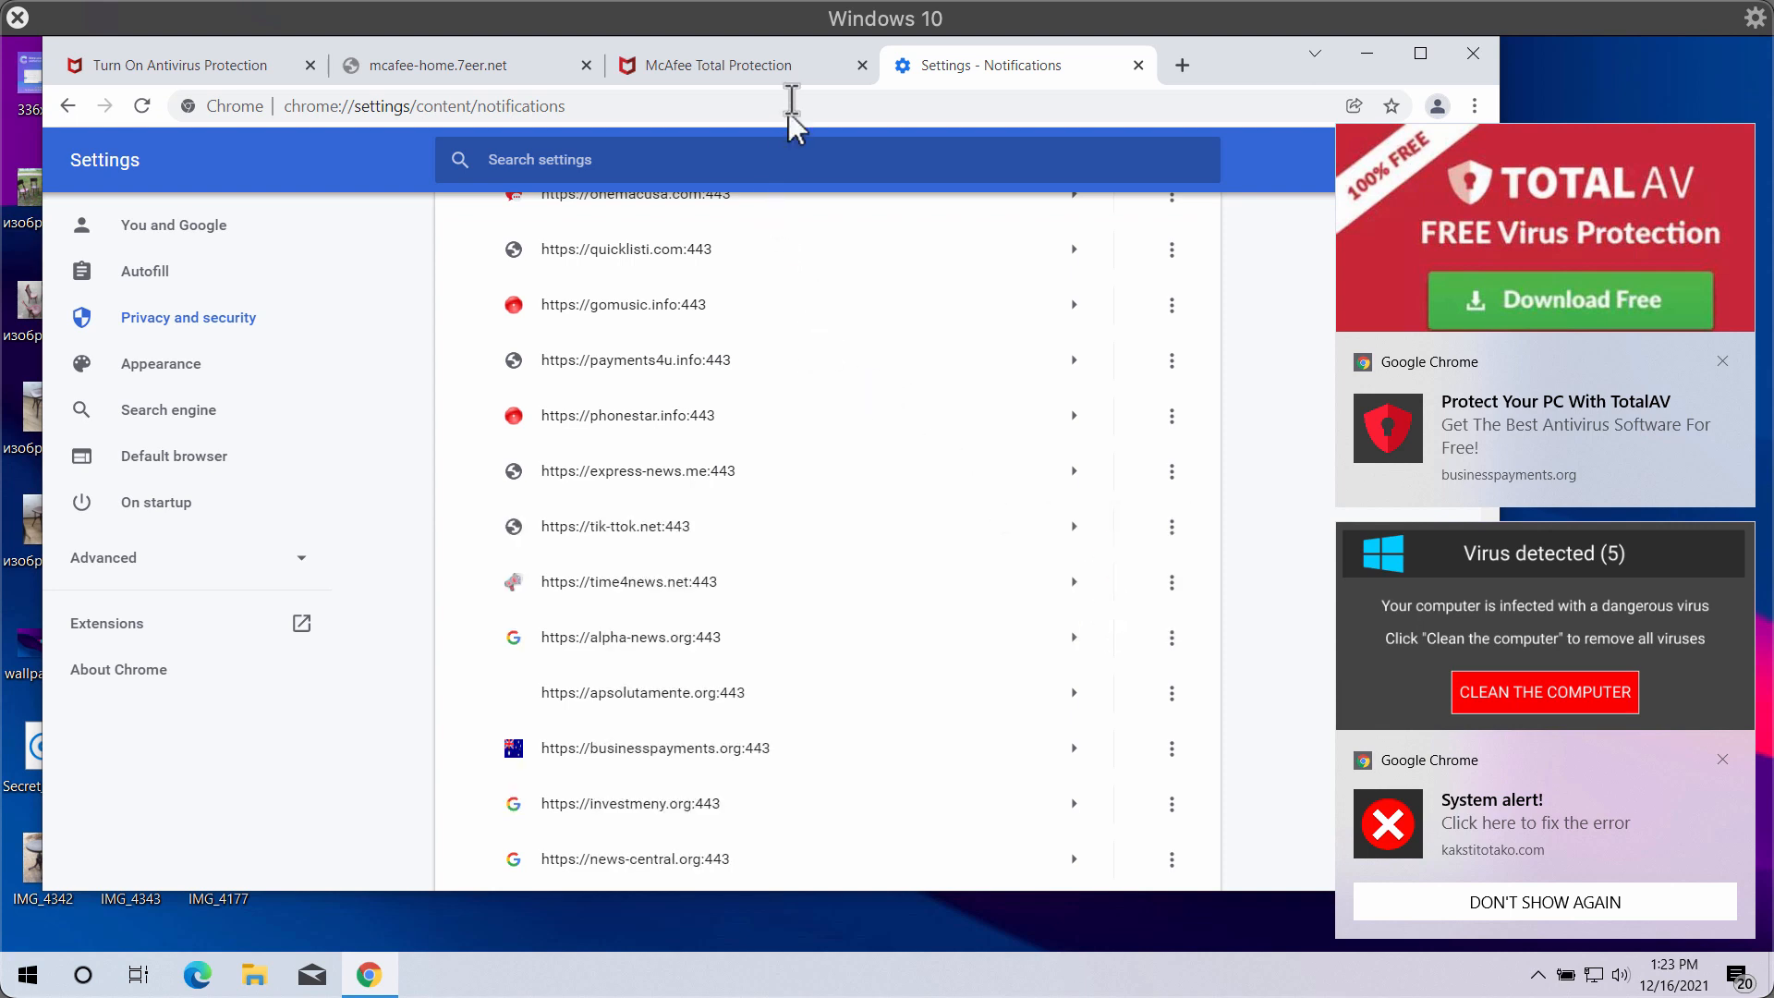
{"action": "type", "text": "combocleaner.com"}
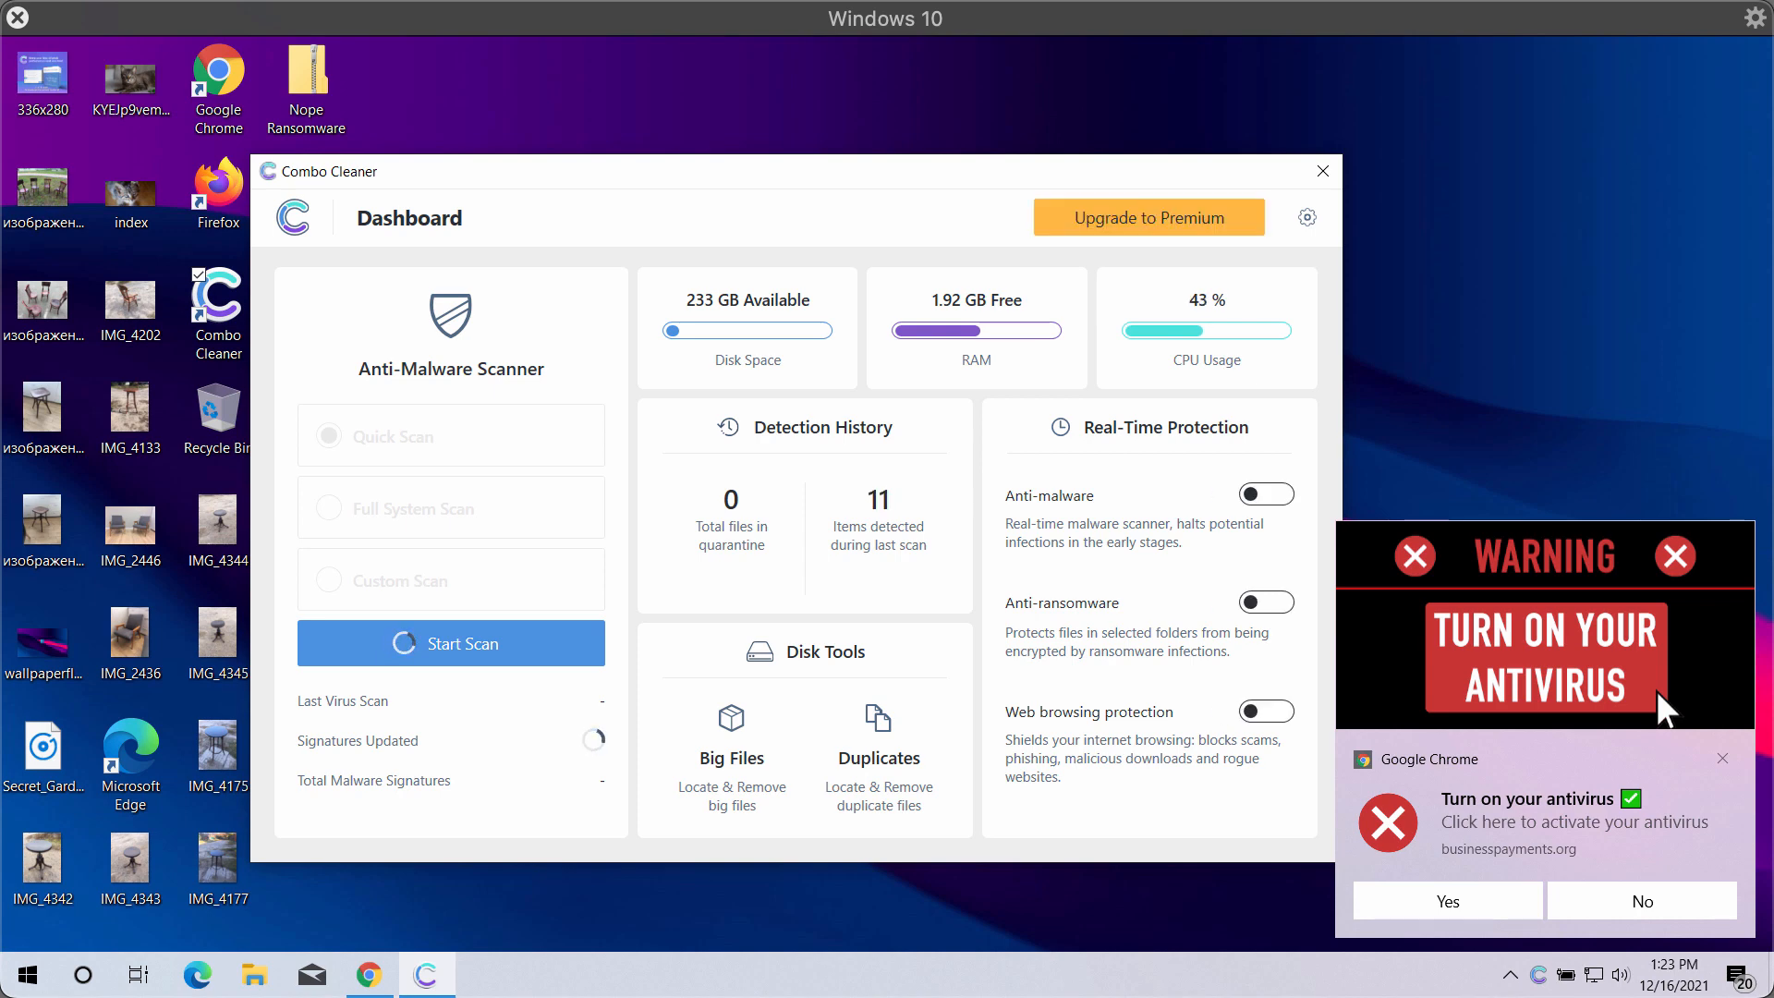
Step: Select Quick Scan as the anti-malware scan type on the Dashboard
{"action": "left_click", "coordinate": [328, 436]}
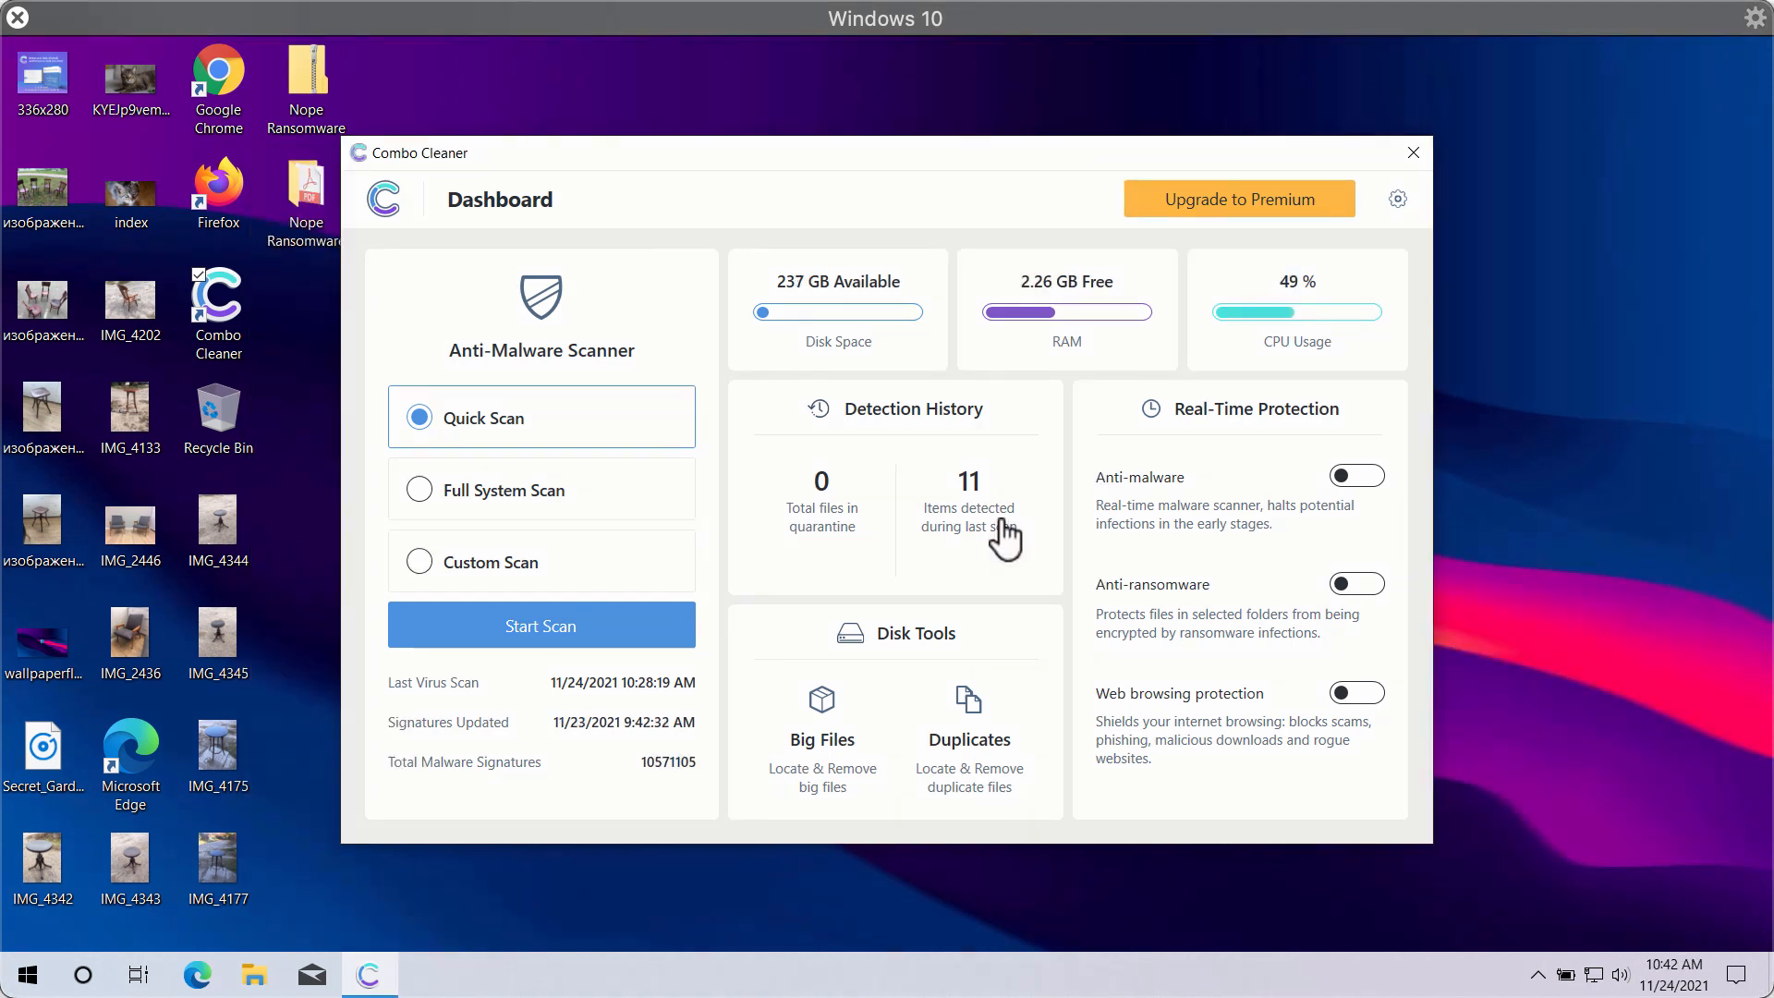
{"action": "mouse_move", "coordinate": [905, 107]}
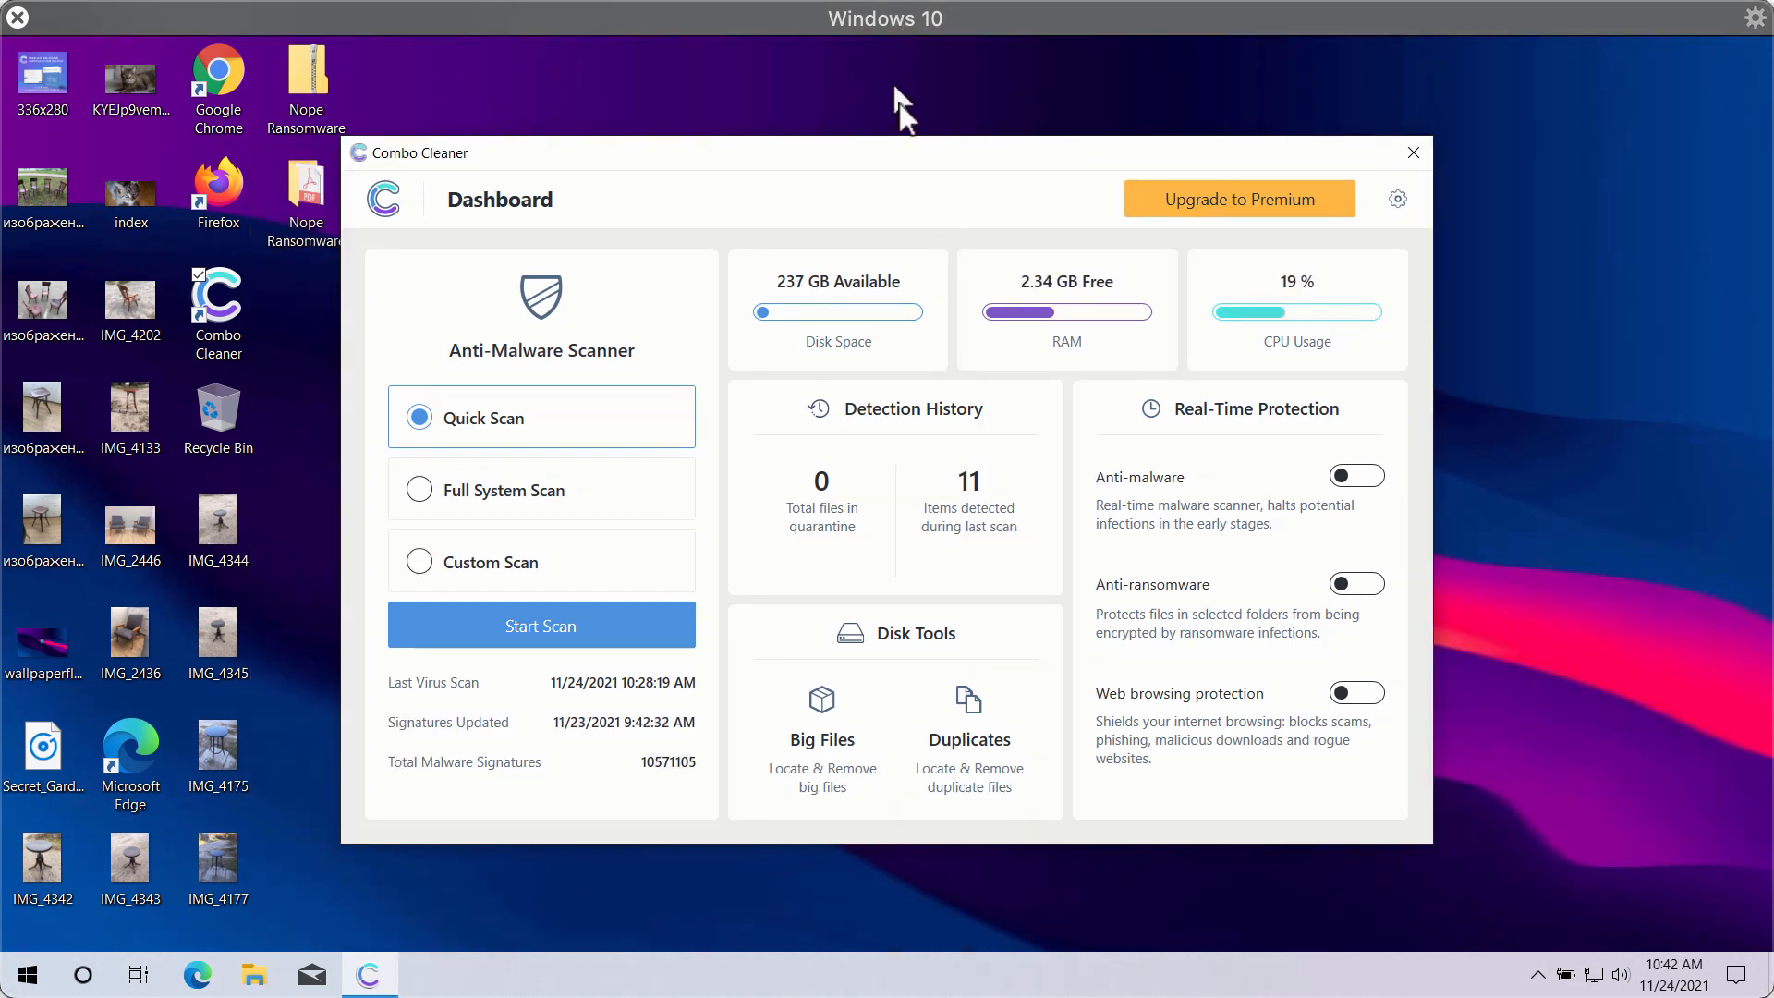
{"action": "mouse_move", "coordinate": [911, 176]}
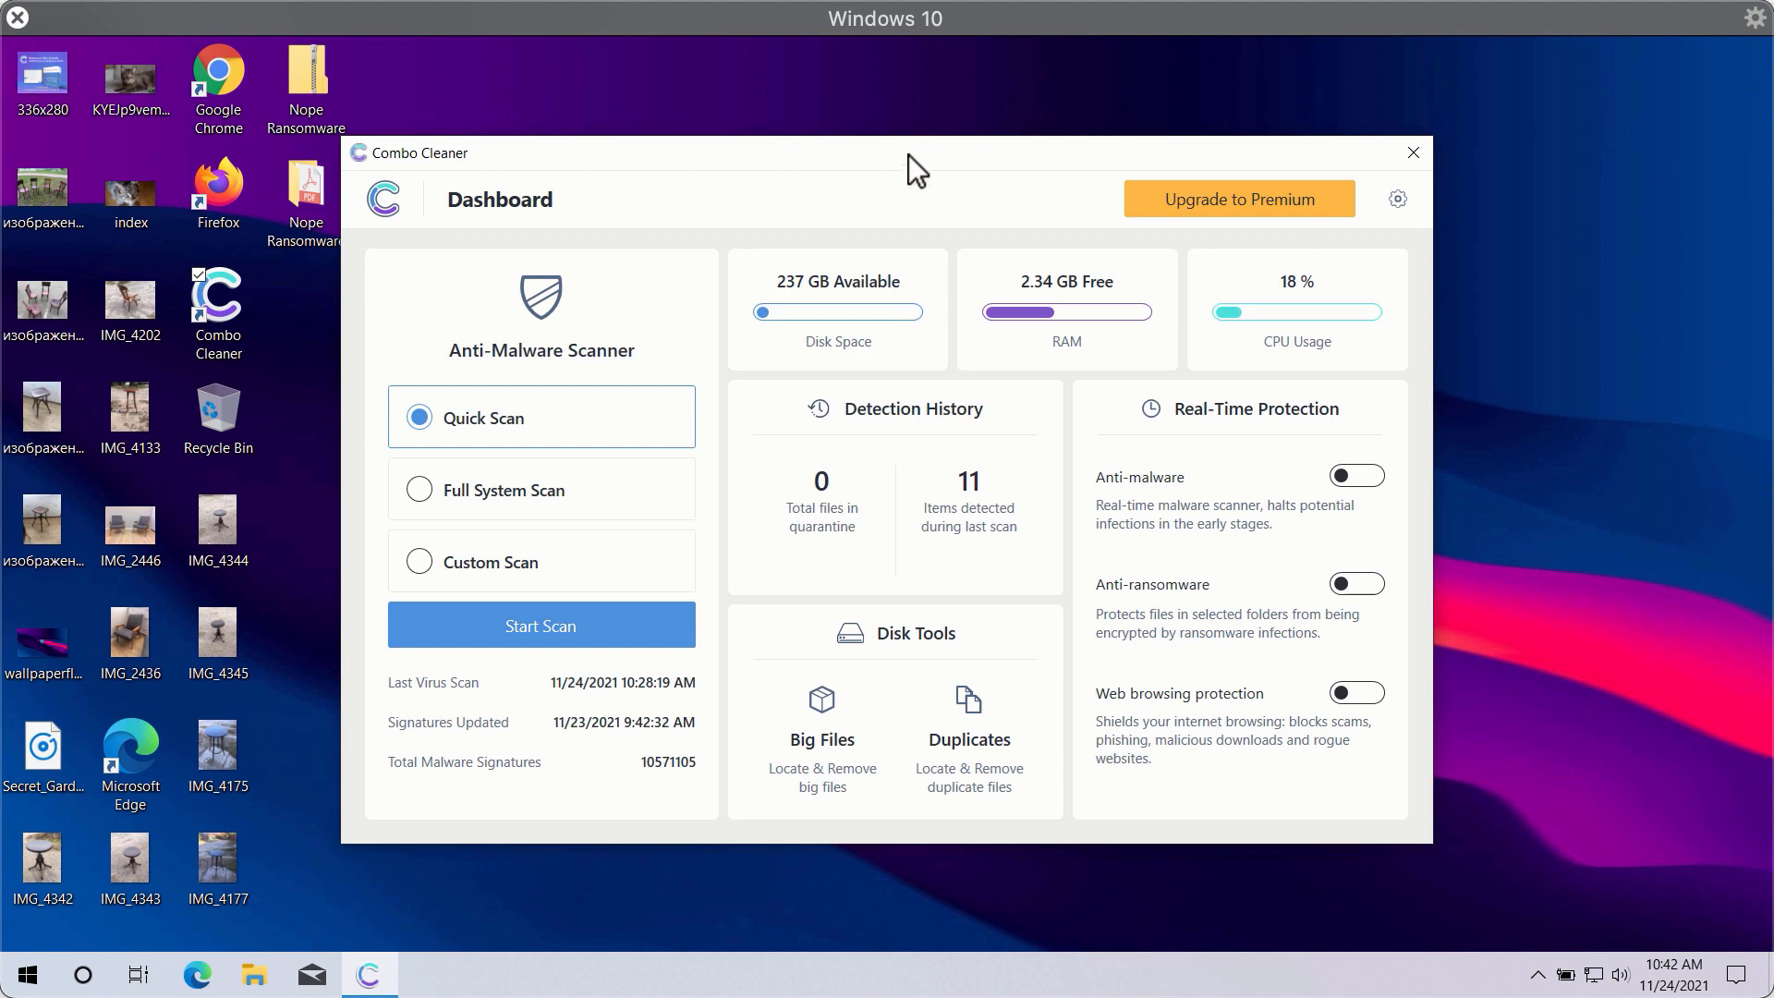
{"action": "mouse_move", "coordinate": [577, 436]}
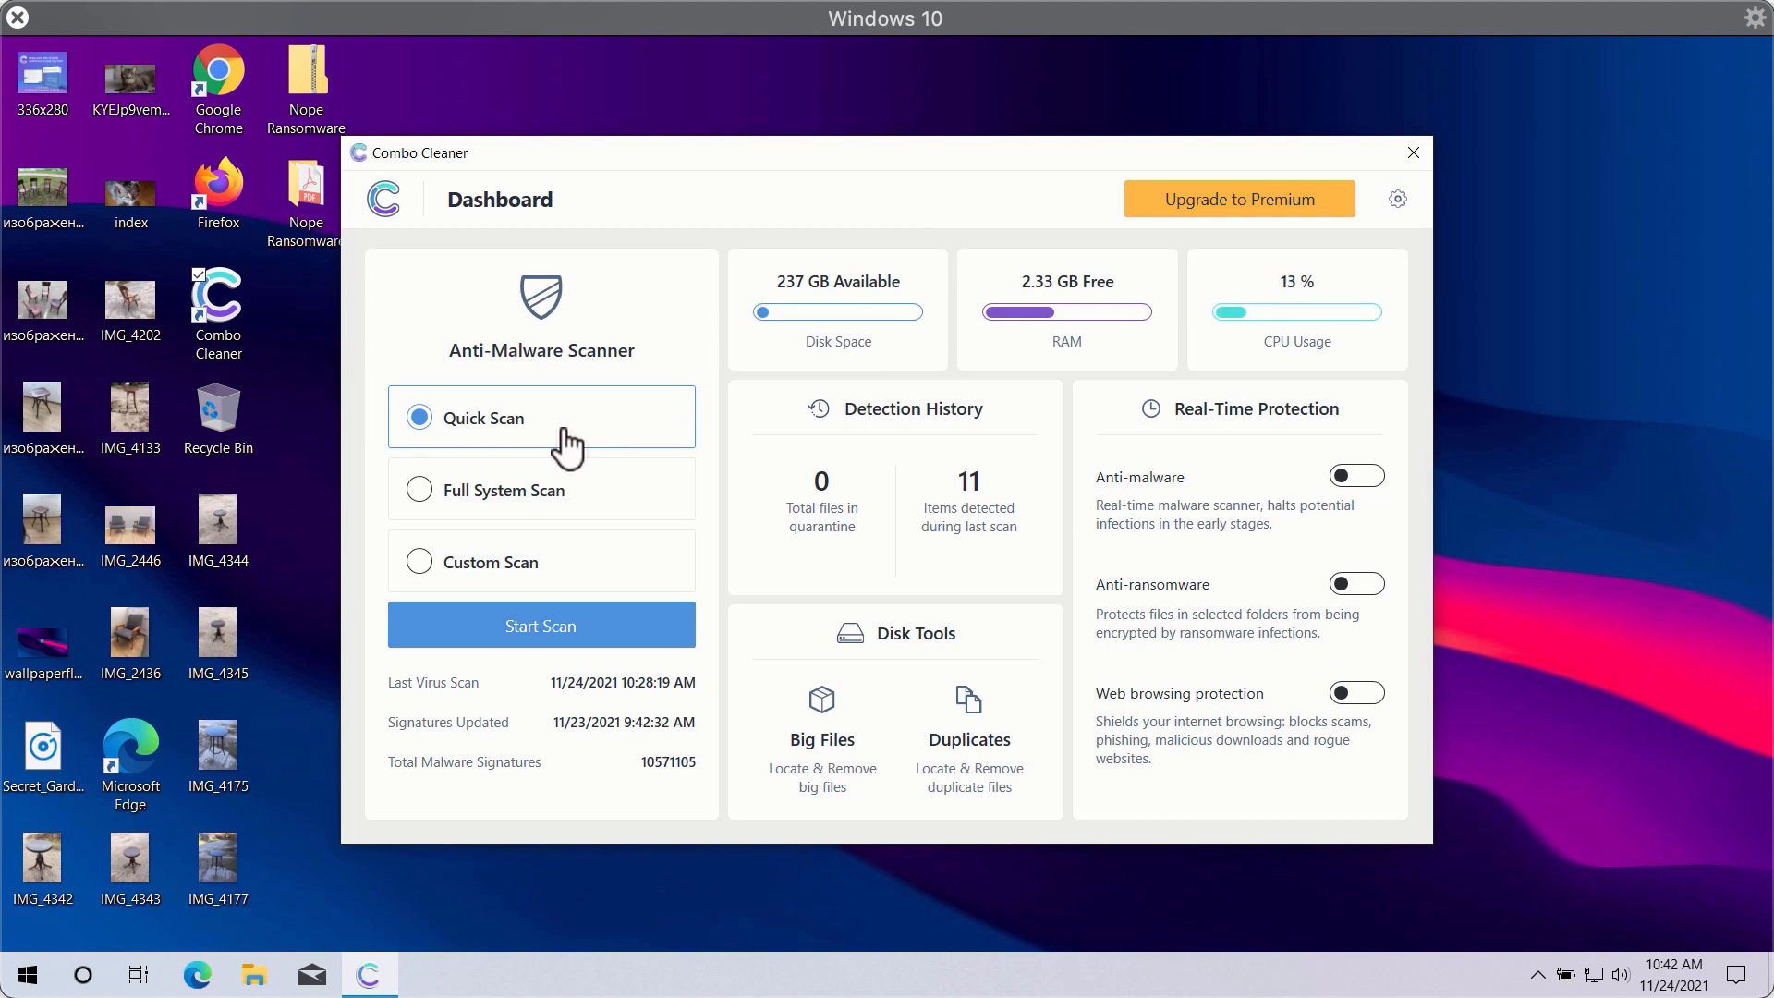
{"action": "mouse_move", "coordinate": [778, 555]}
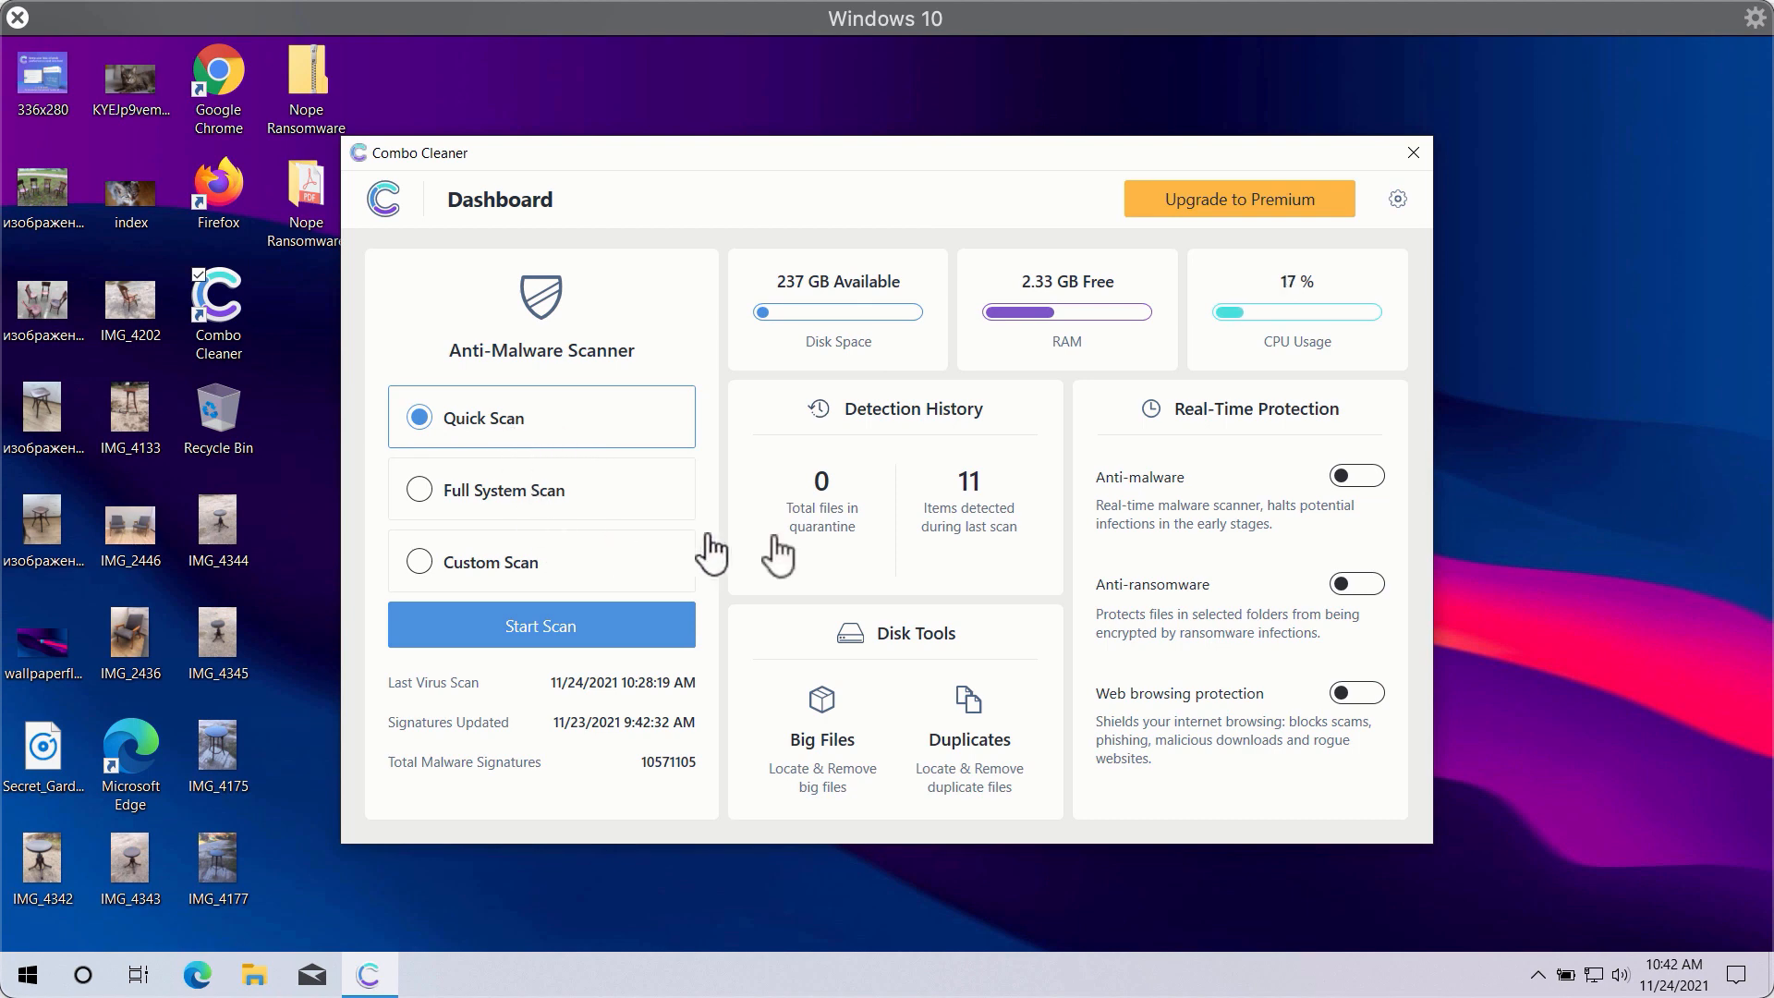
{"action": "mouse_move", "coordinate": [554, 582]}
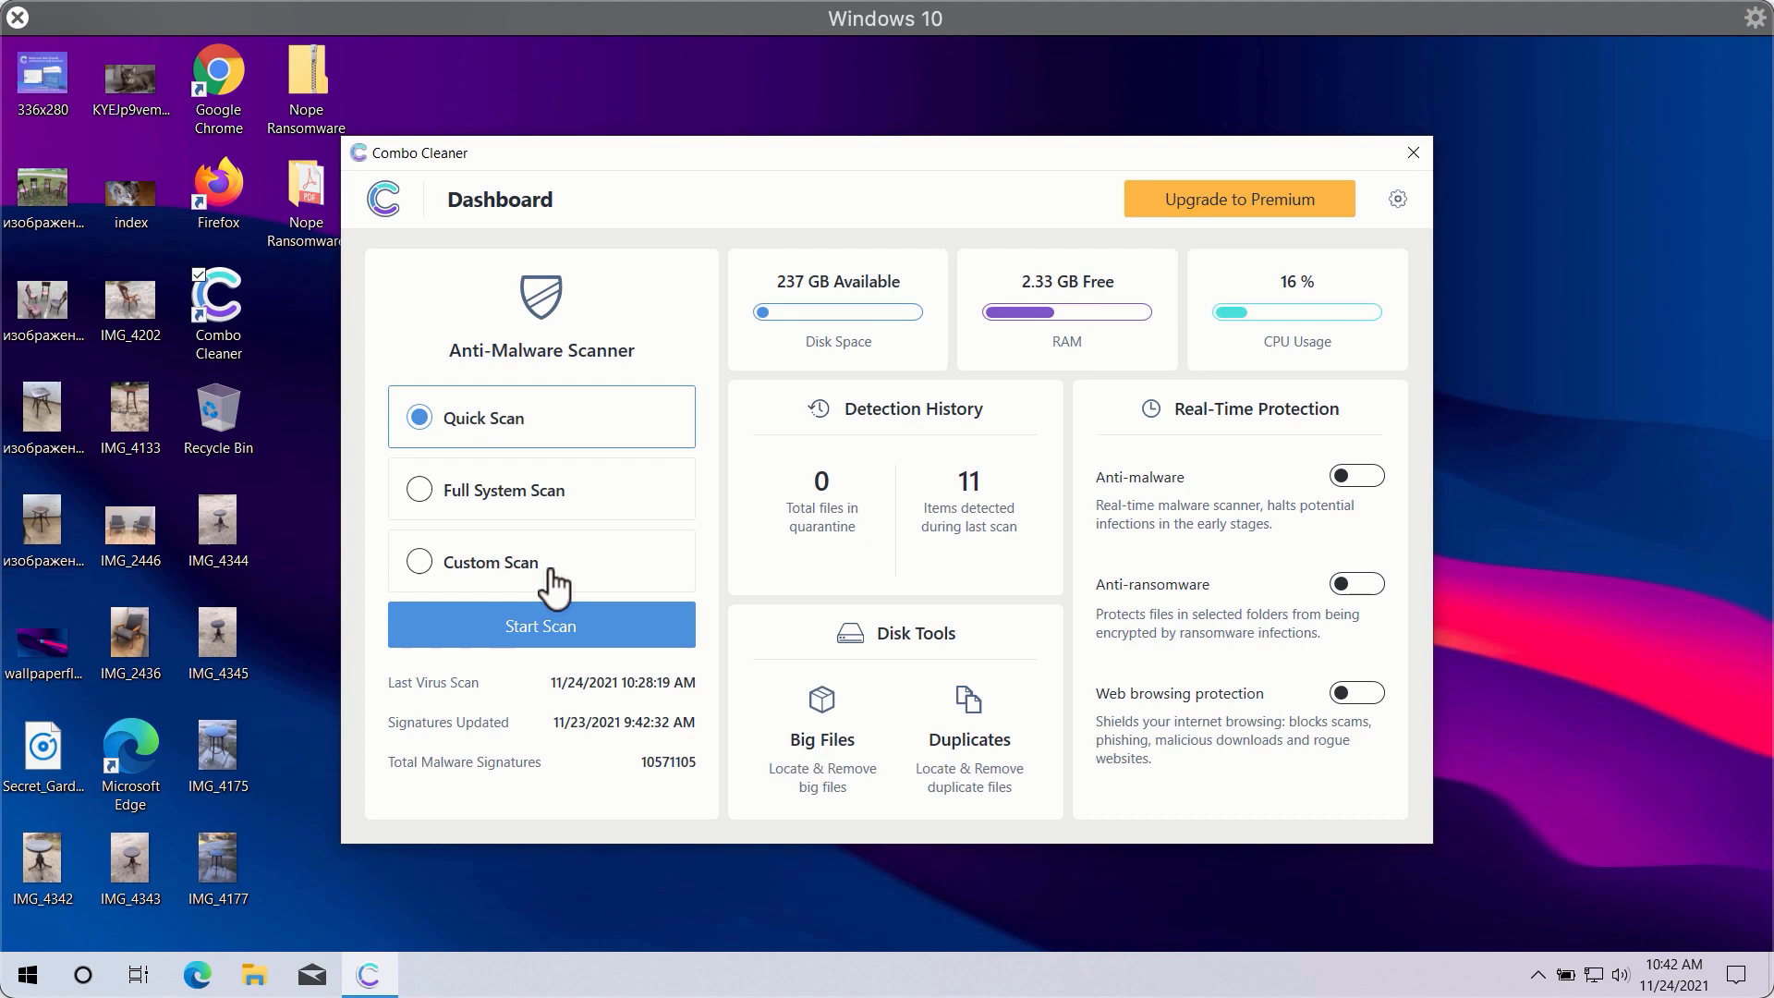
{"action": "mouse_move", "coordinate": [554, 571]}
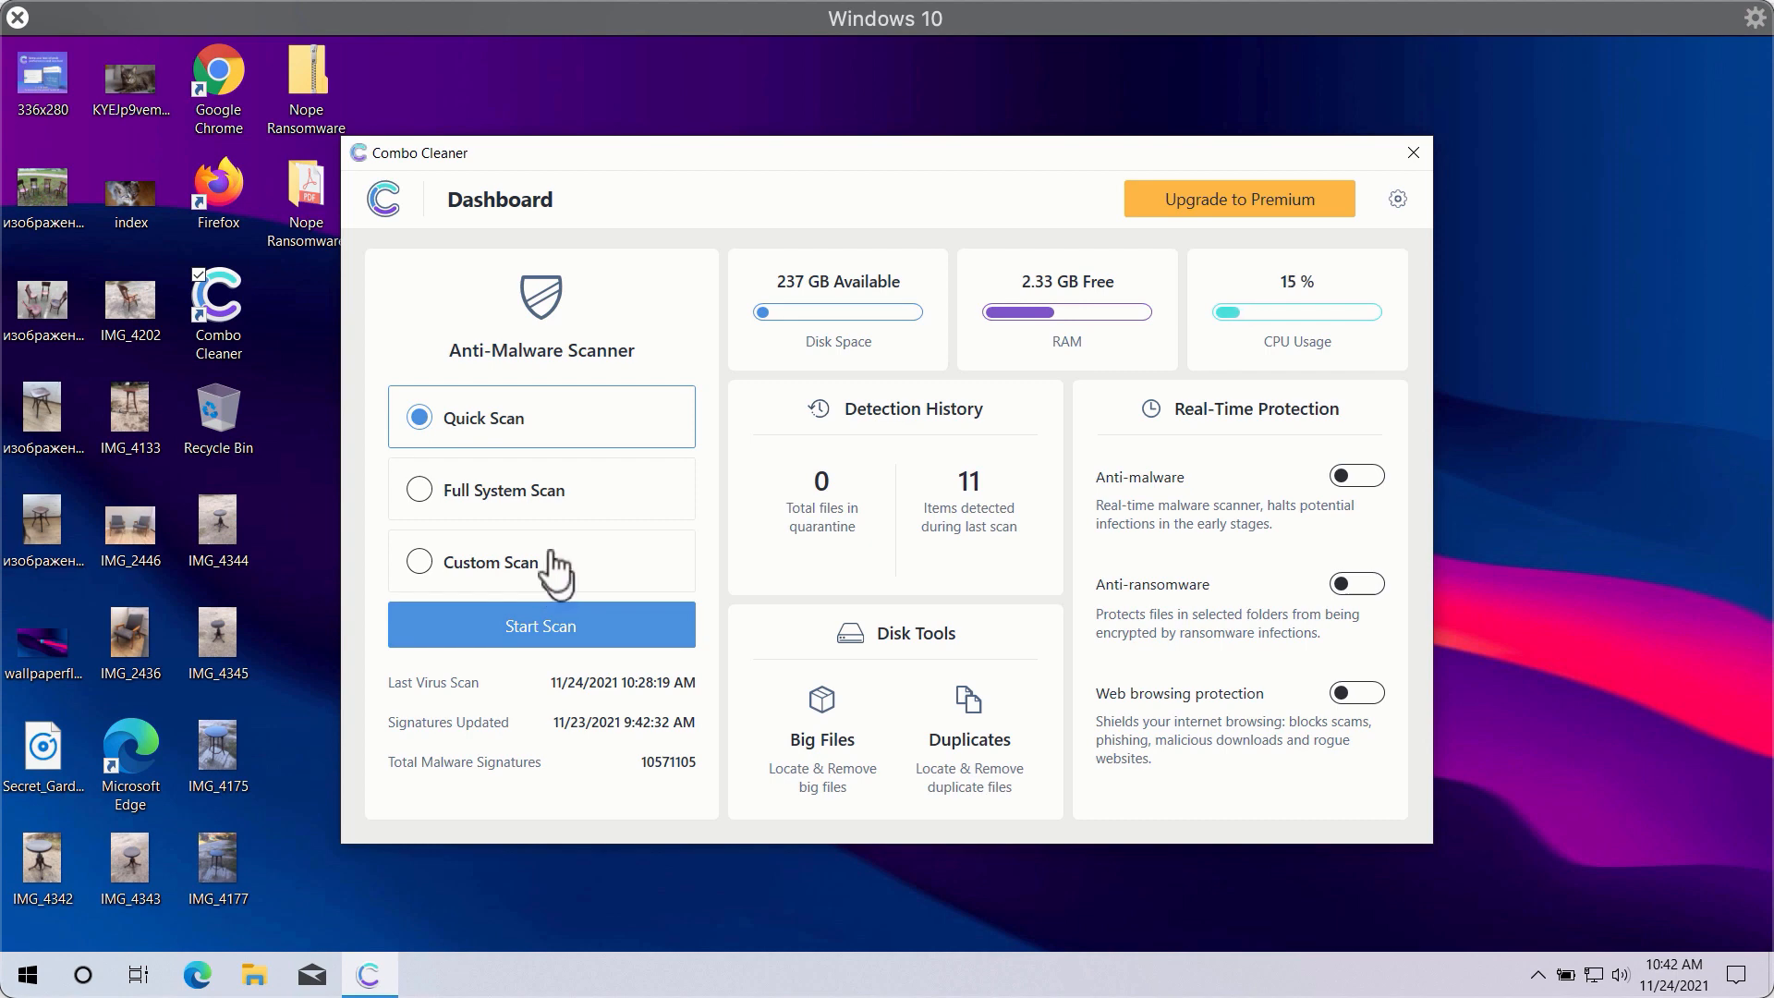
{"action": "mouse_move", "coordinate": [815, 198]}
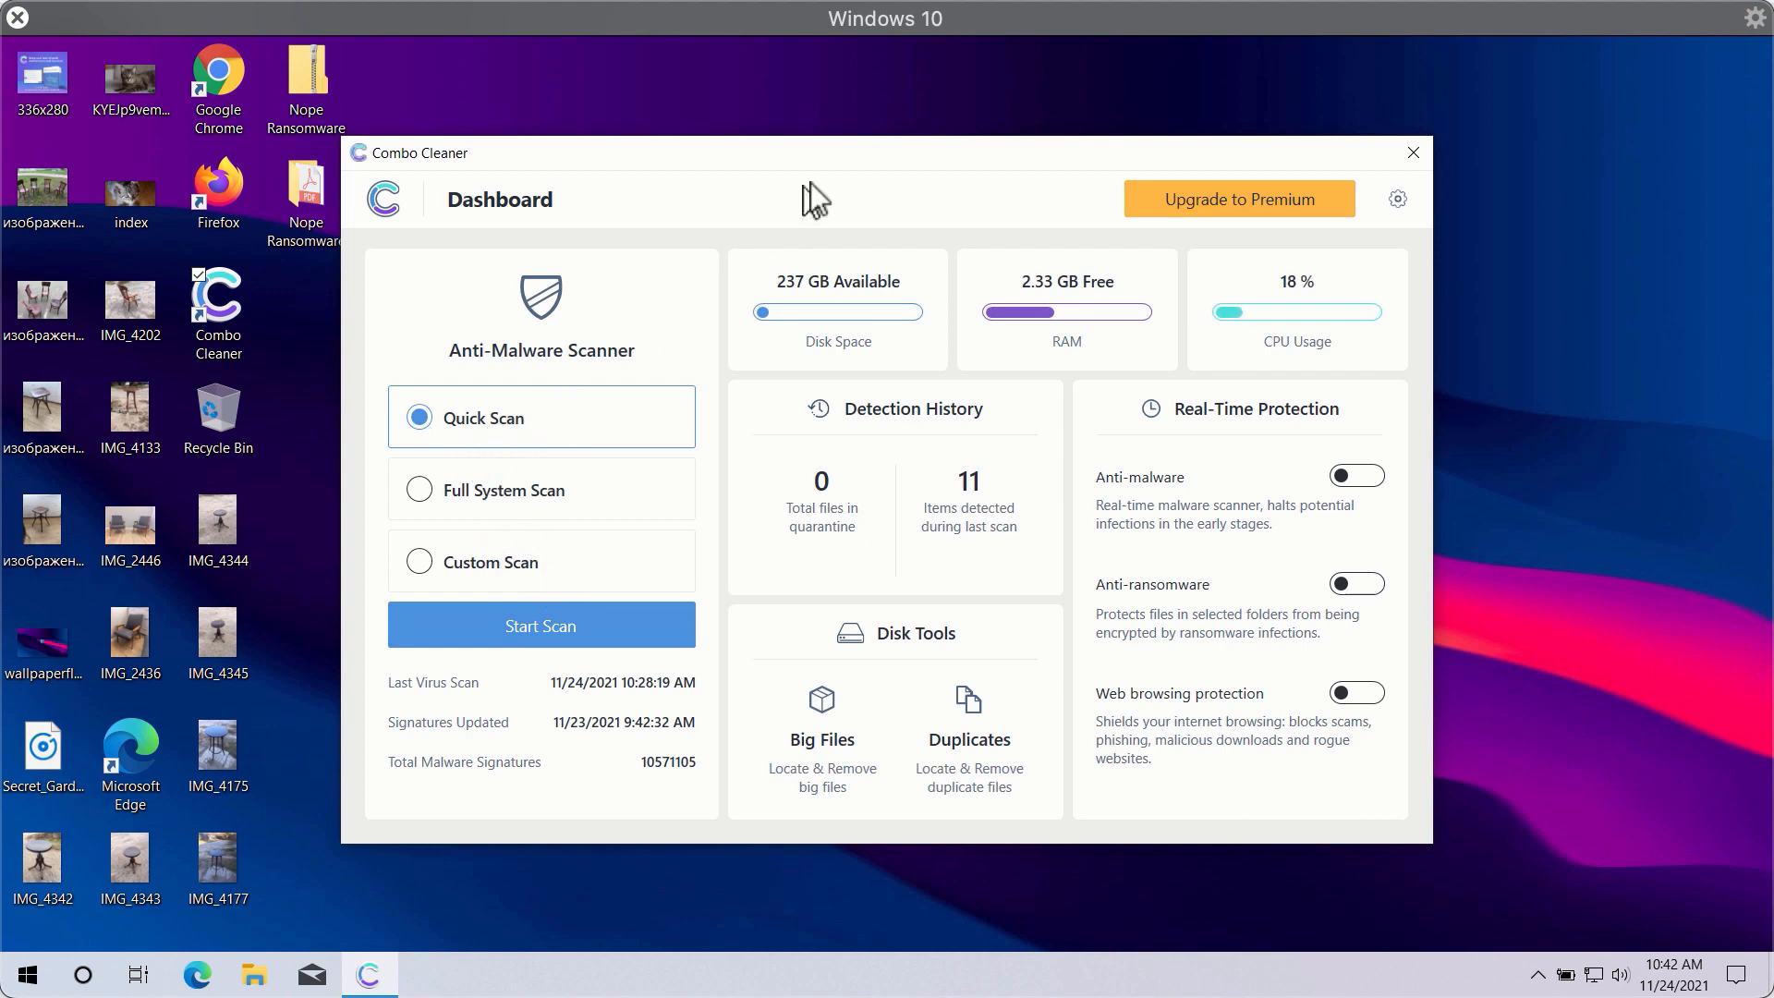
{"action": "mouse_move", "coordinate": [874, 201]}
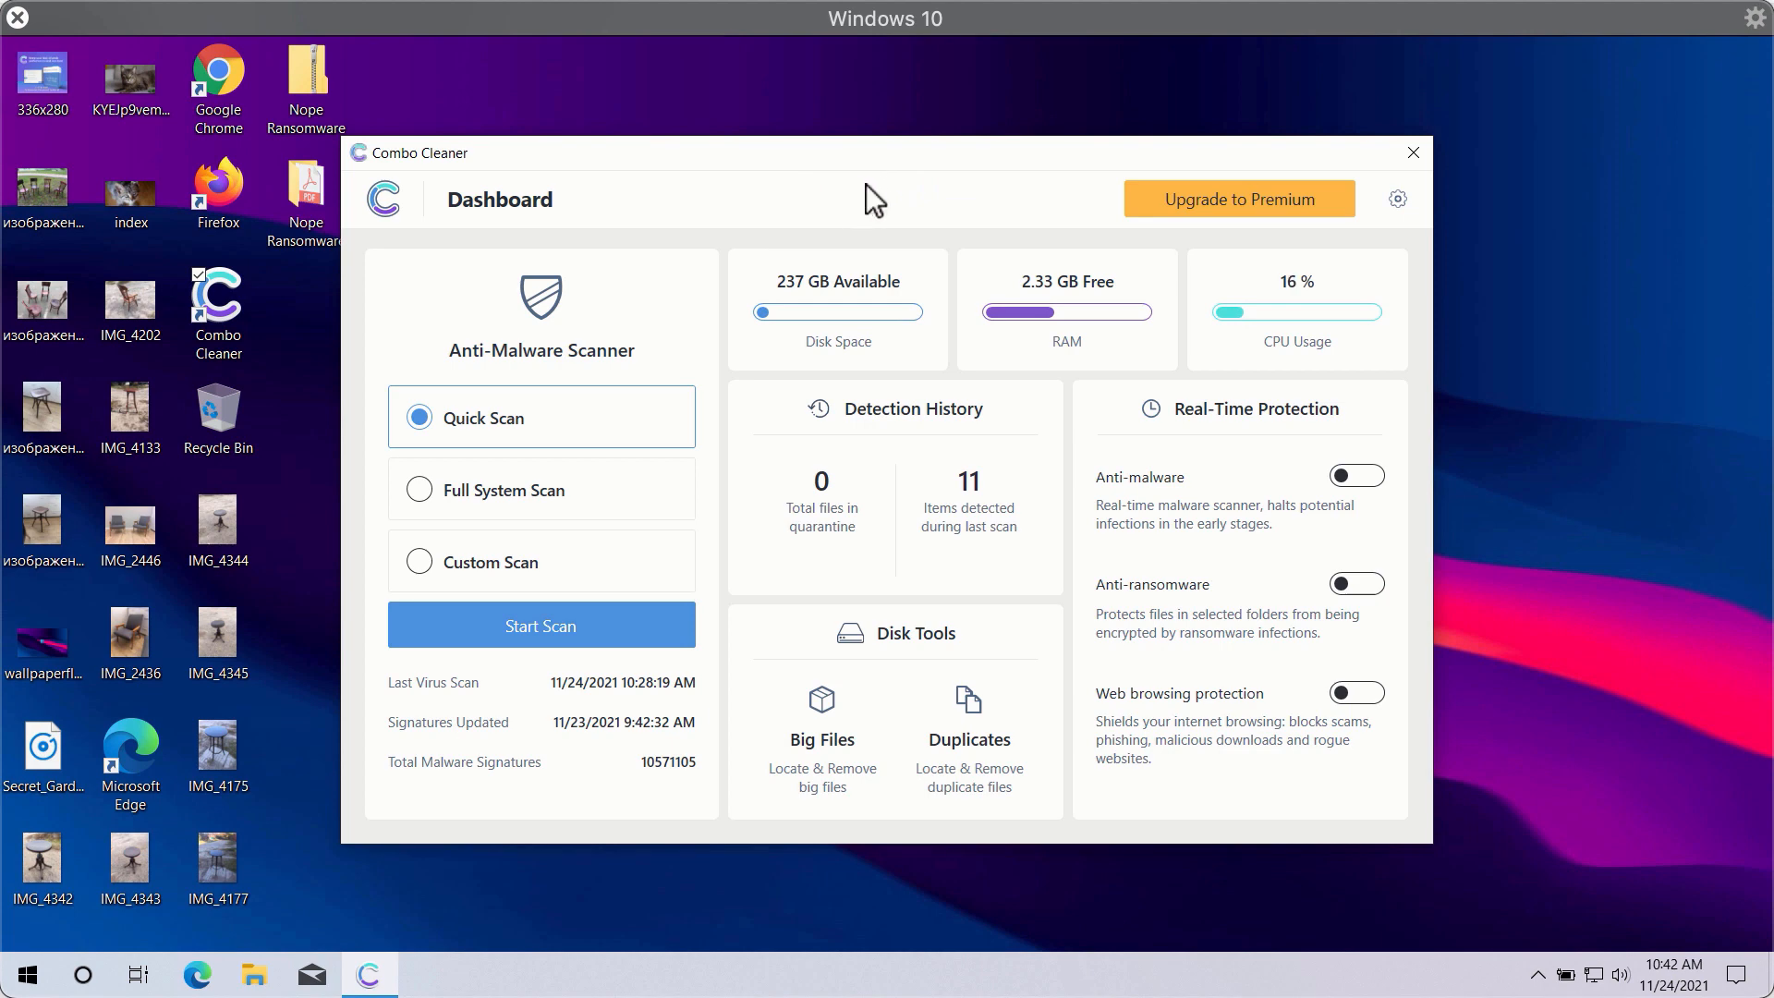
{"action": "mouse_move", "coordinate": [719, 266]}
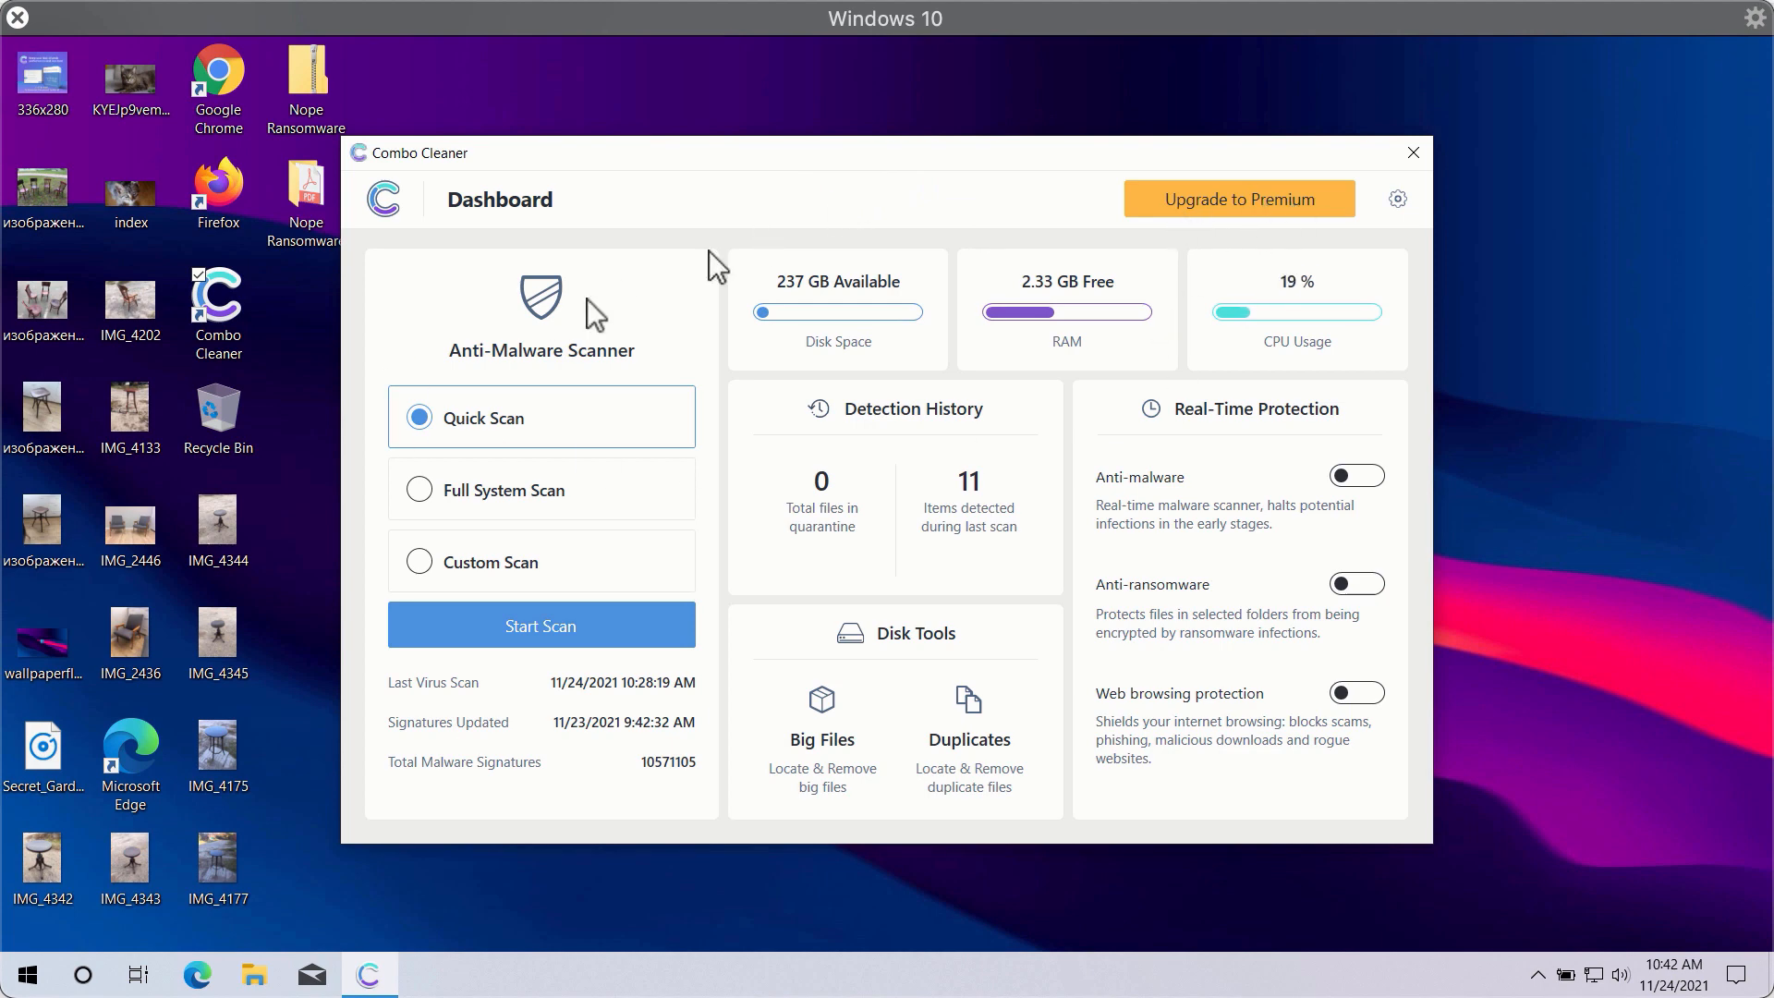
{"action": "mouse_move", "coordinate": [541, 593]}
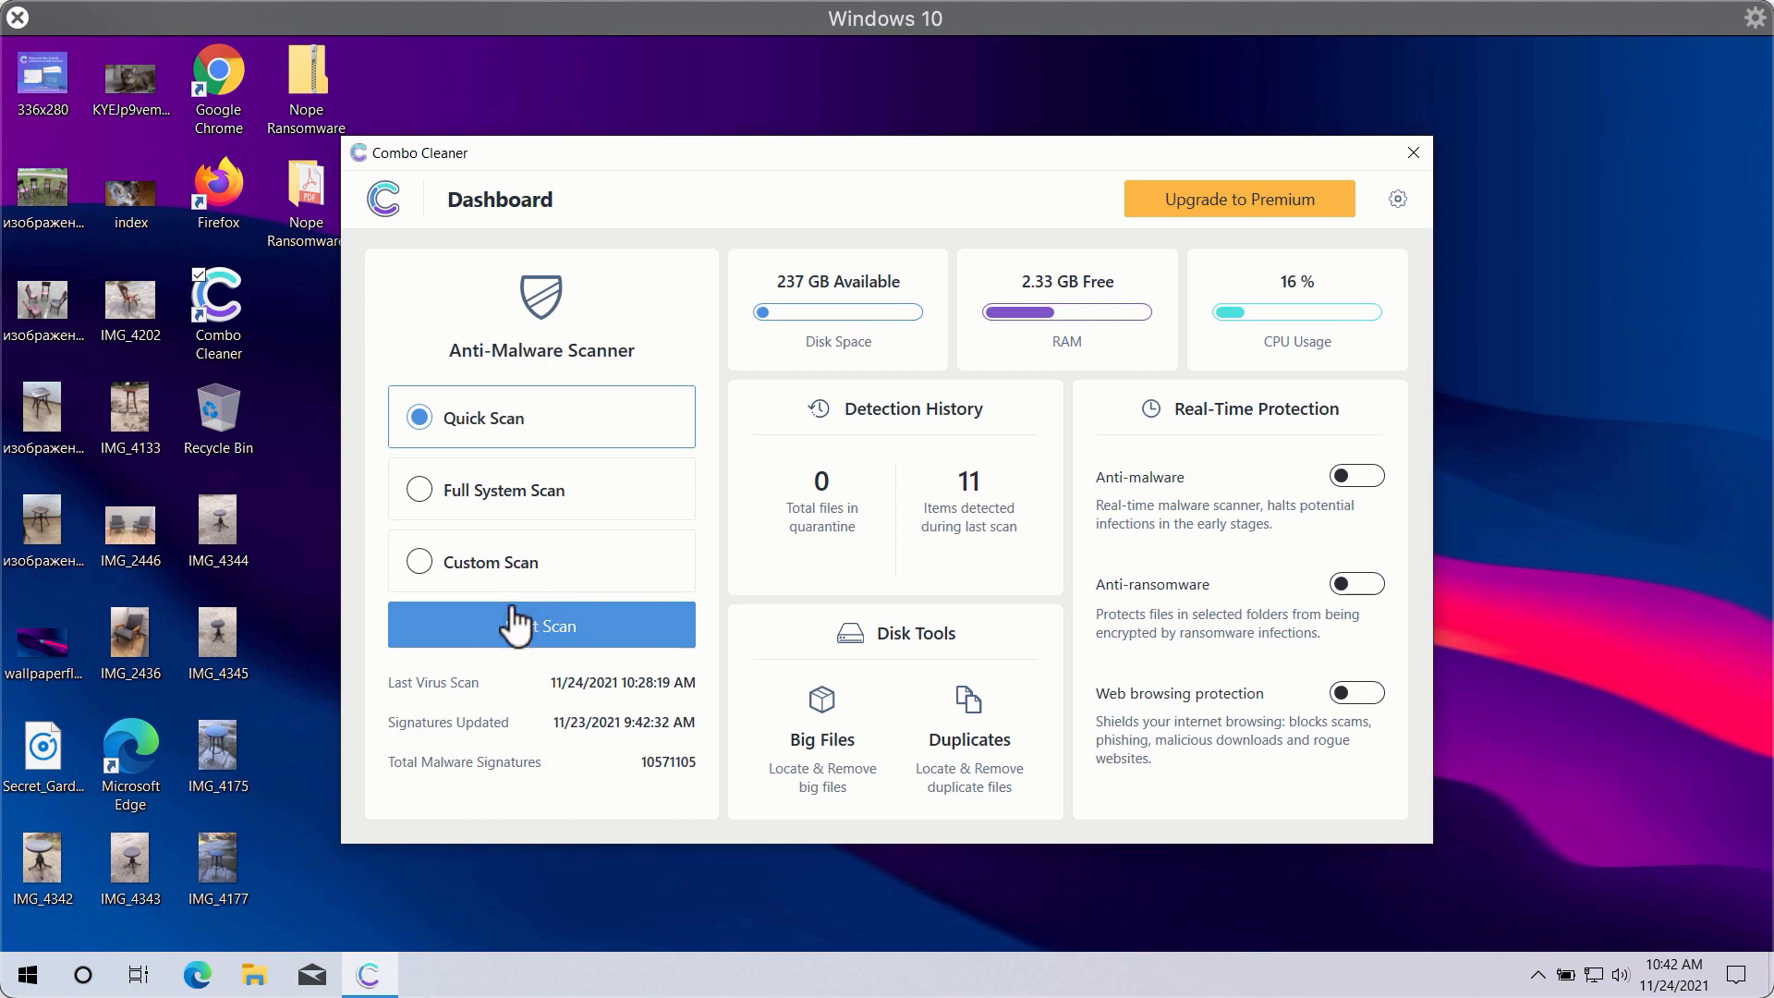
Step: Start the quick scan from the Dashboard
{"action": "left_click", "coordinate": [541, 624]}
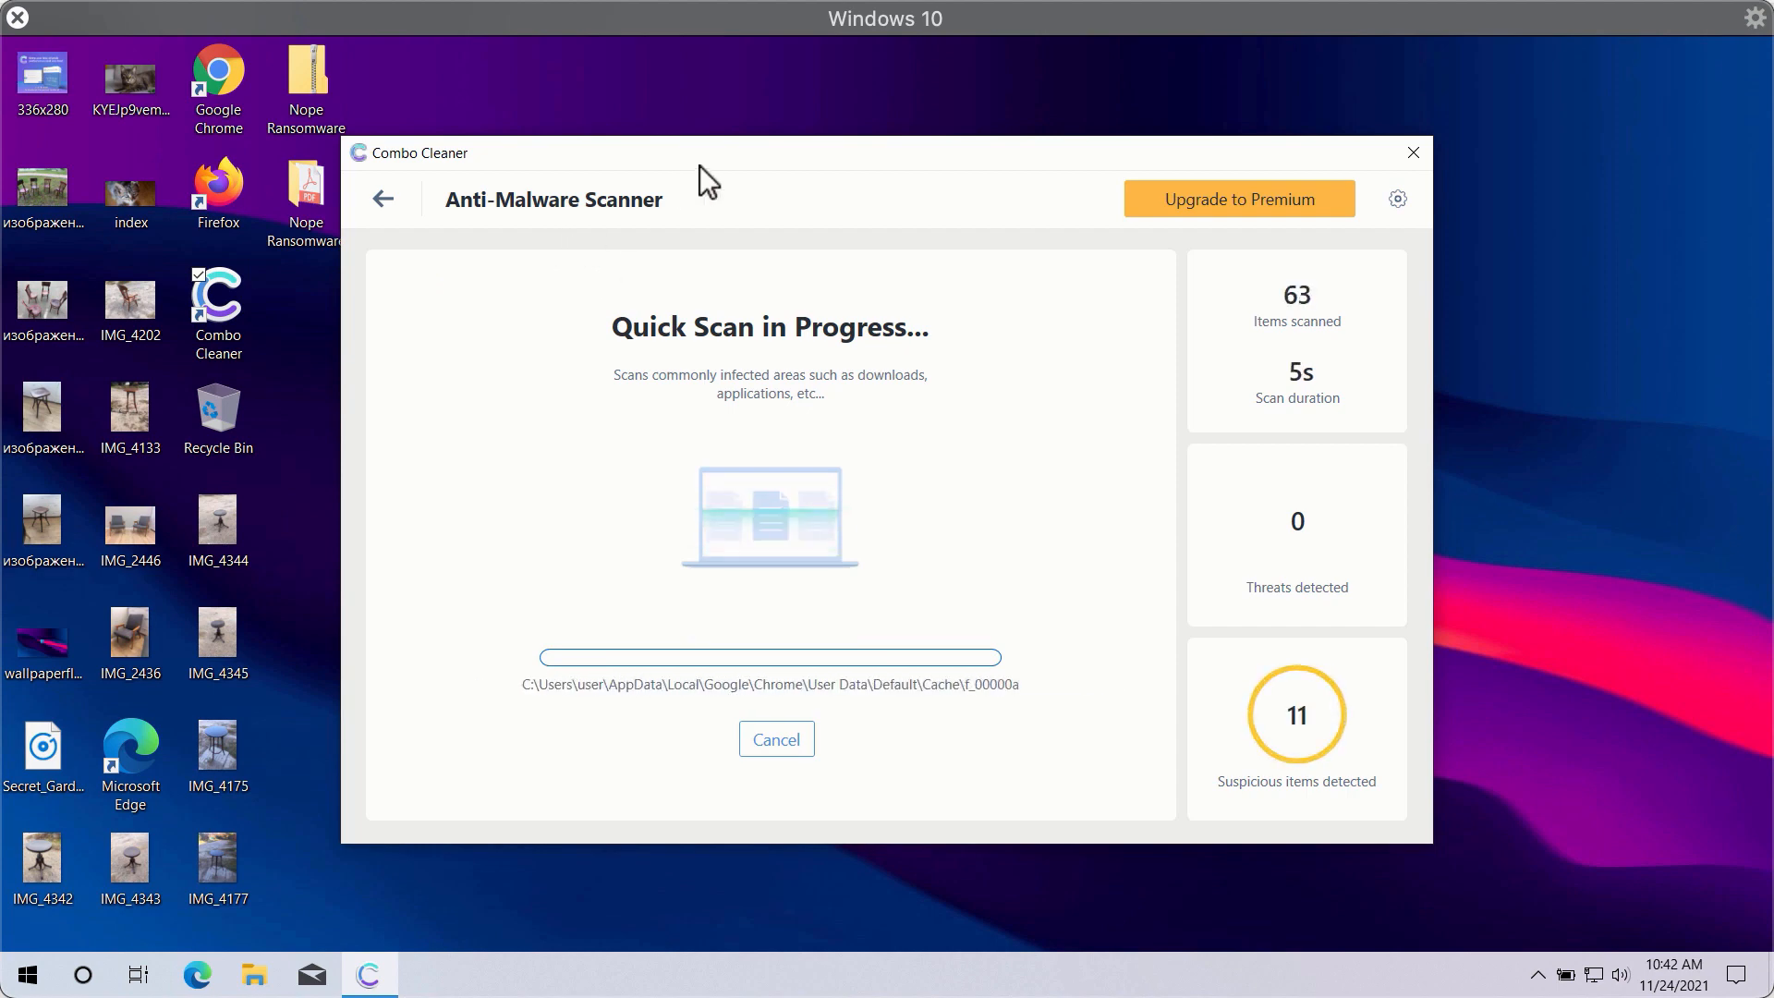
{"action": "mouse_move", "coordinate": [1005, 276]}
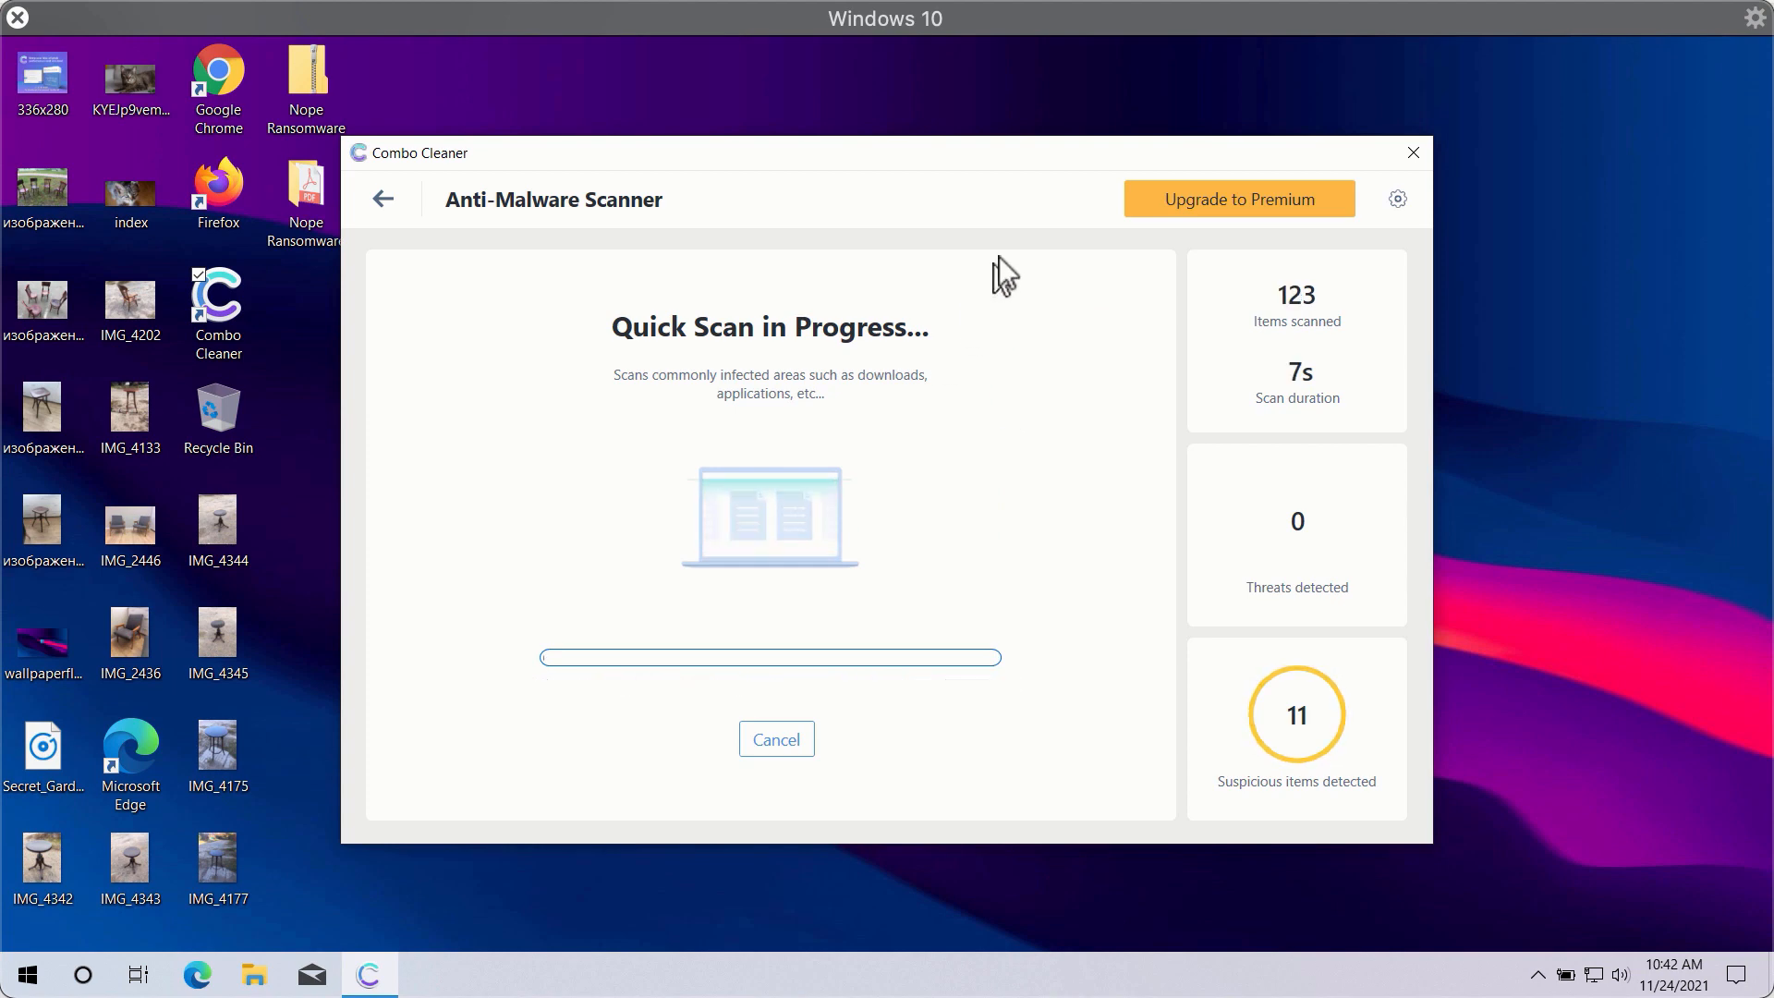
Step: Show the Anti-Ransomware settings, with no protected folders or trusted programs listed
{"action": "left_click", "coordinate": [1397, 198]}
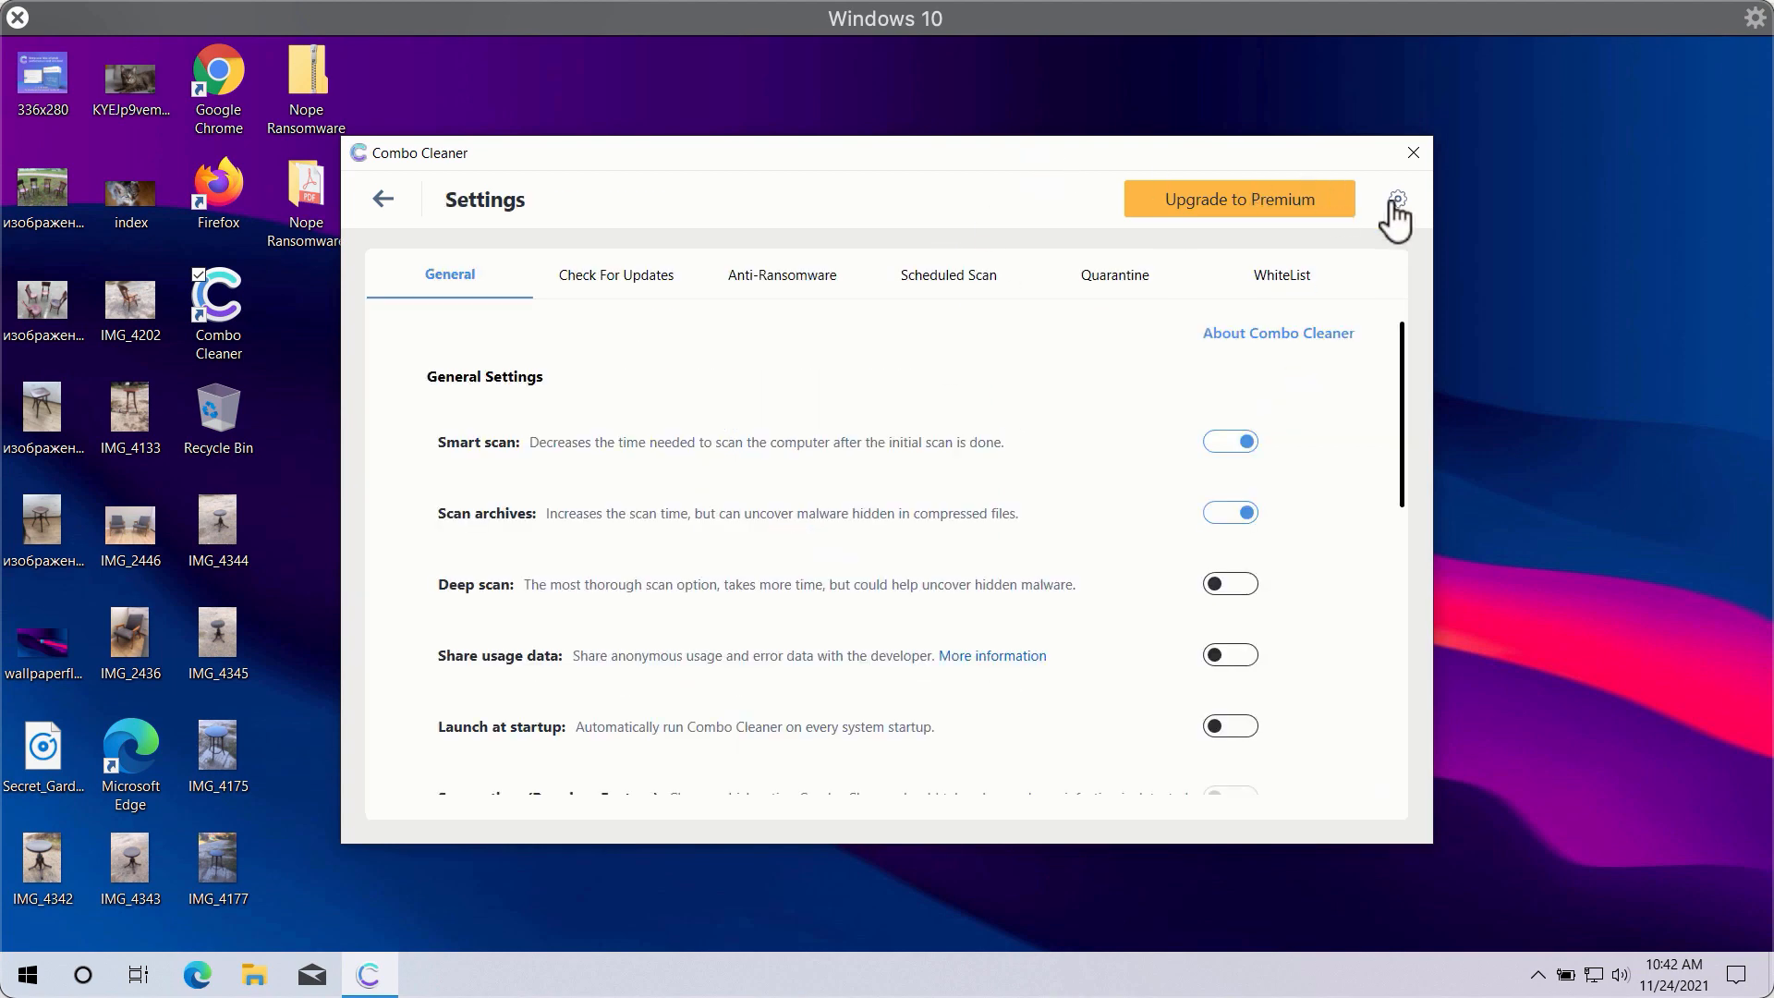
{"action": "mouse_move", "coordinate": [898, 241]}
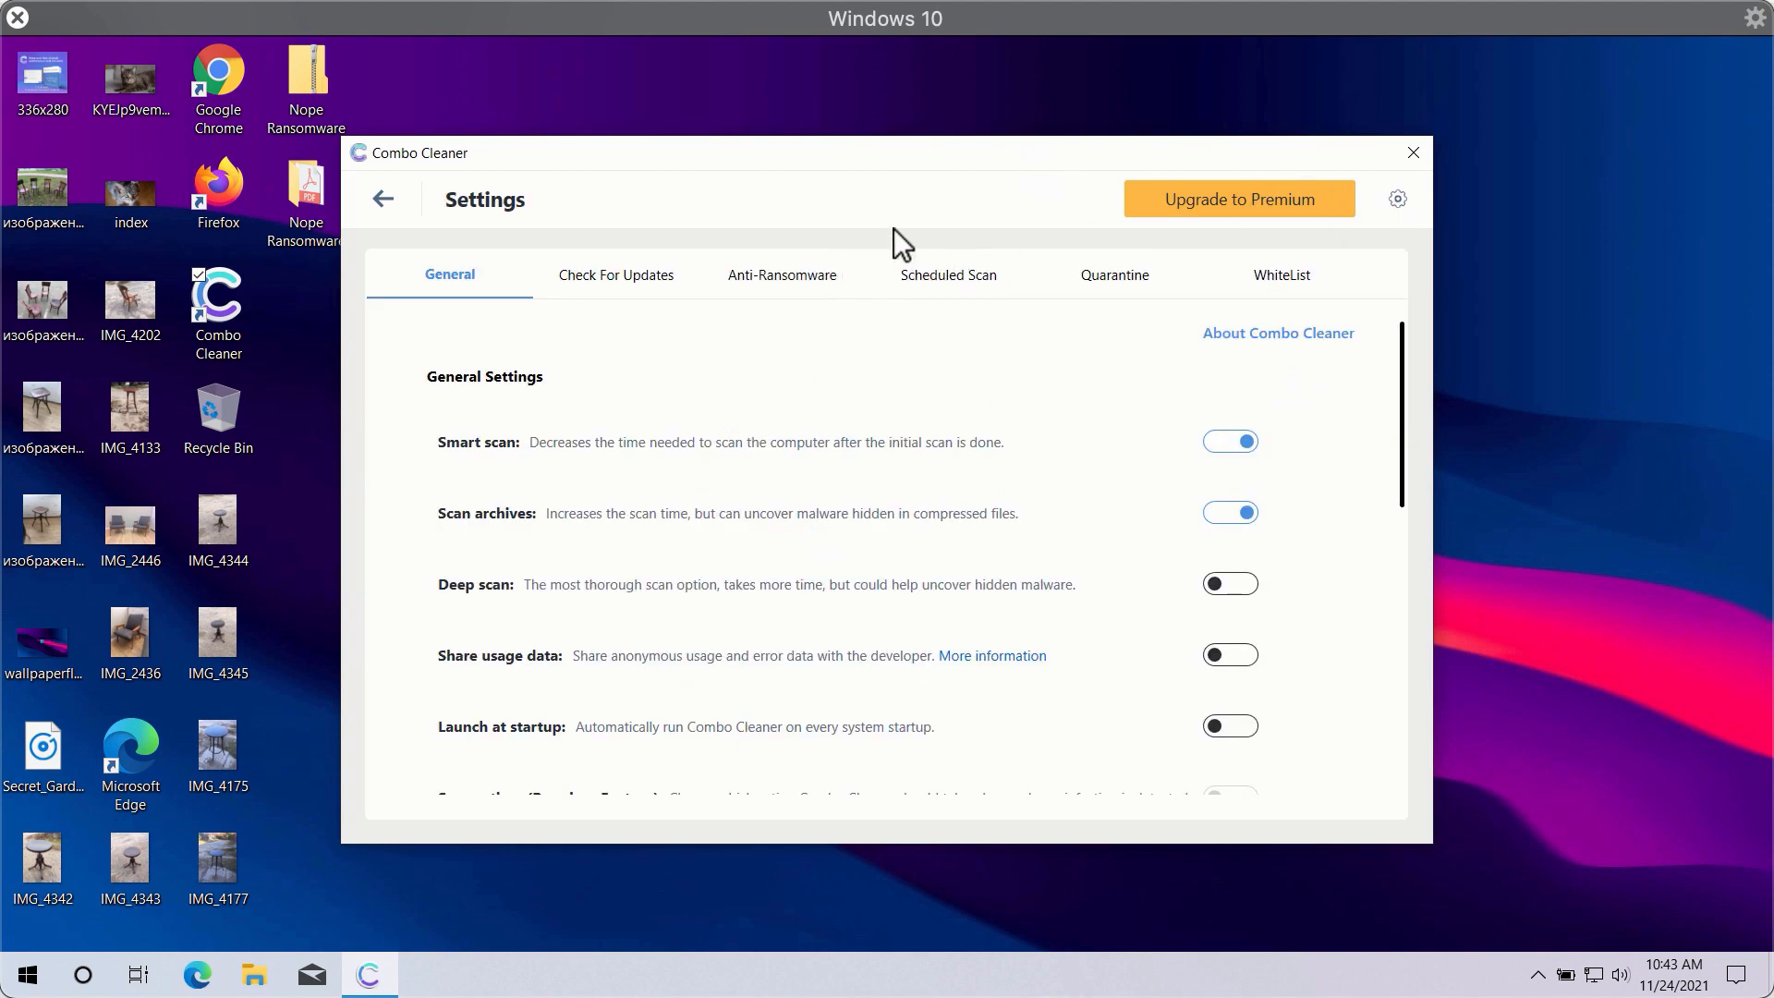
{"action": "mouse_move", "coordinate": [854, 406]}
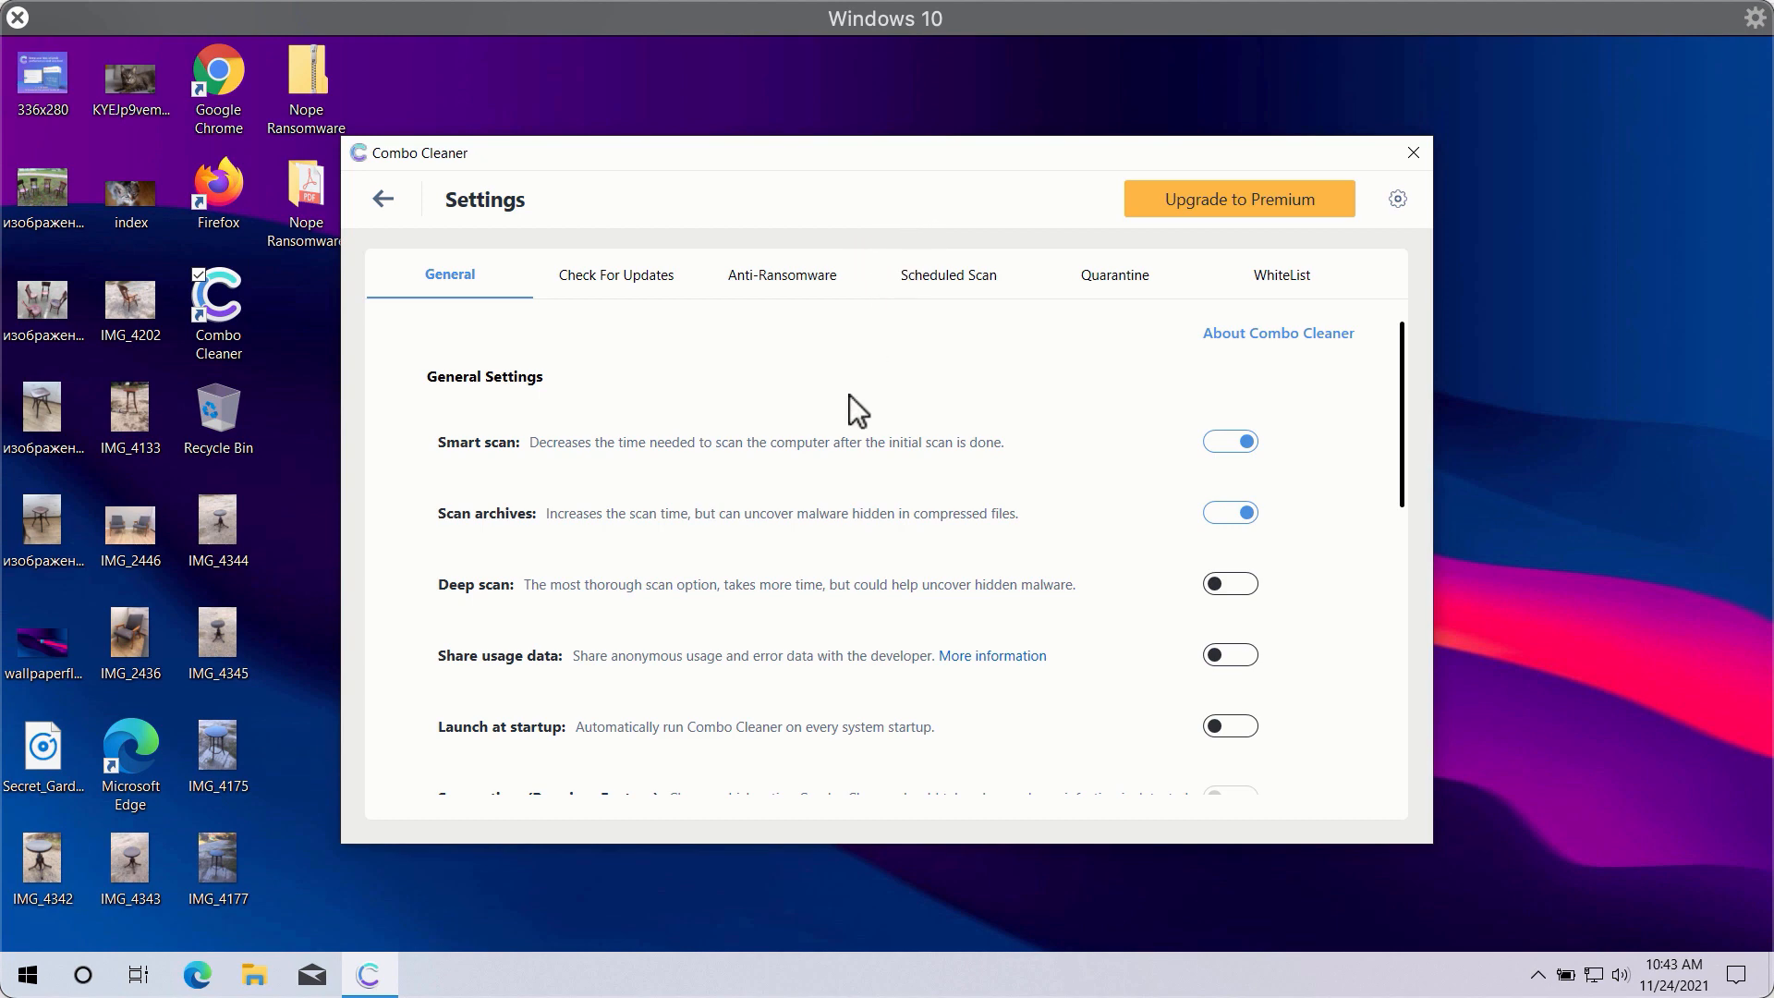
{"action": "mouse_move", "coordinate": [793, 300]}
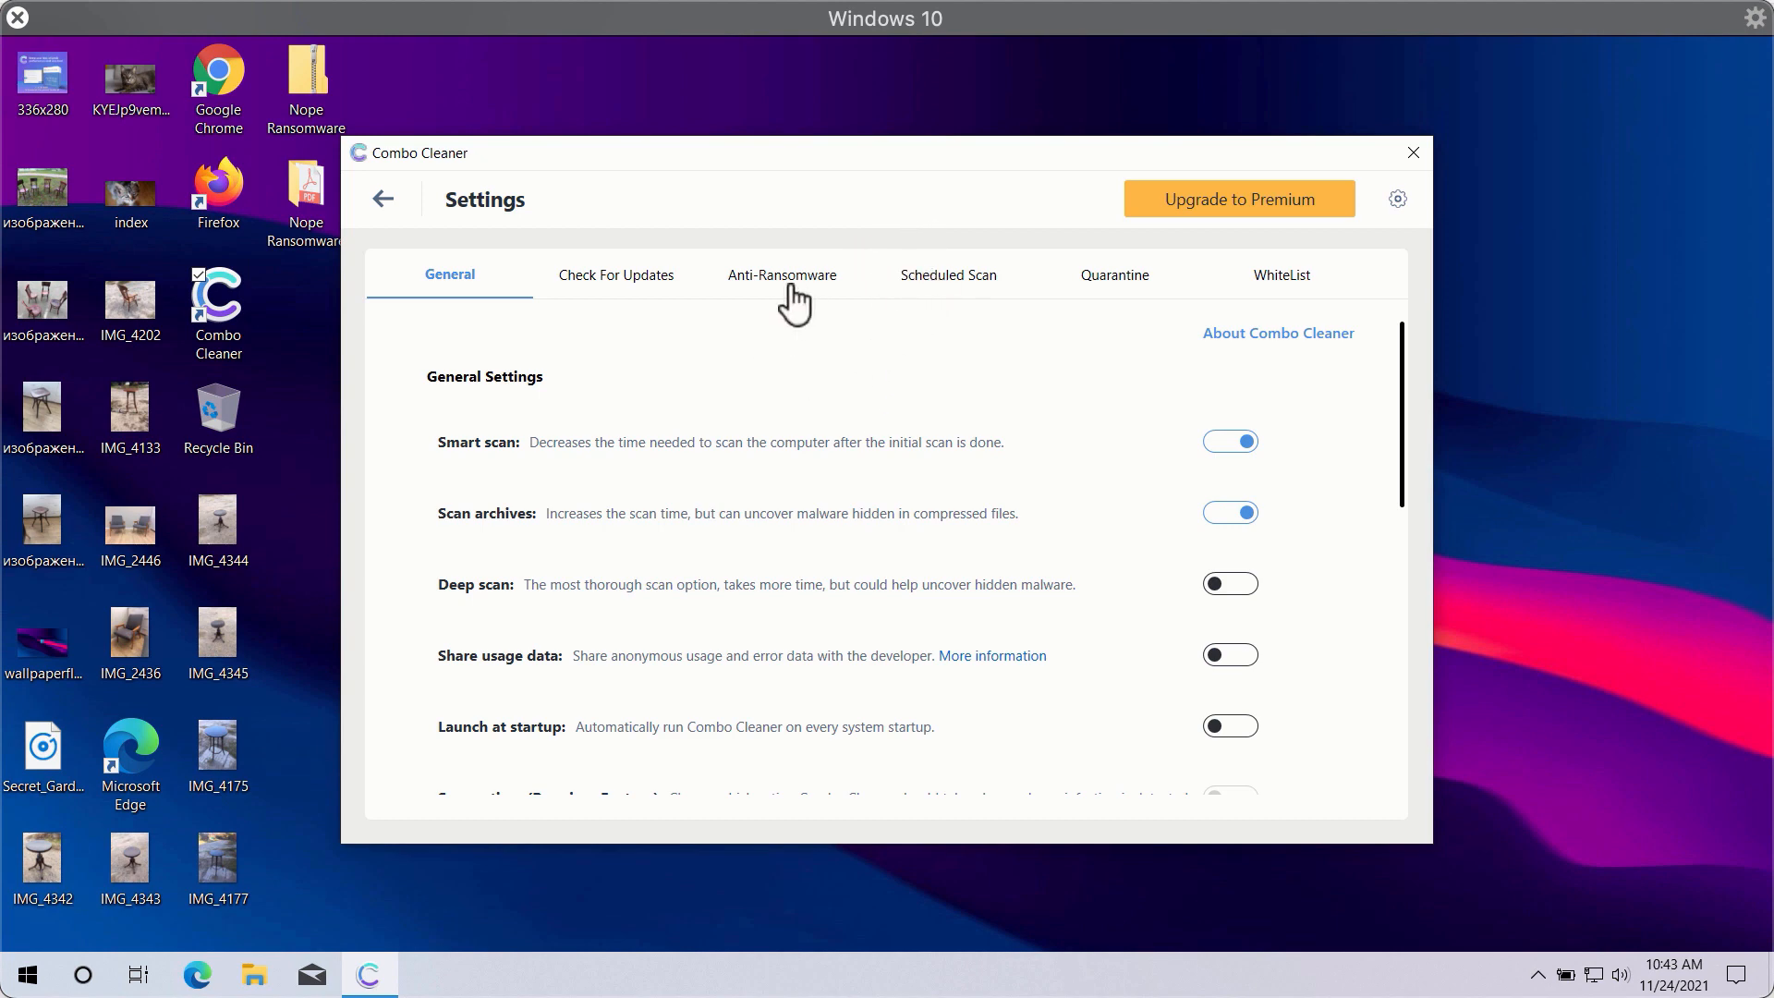
{"action": "left_click", "coordinate": [780, 274]}
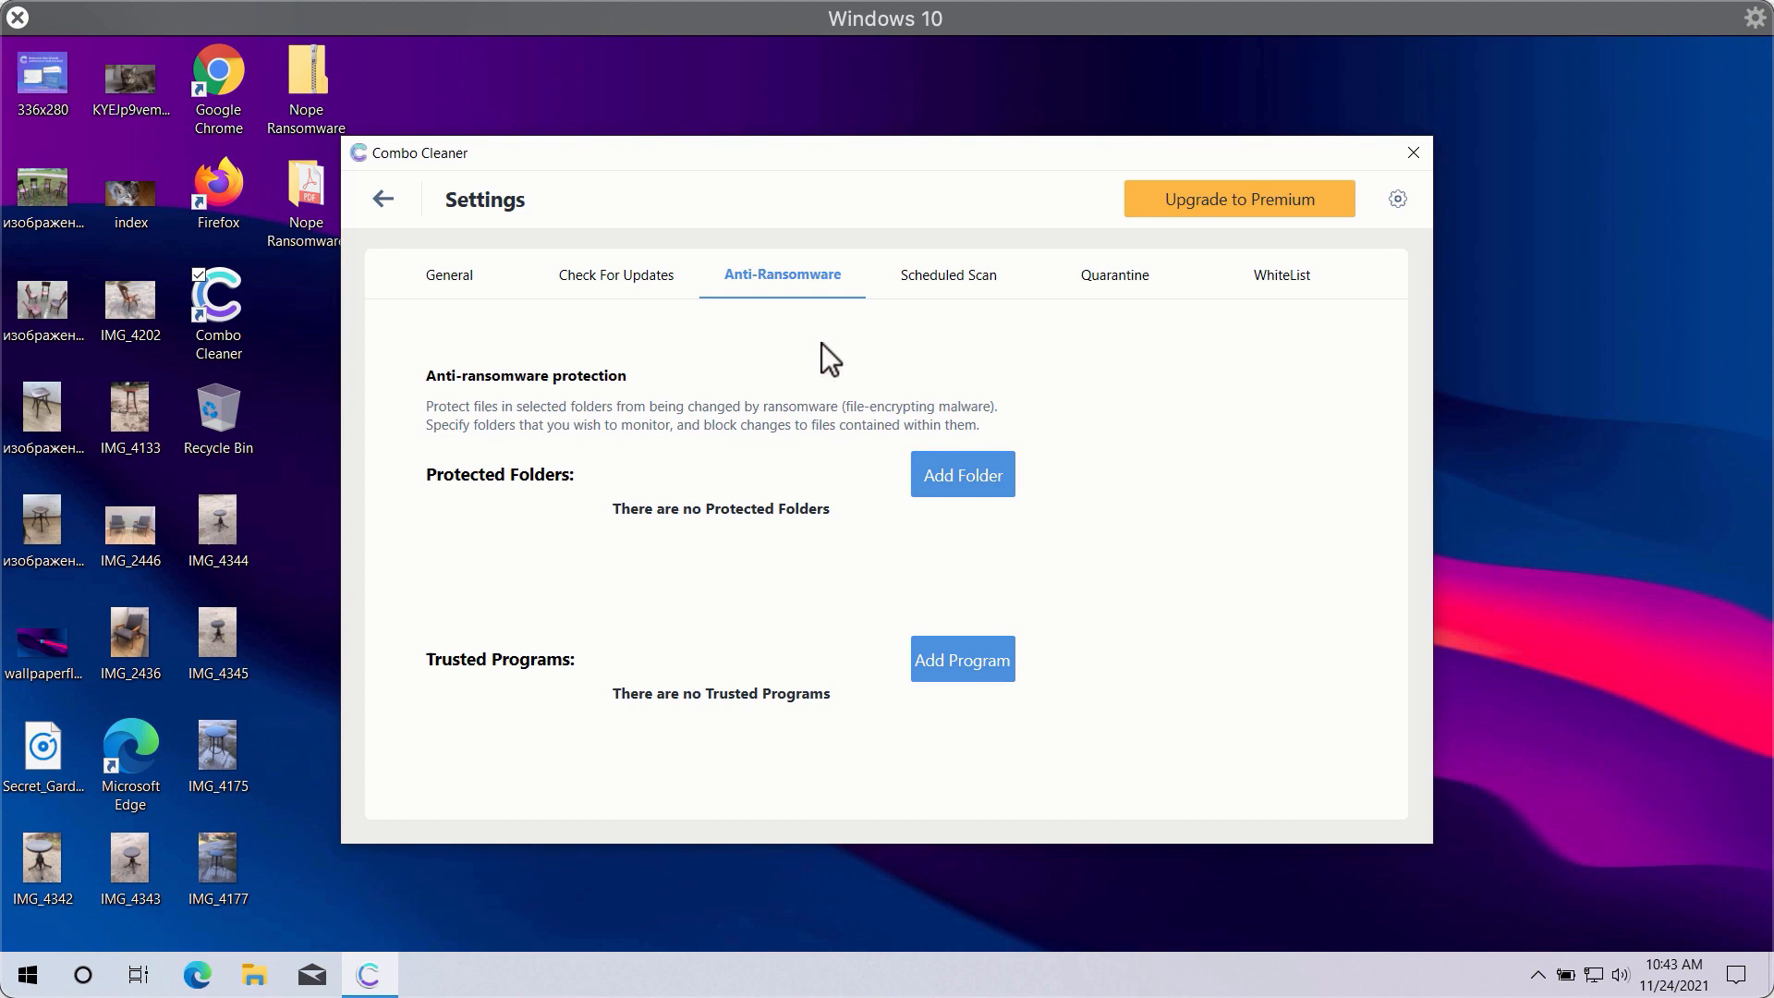
{"action": "mouse_move", "coordinate": [929, 486]}
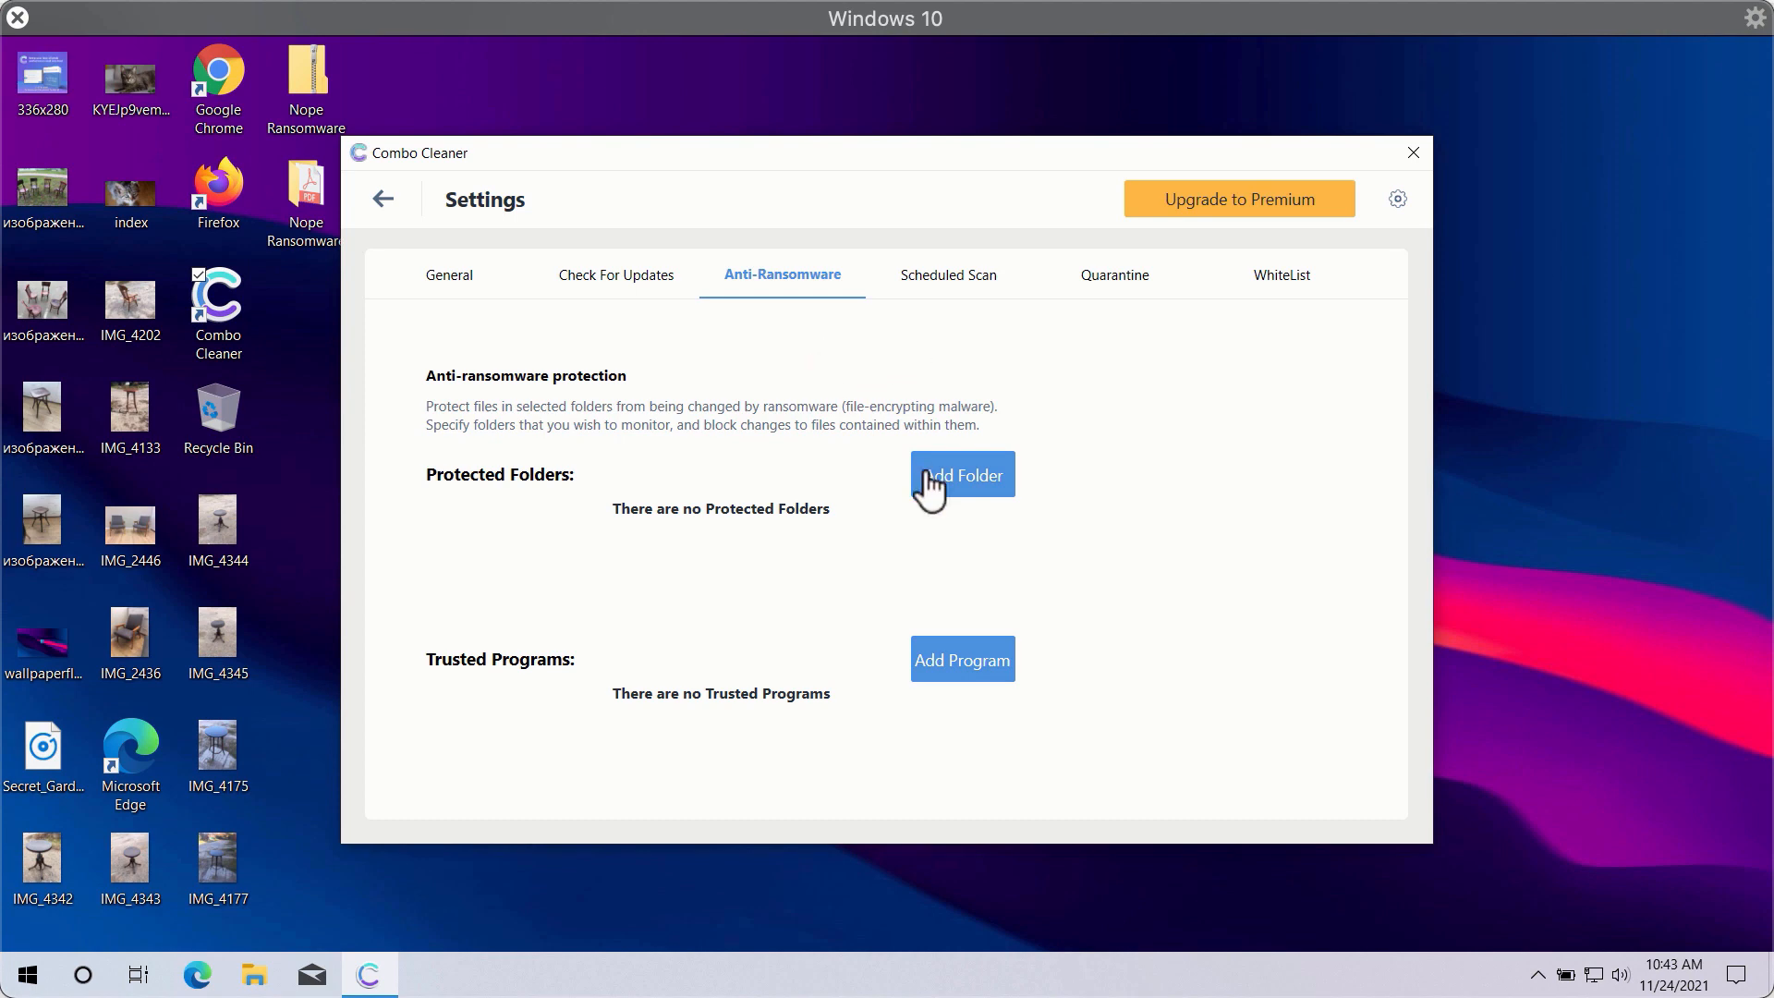
{"action": "mouse_move", "coordinate": [1117, 480]}
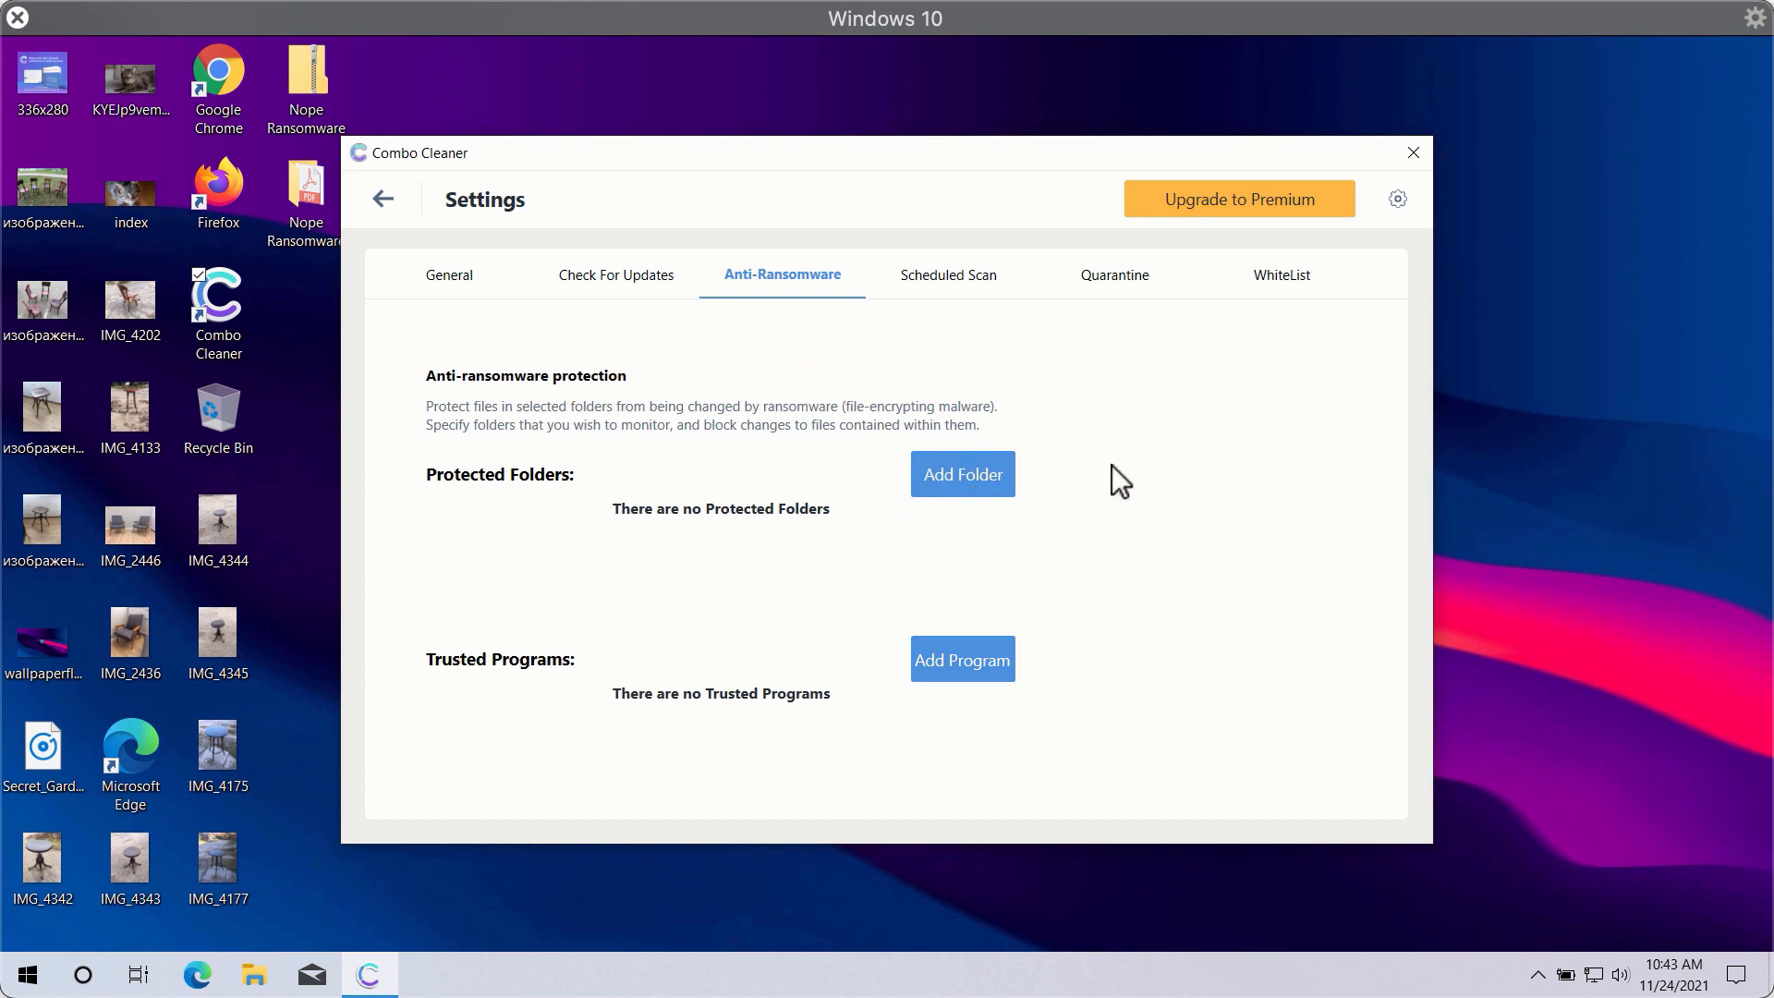
{"action": "mouse_move", "coordinate": [1024, 316]}
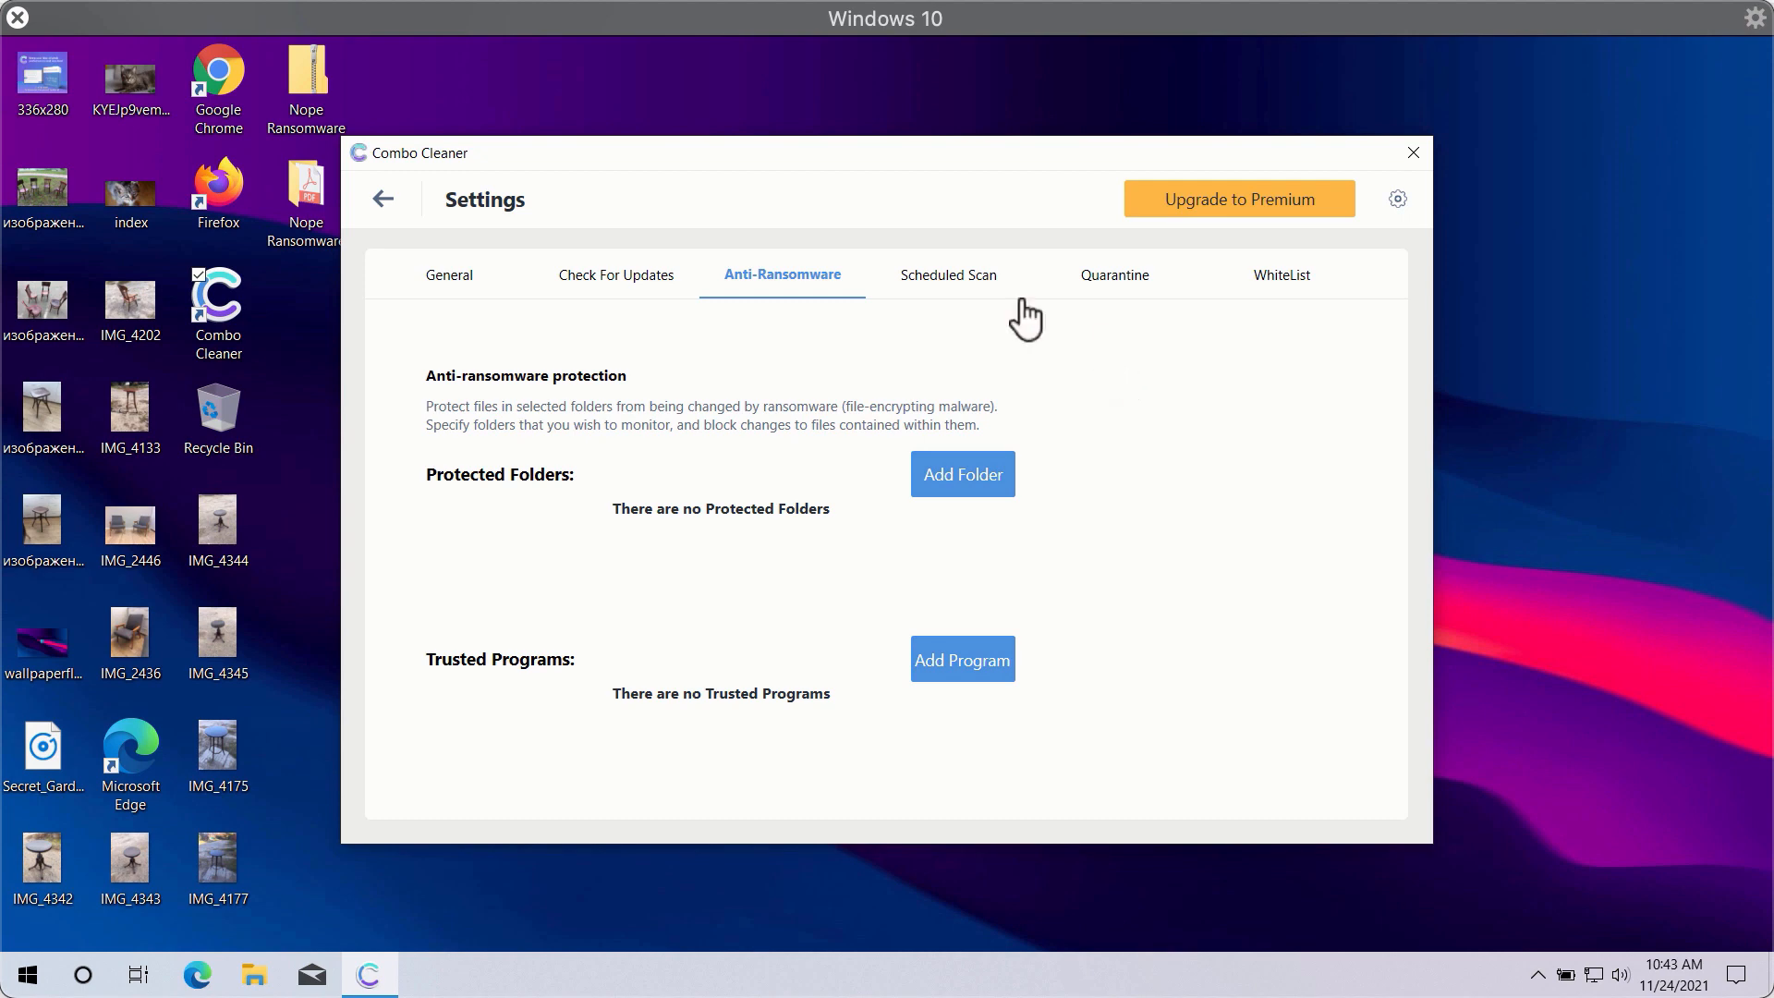
{"action": "mouse_move", "coordinate": [1120, 166]}
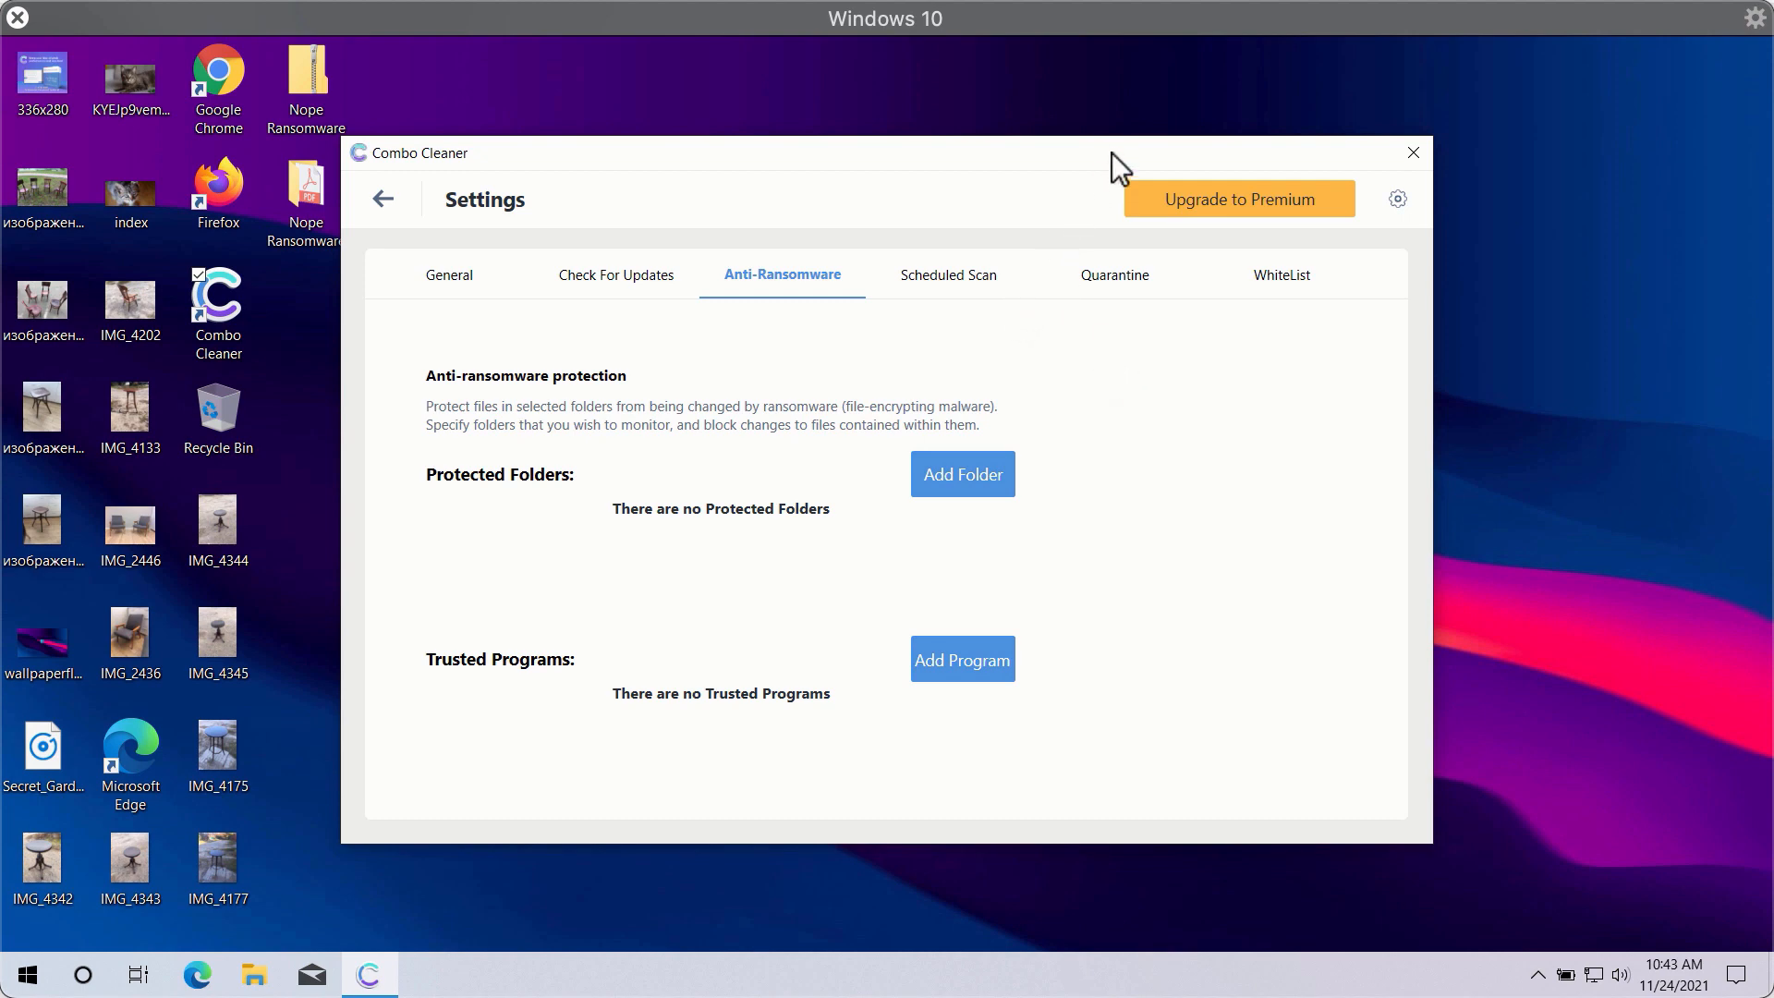
{"action": "mouse_move", "coordinate": [899, 440]}
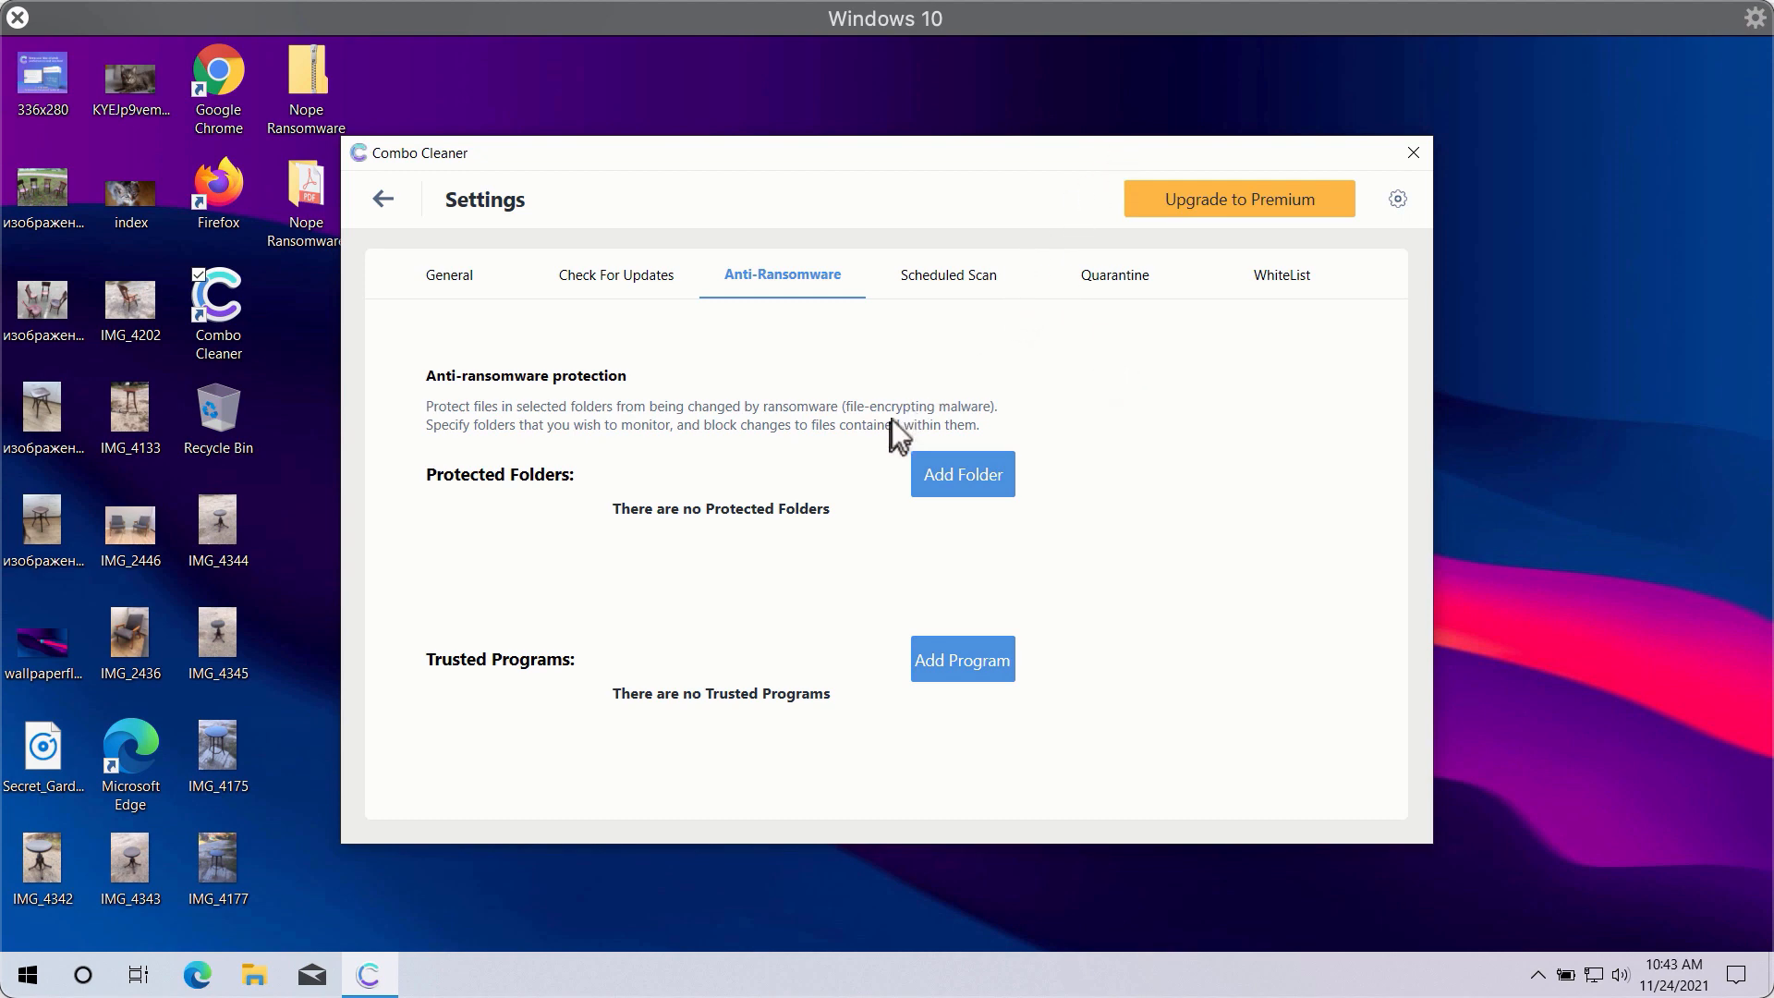
{"action": "mouse_move", "coordinate": [1105, 253]}
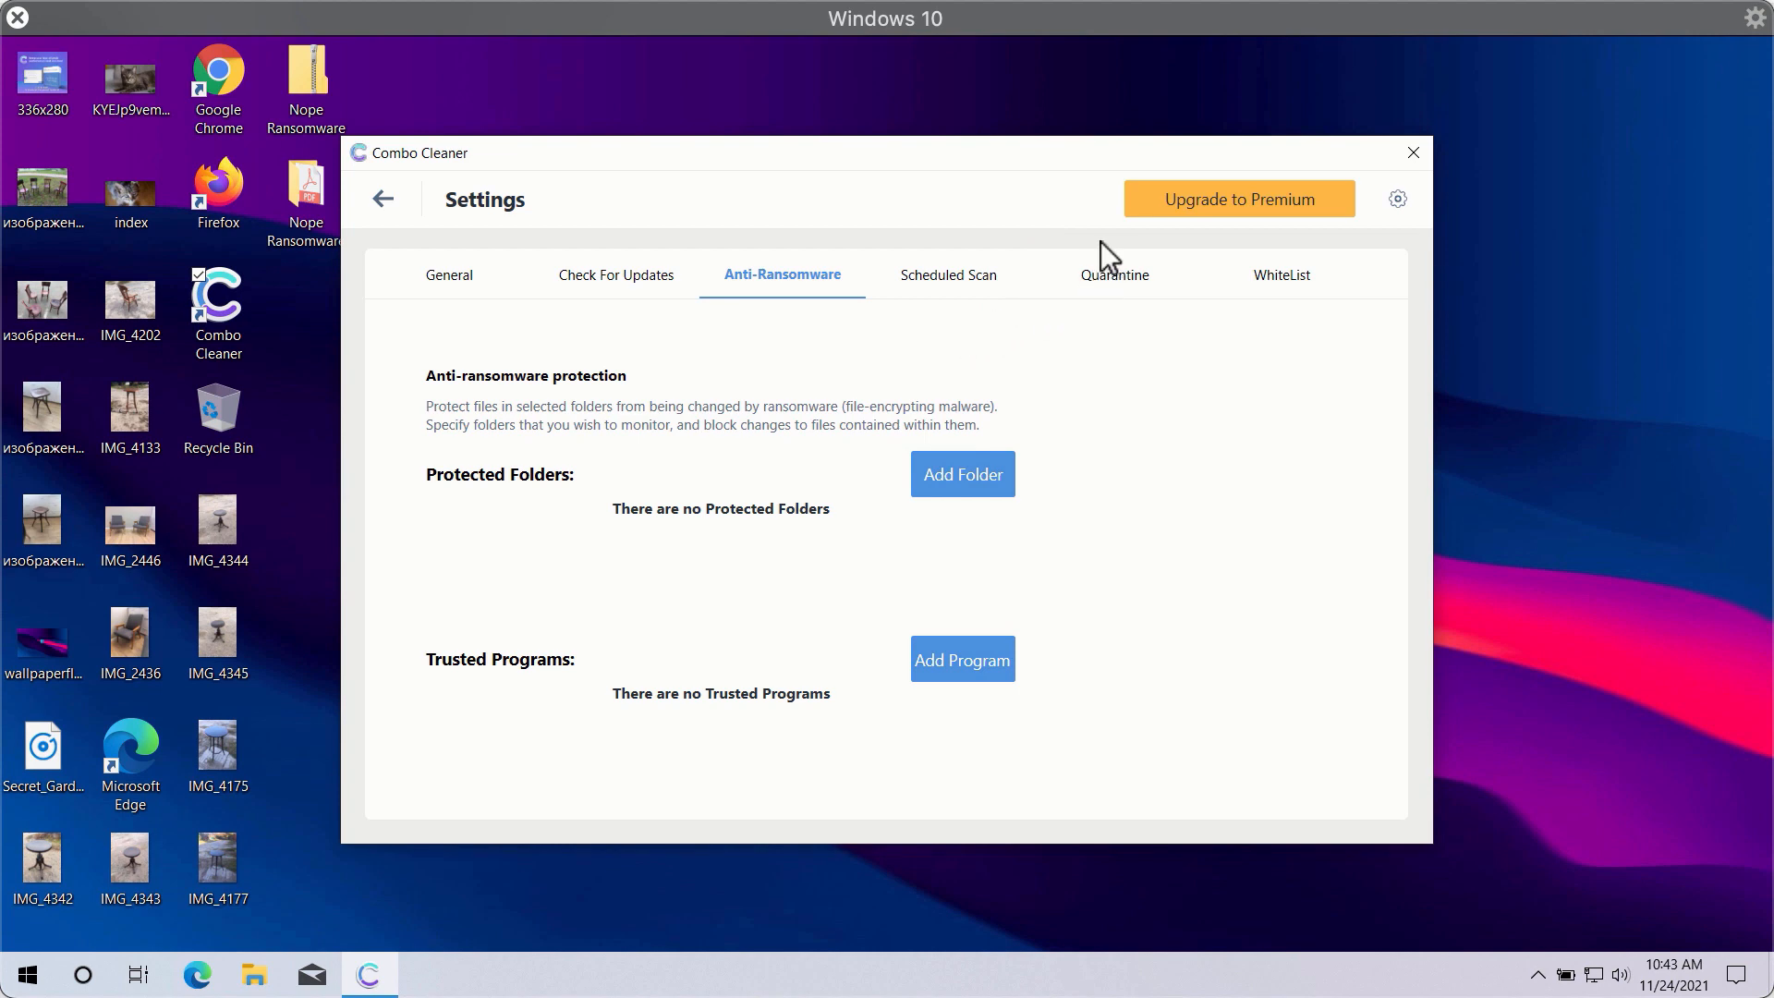
{"action": "mouse_move", "coordinate": [1049, 310]}
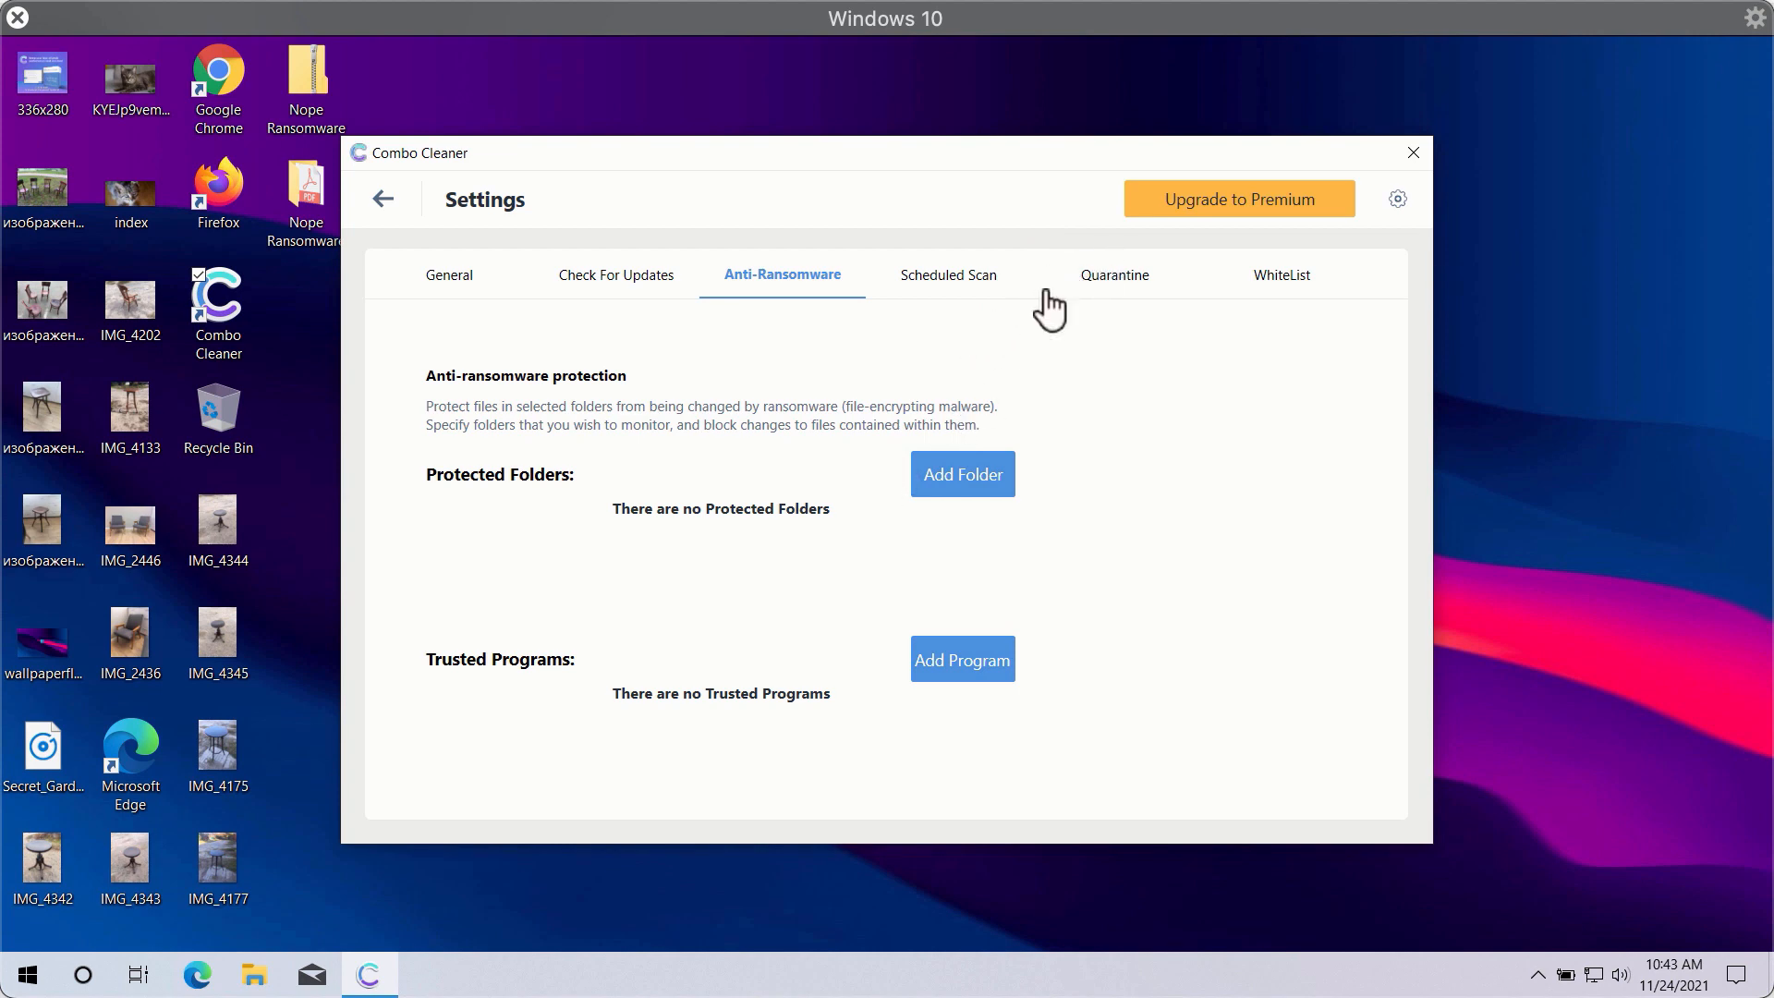
Step: View the deactivated Scheduled Scan options, then the General scan settings
{"action": "left_click", "coordinate": [948, 273]}
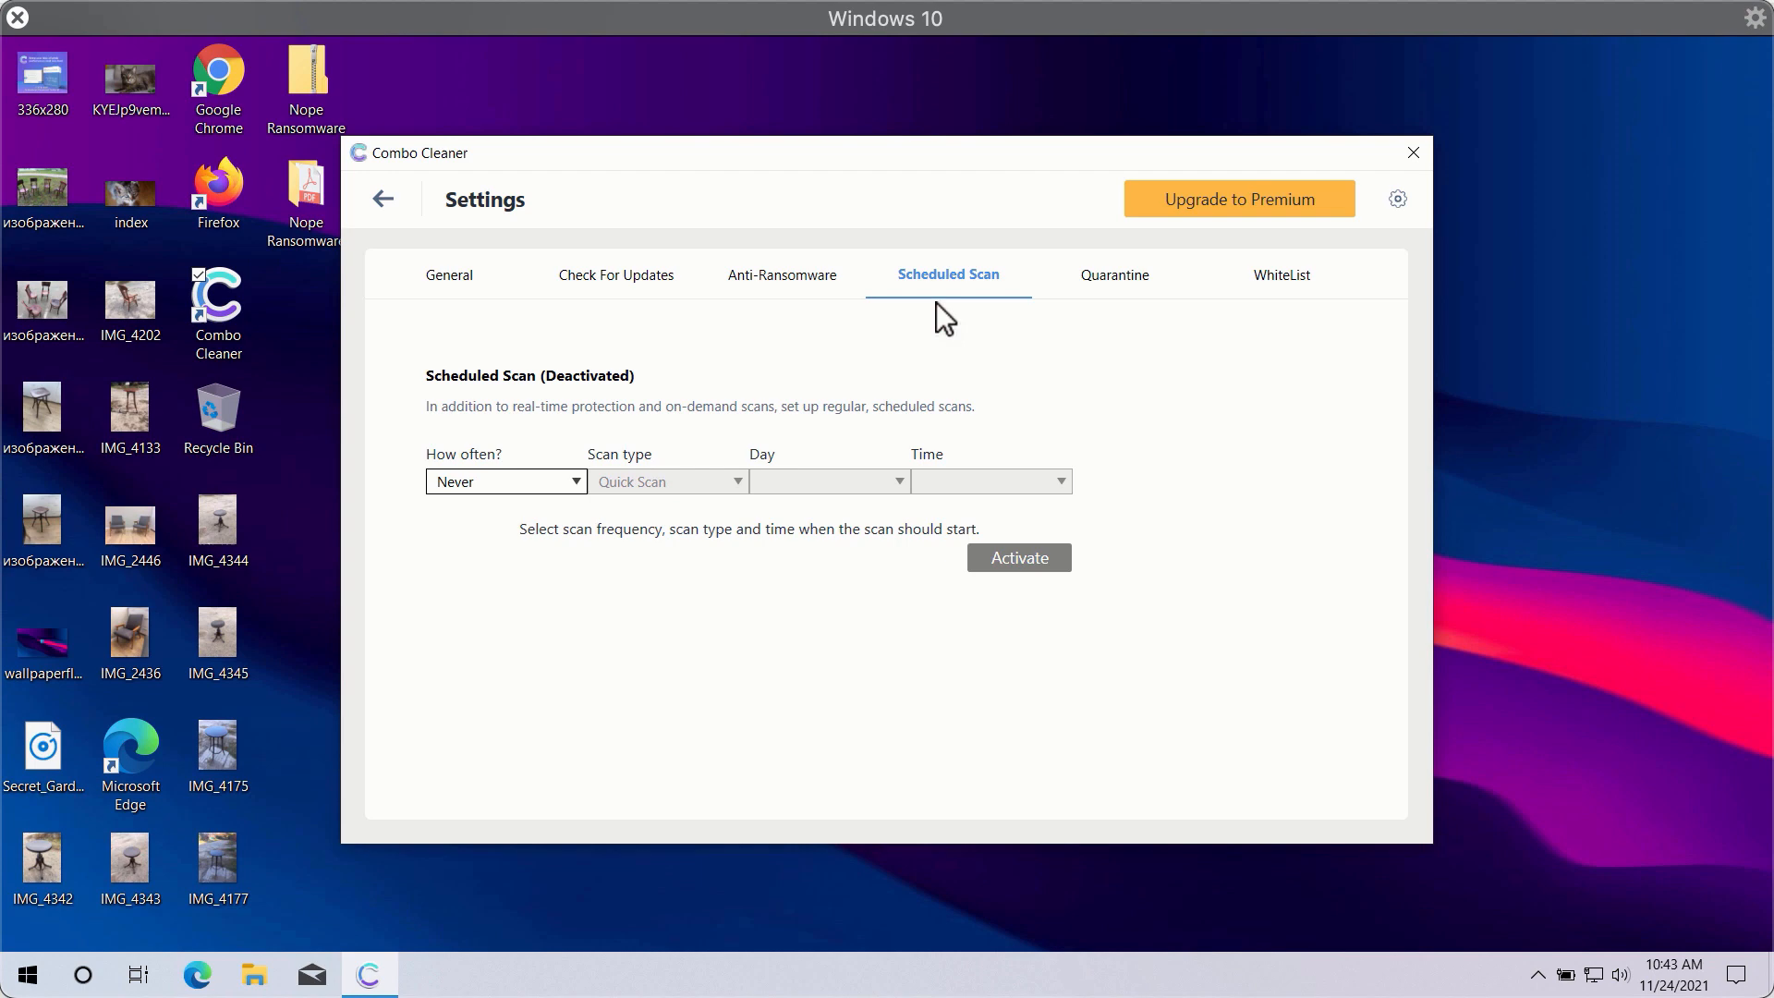
{"action": "mouse_move", "coordinate": [1007, 308]}
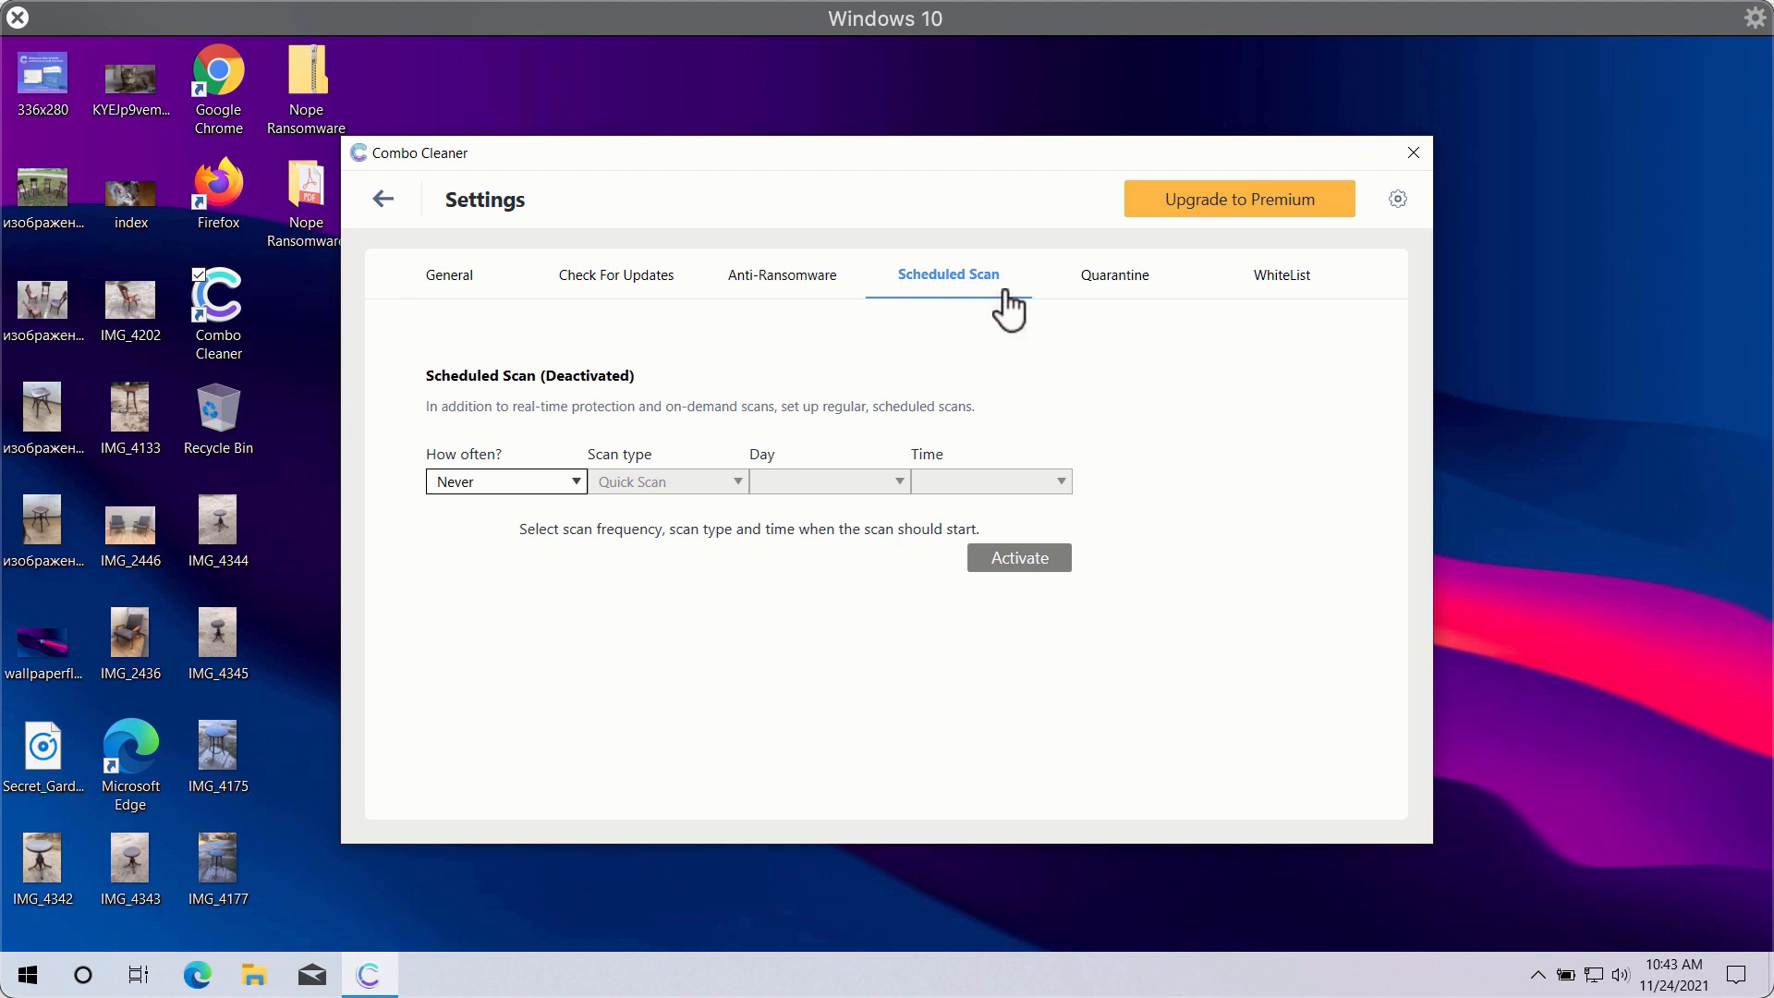
{"action": "mouse_move", "coordinate": [493, 295]}
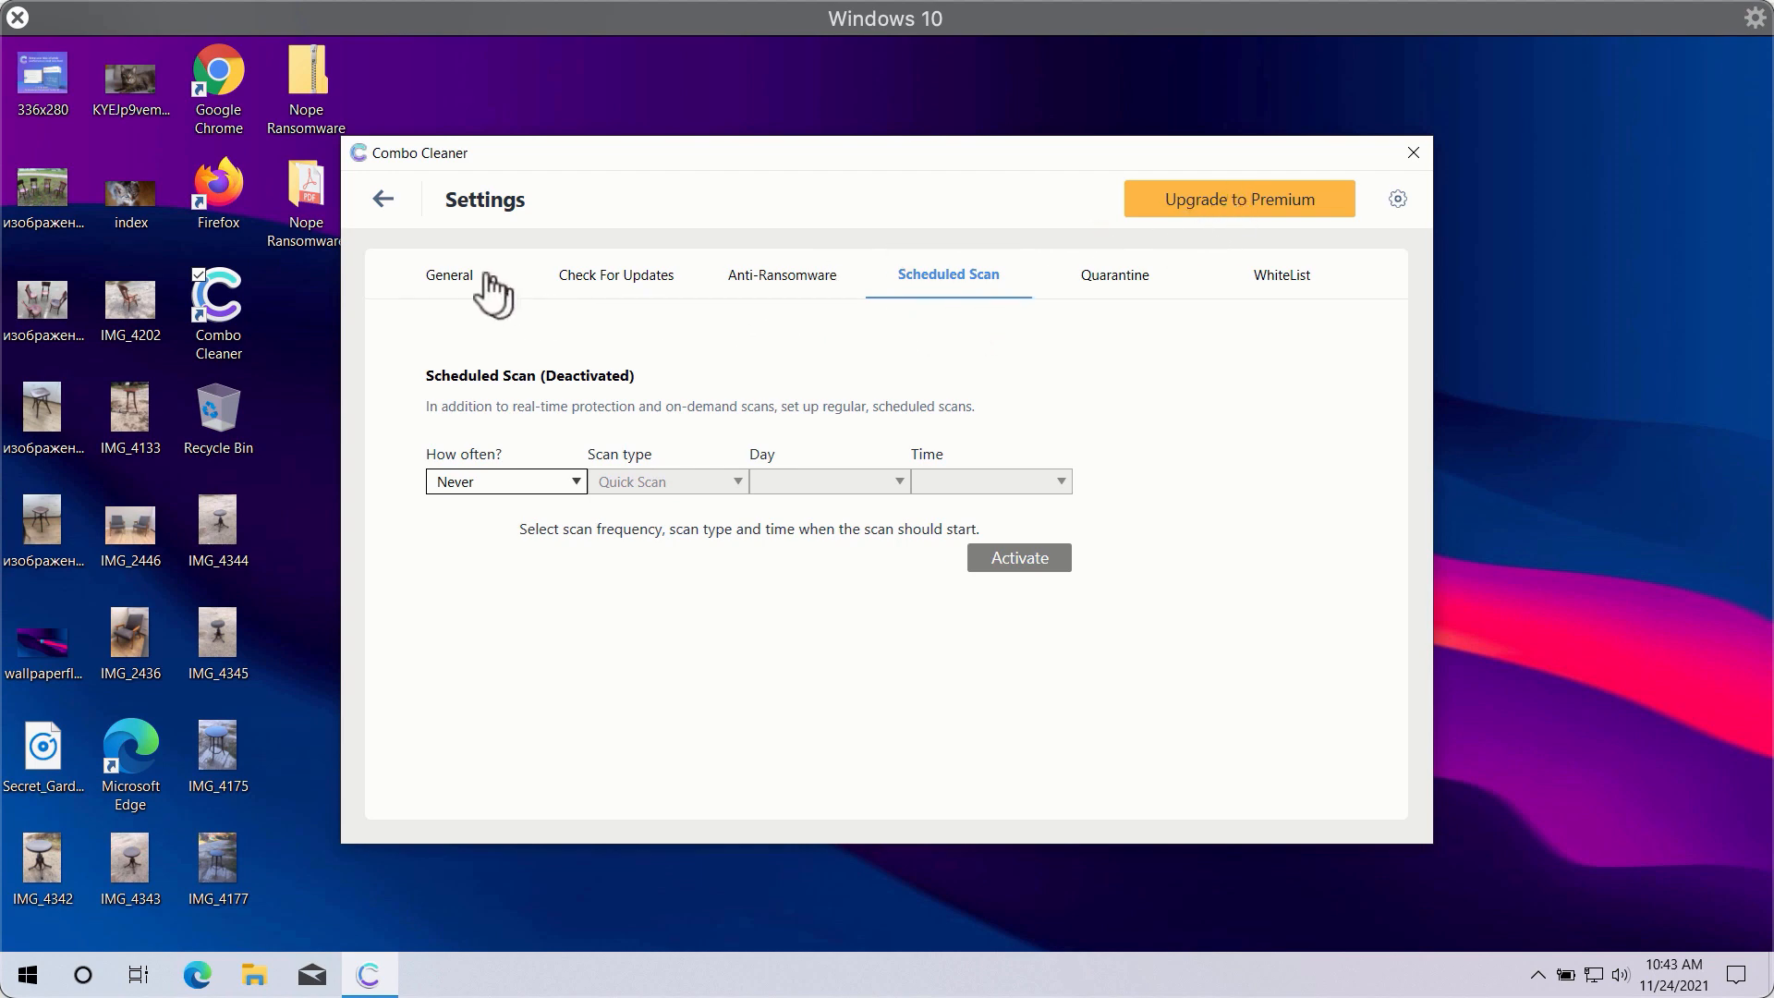
{"action": "mouse_move", "coordinate": [748, 304]}
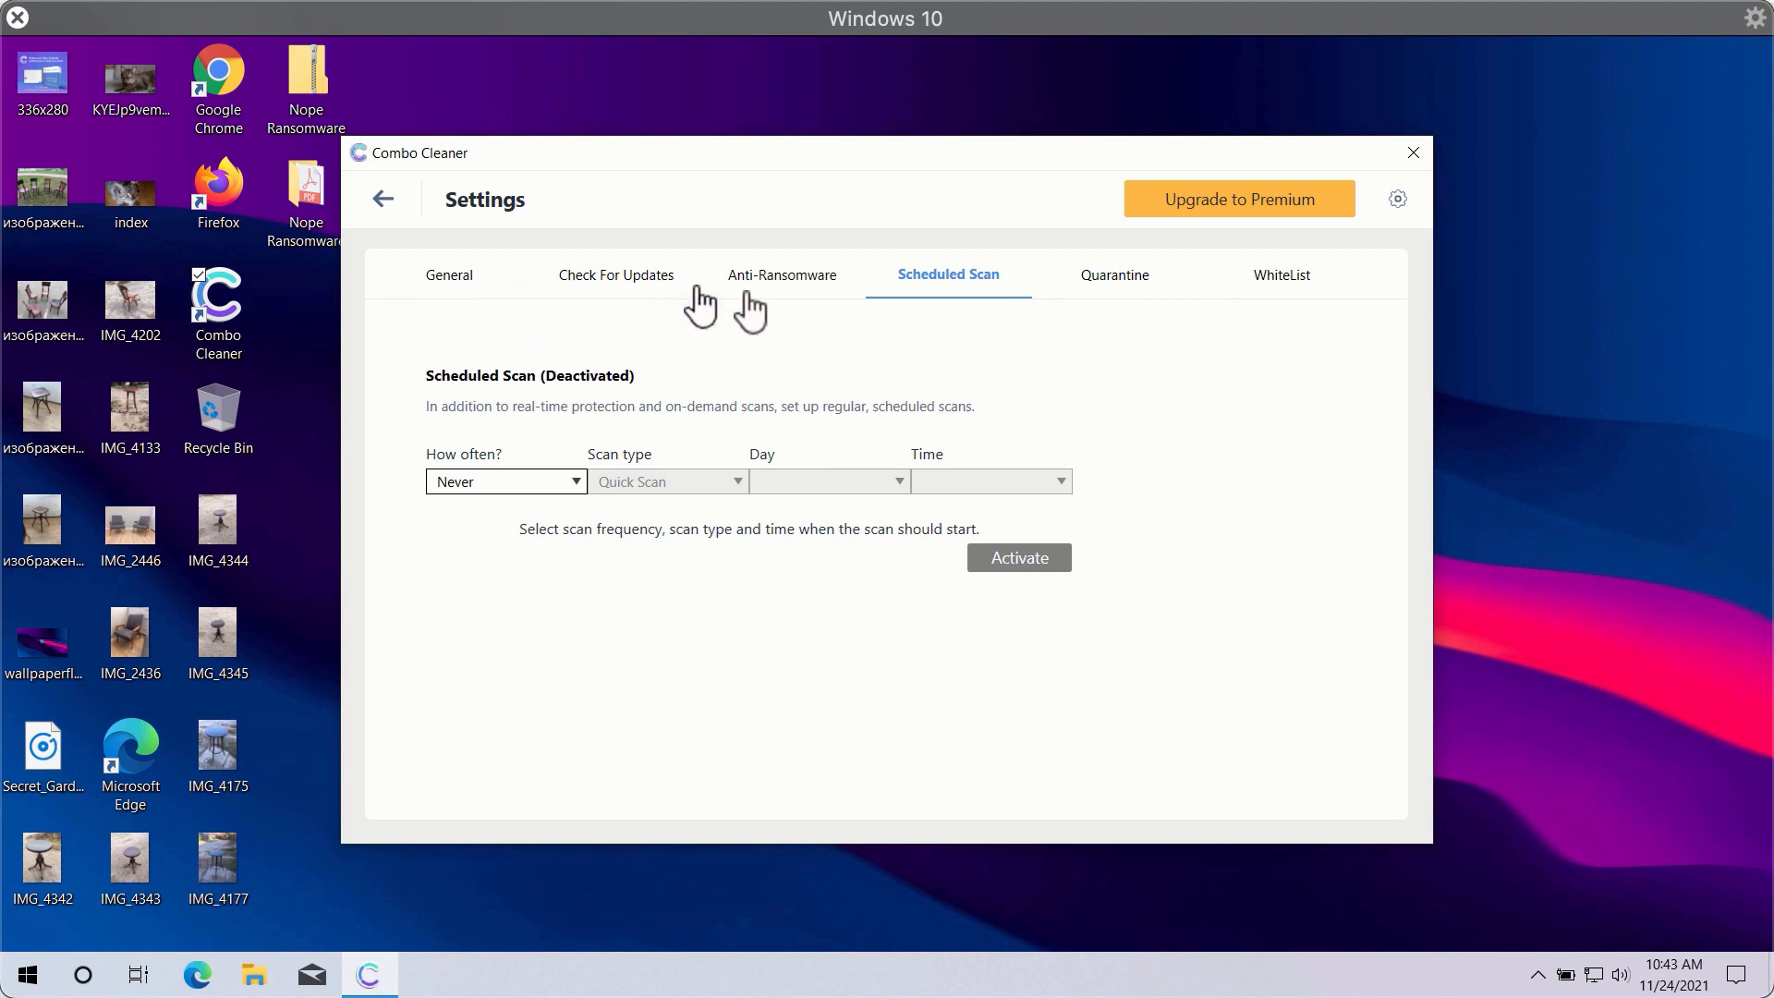
{"action": "mouse_move", "coordinate": [1127, 292]}
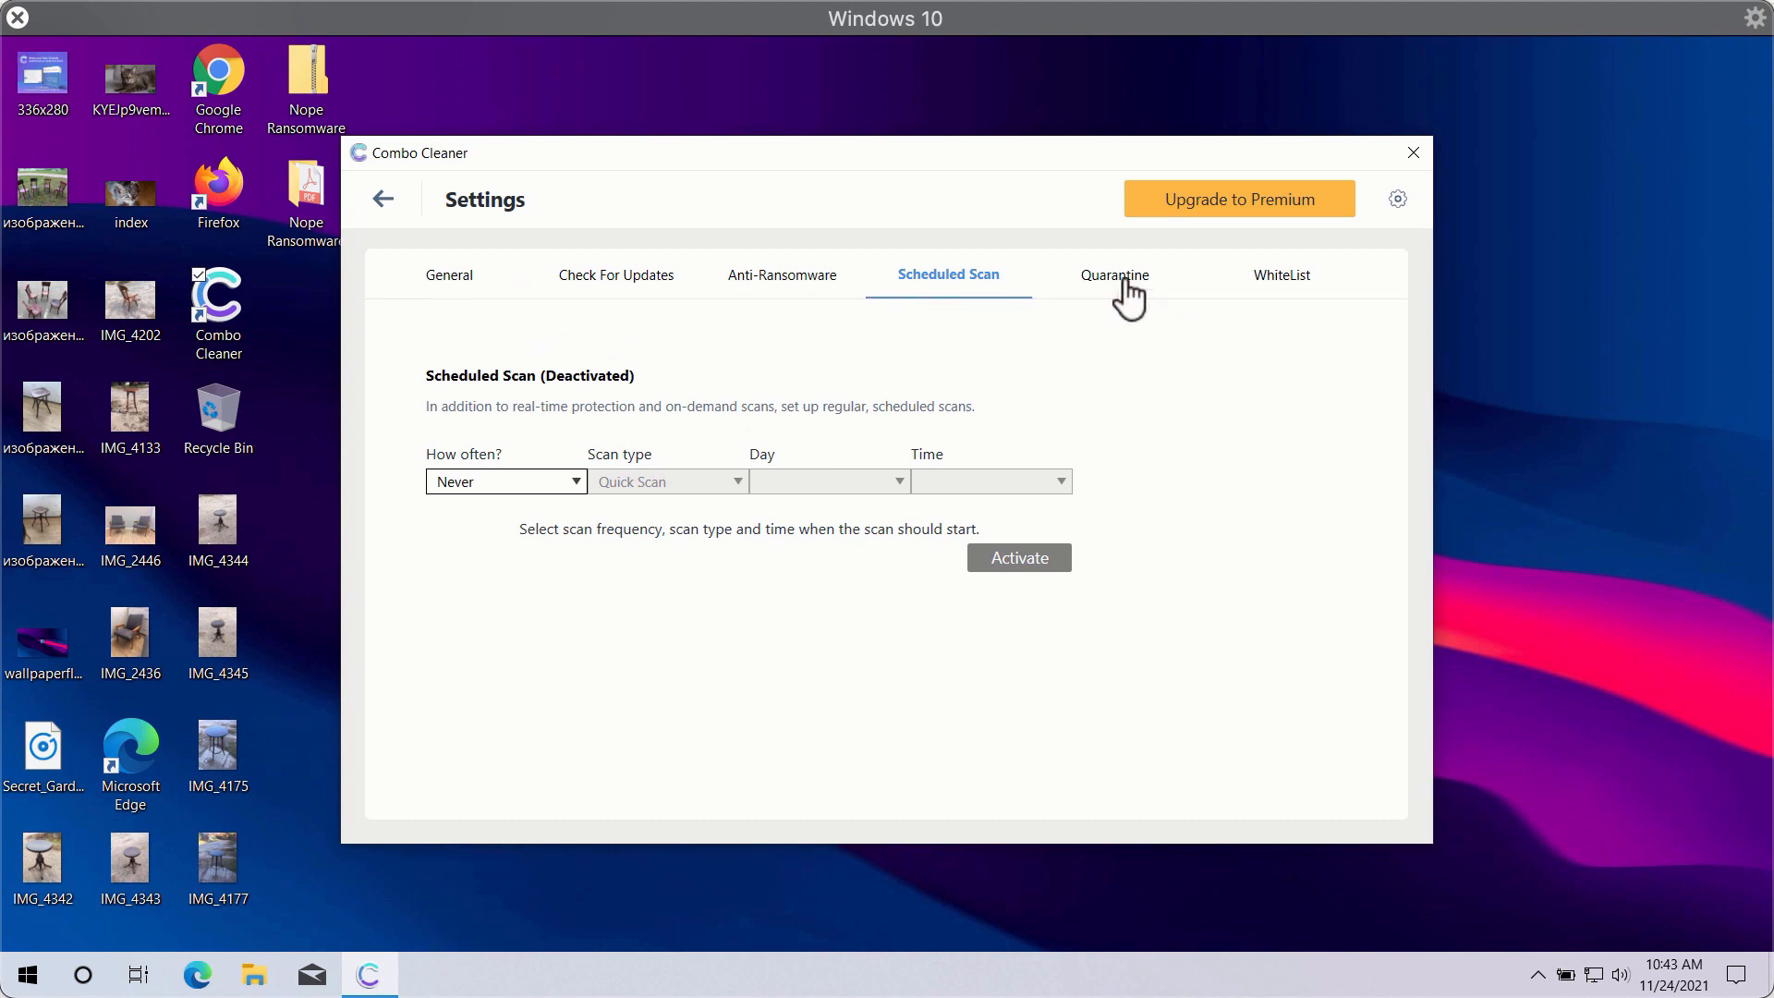
{"action": "left_click", "coordinate": [449, 276]}
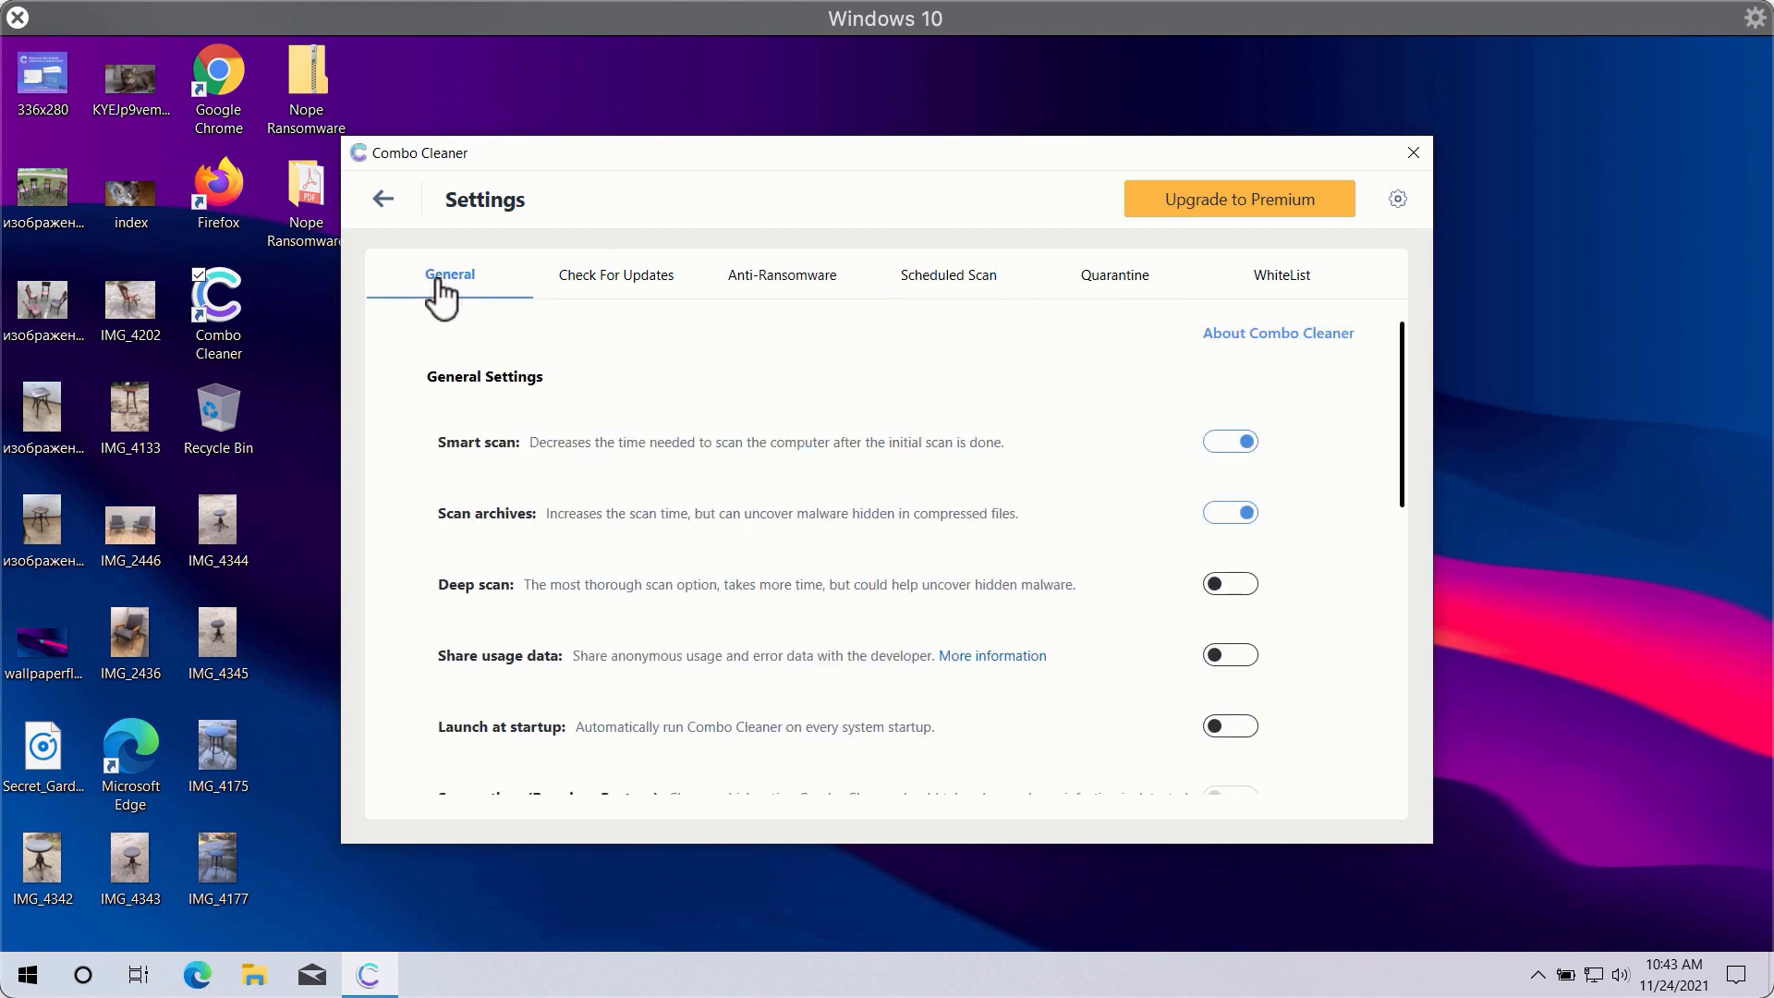
{"action": "mouse_move", "coordinate": [754, 238]}
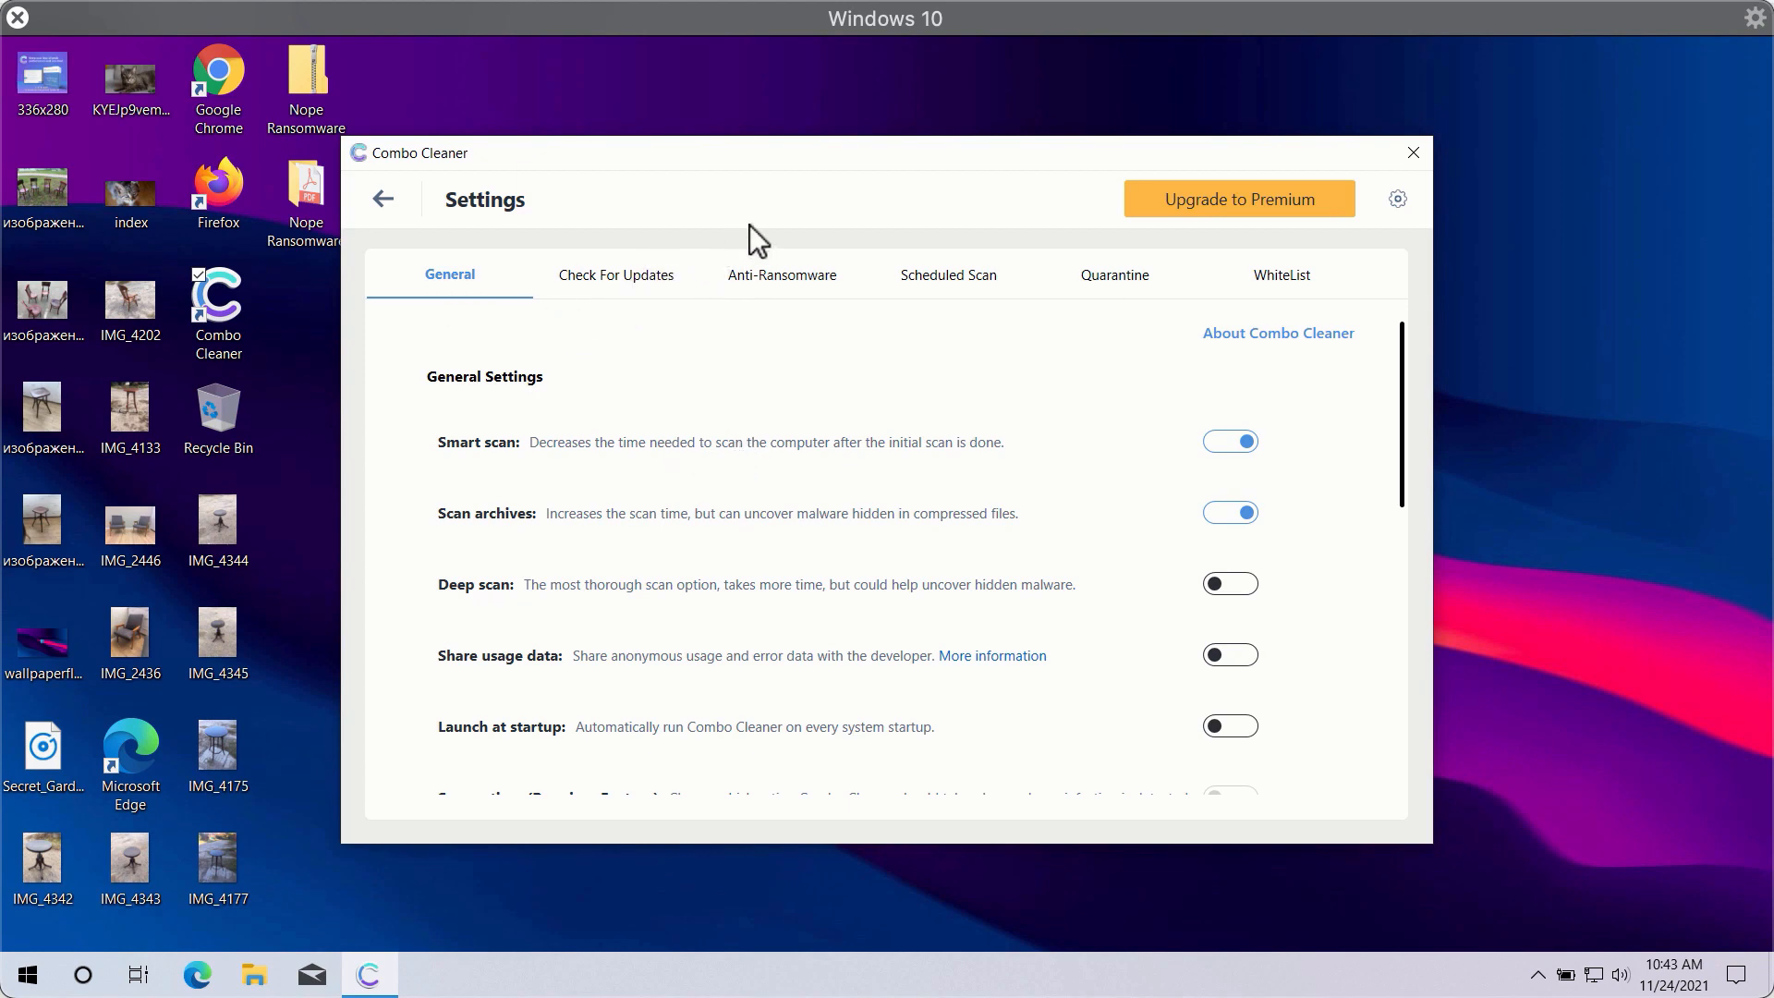
{"action": "mouse_move", "coordinate": [876, 220]}
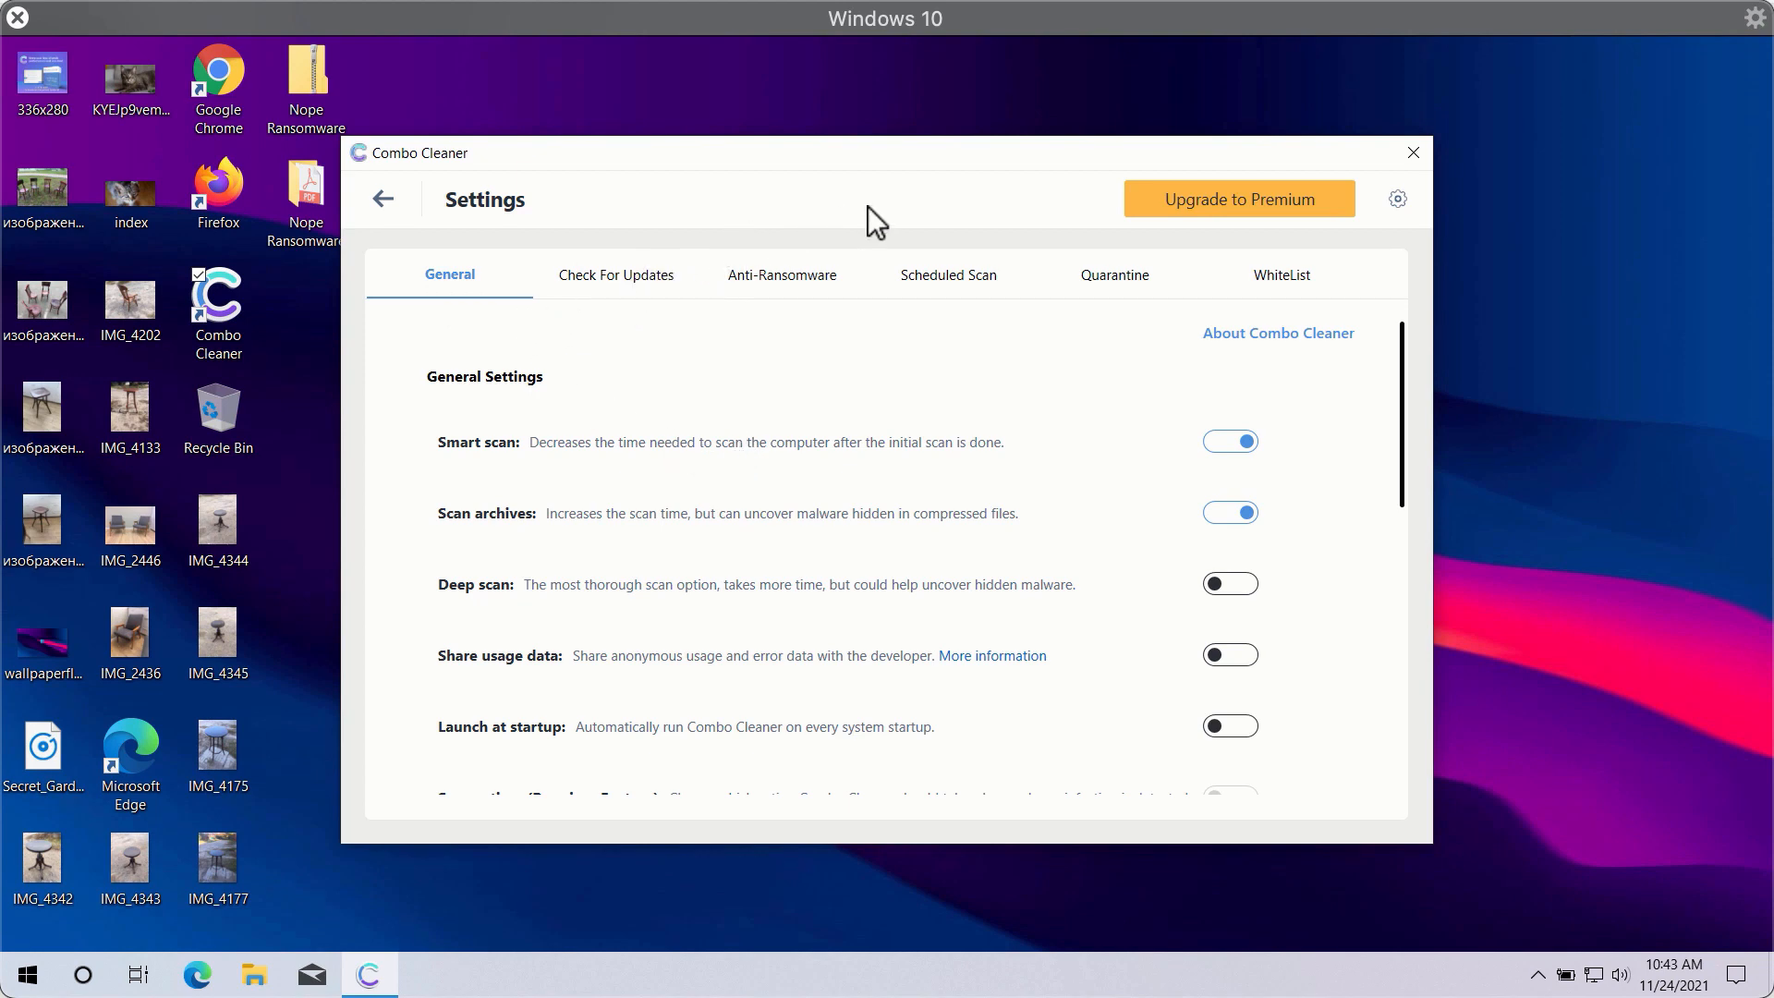
{"action": "mouse_move", "coordinate": [501, 264]}
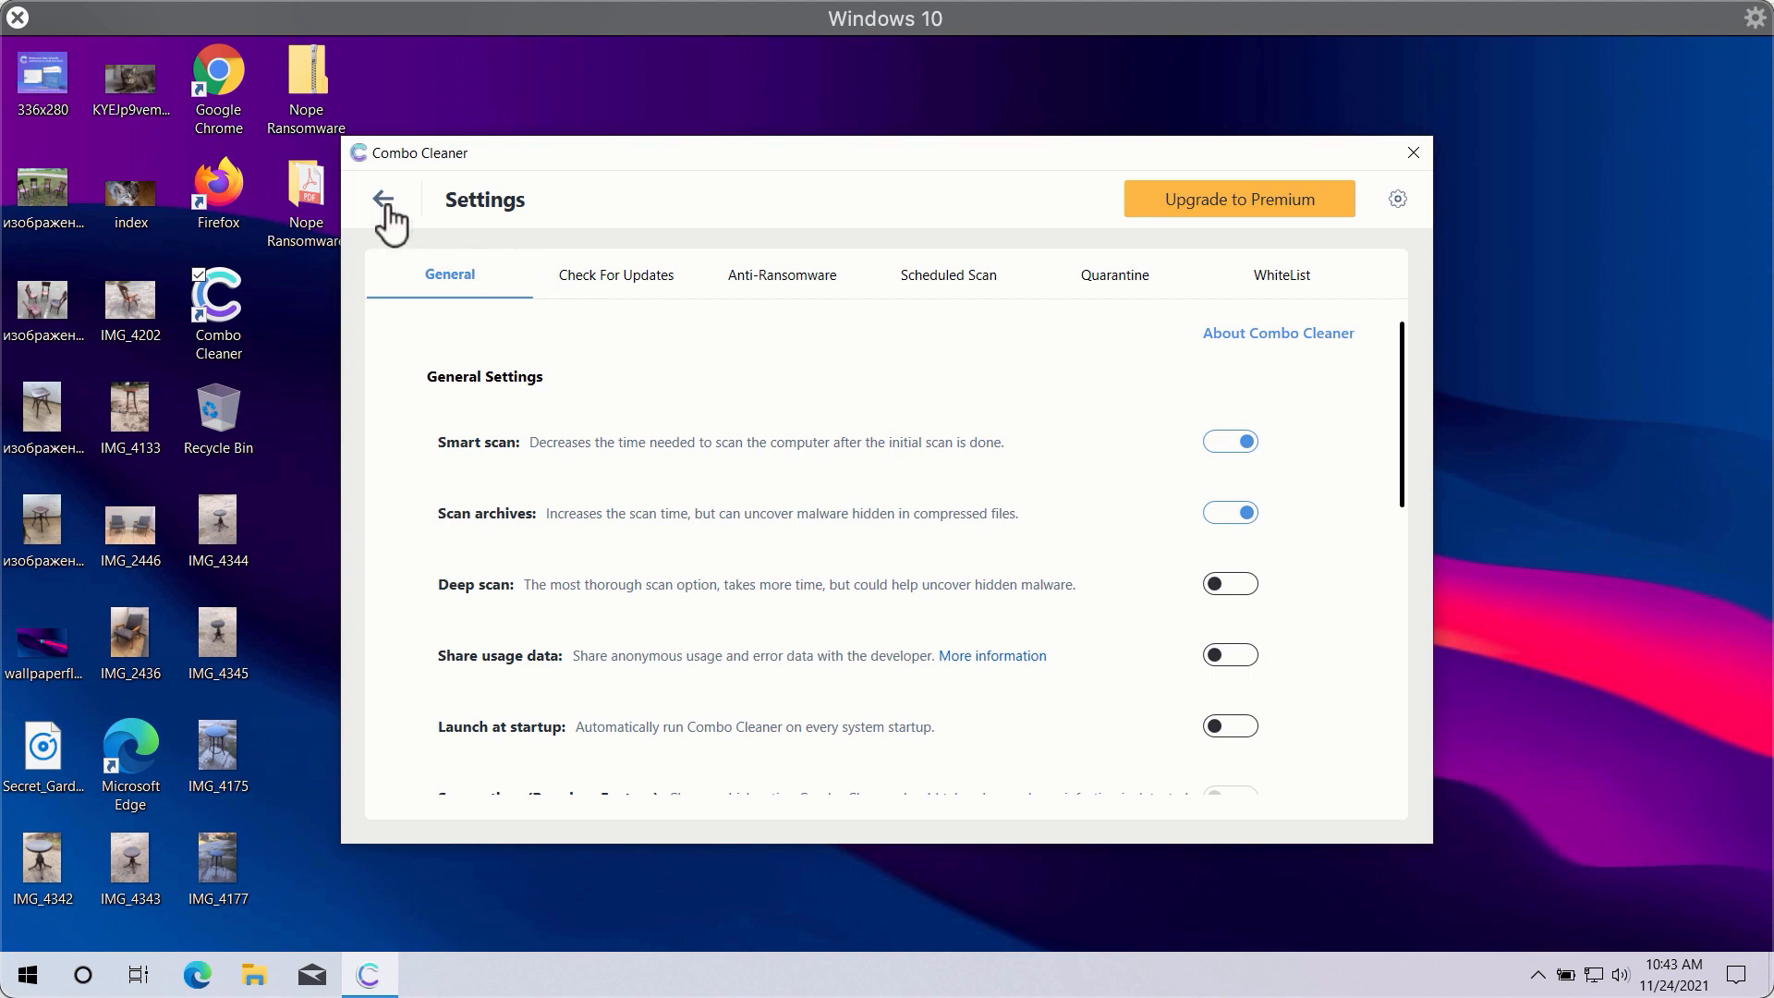
Step: Return to the running quick scan and cancel it to see the 12 detected threats
{"action": "left_click", "coordinate": [384, 200]}
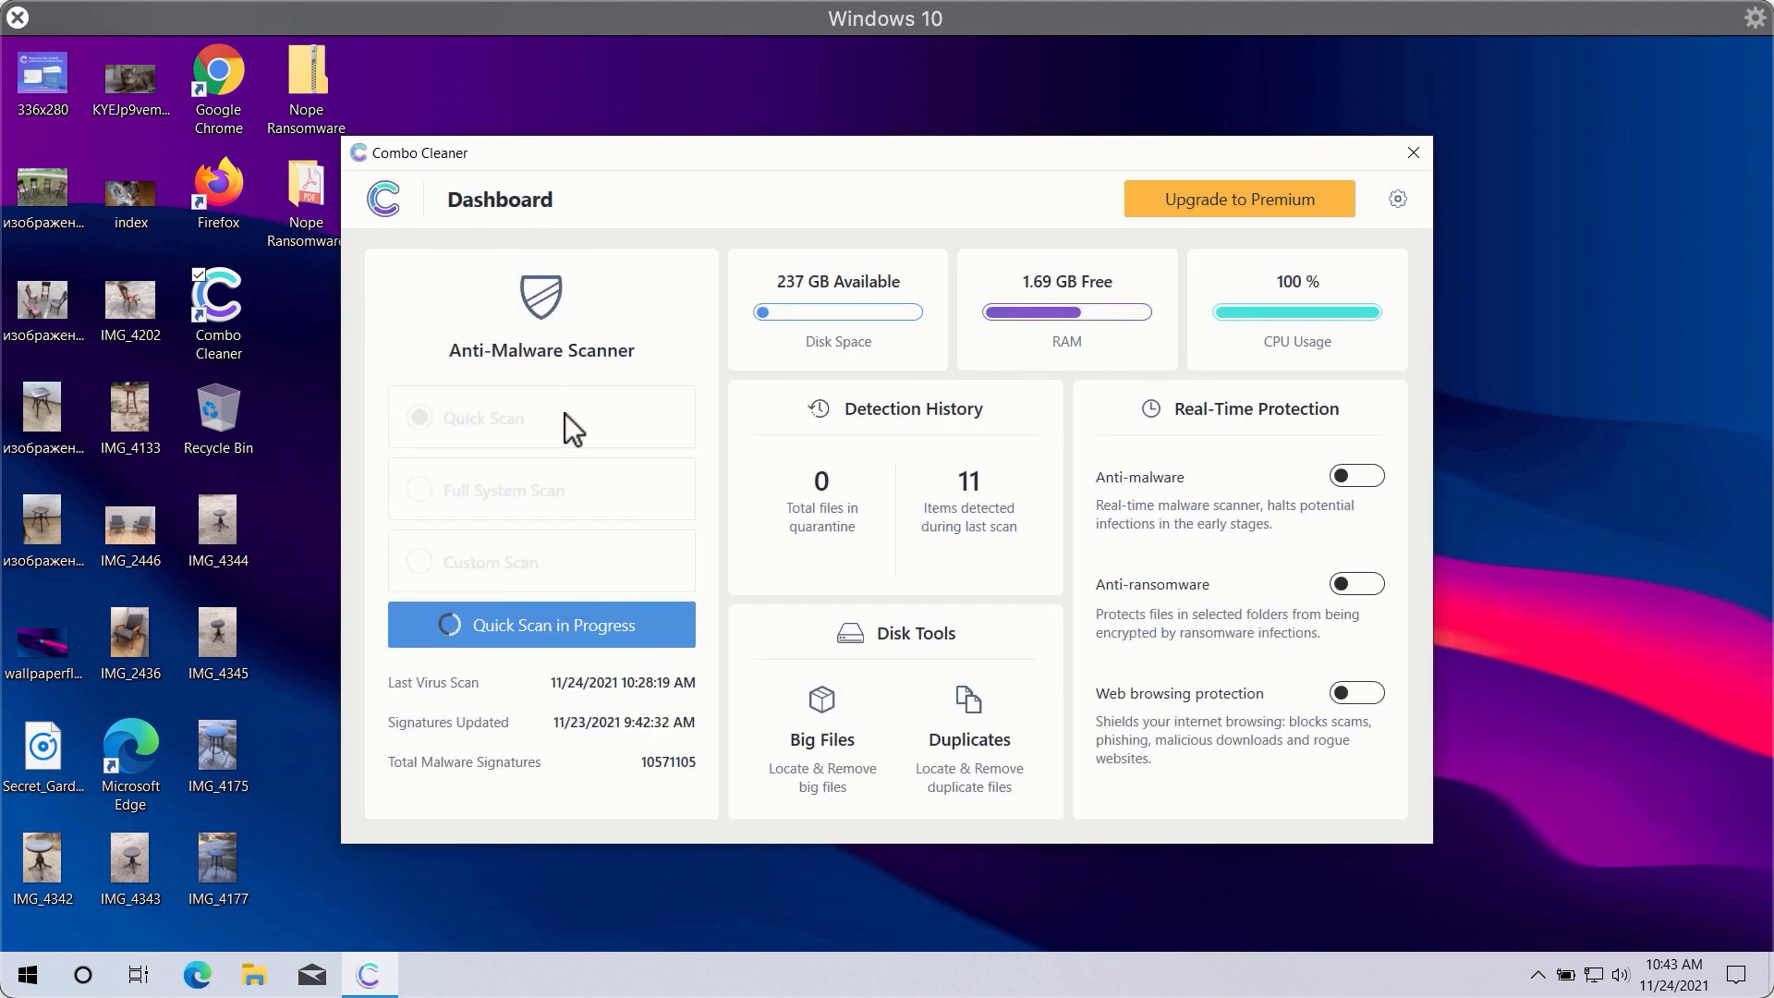
{"action": "left_click", "coordinate": [541, 625]}
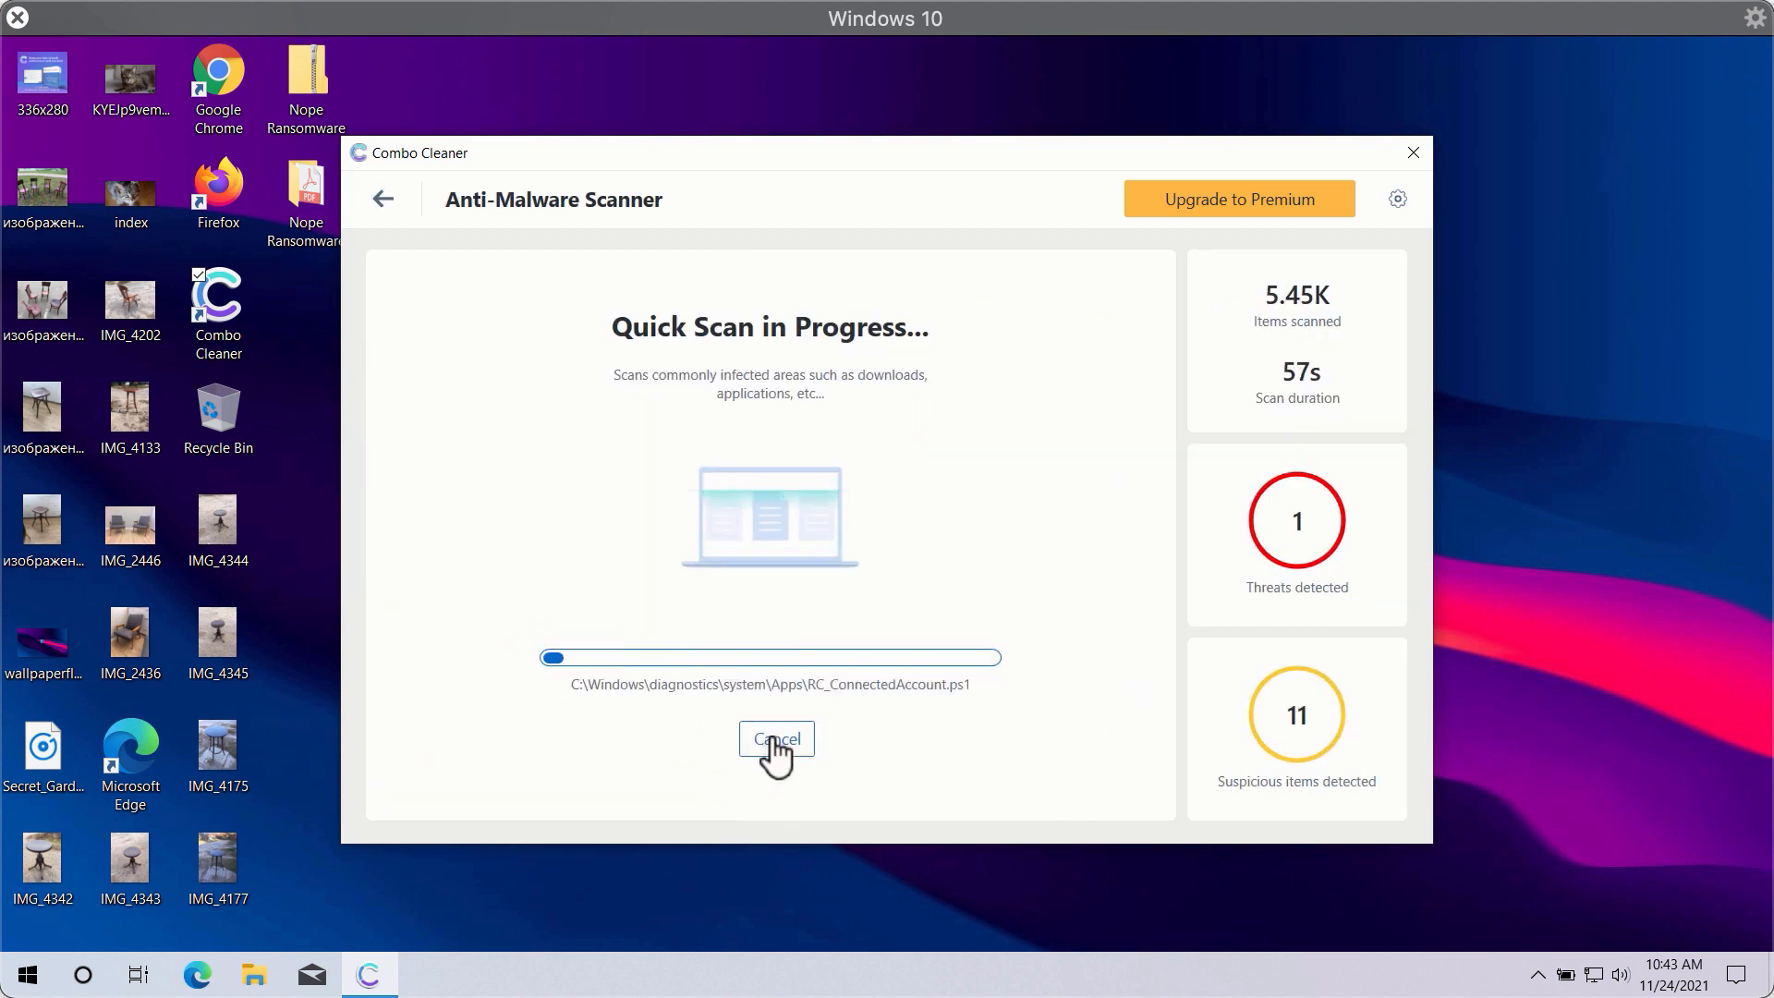
{"action": "left_click", "coordinate": [776, 739]}
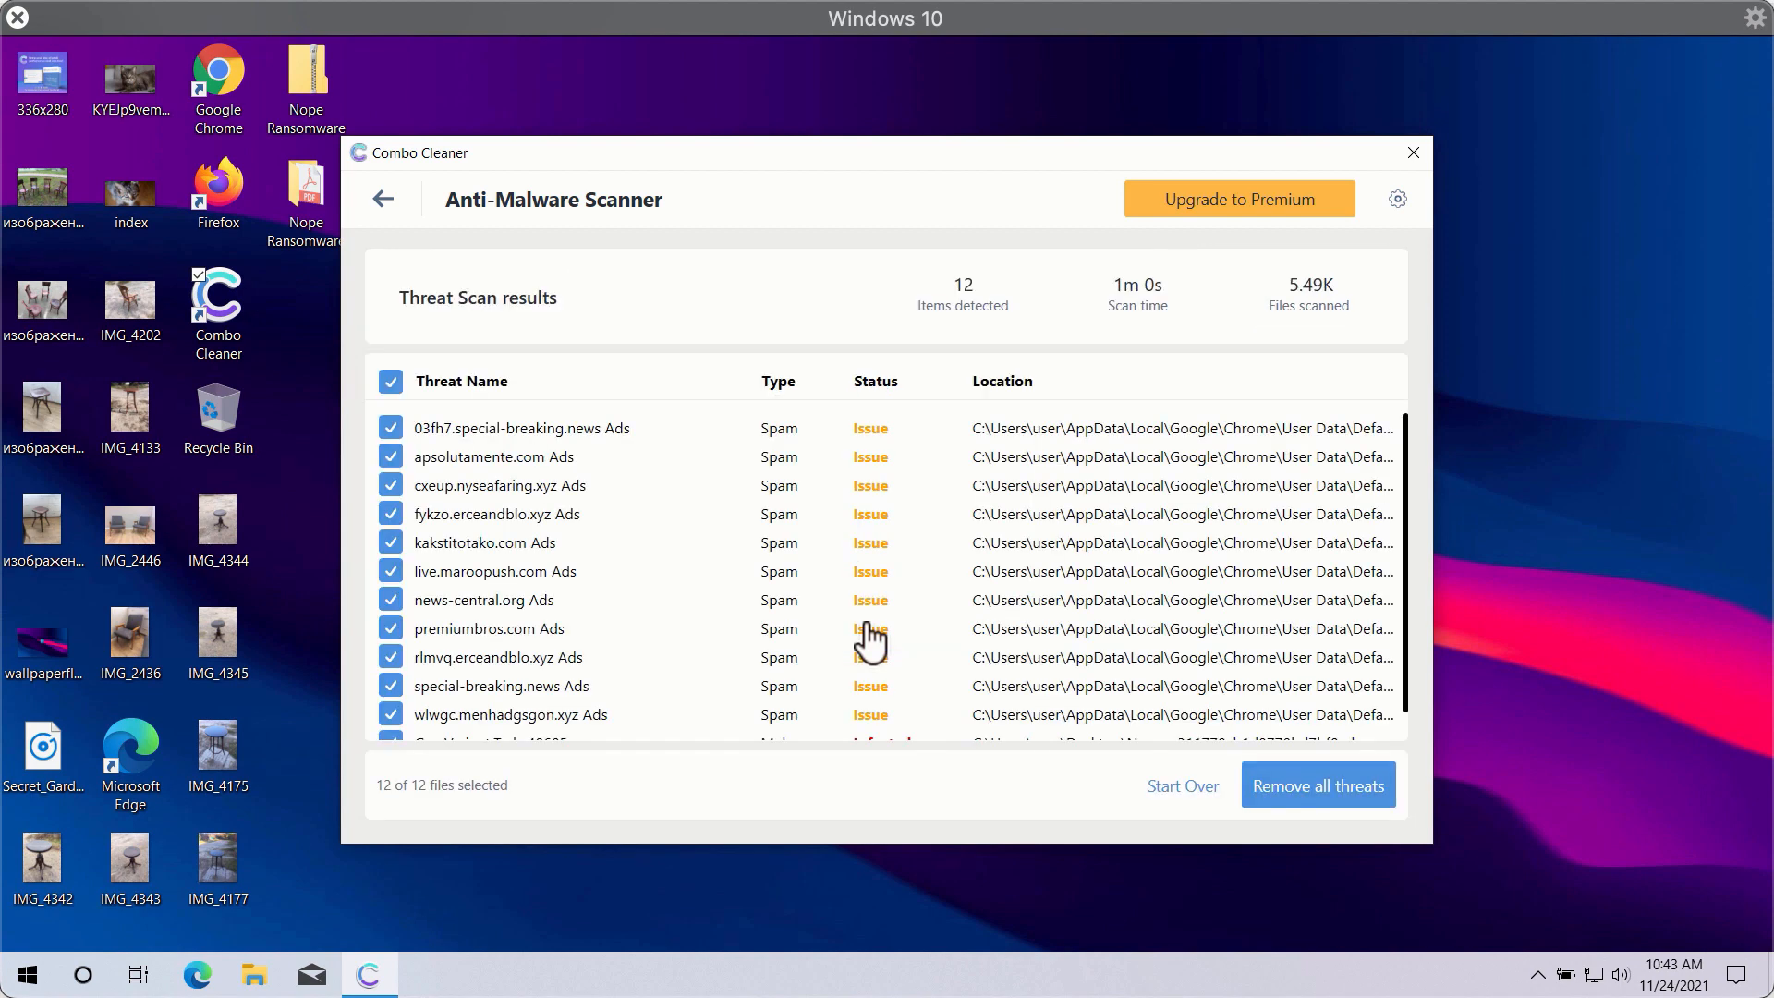
{"action": "scroll", "scroll_direction": "down", "scroll_amount": 3}
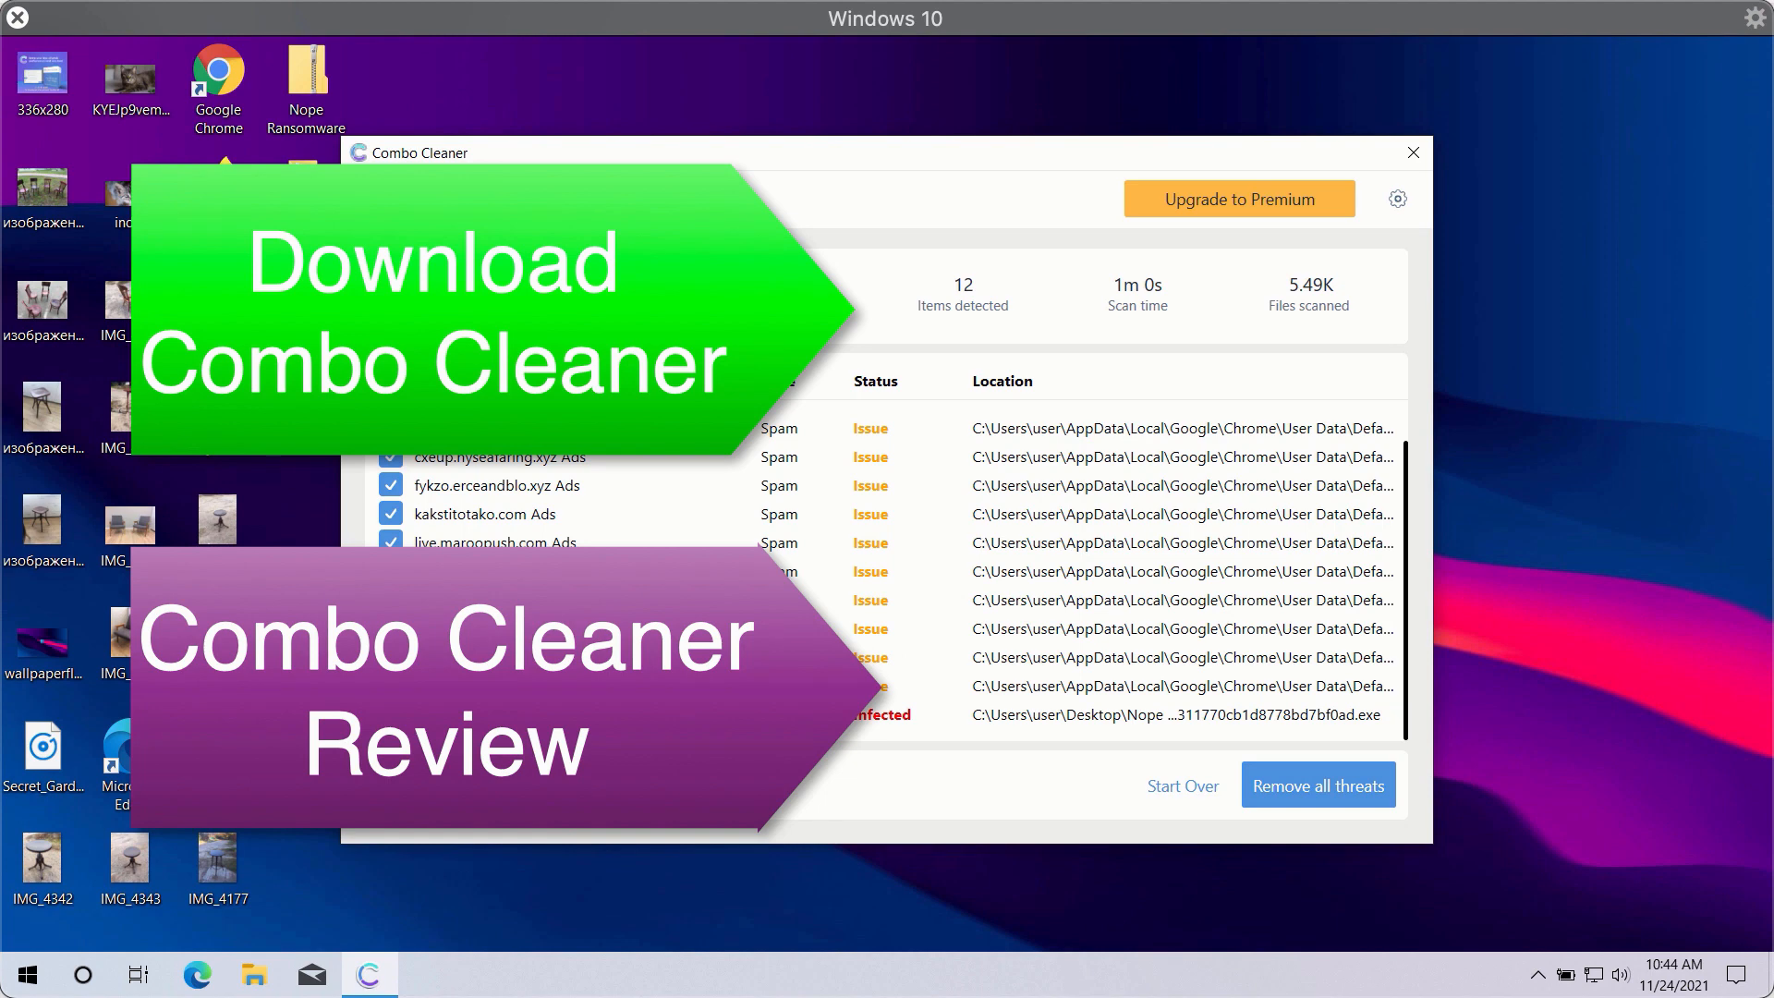
{"action": "mouse_move", "coordinate": [1145, 177]}
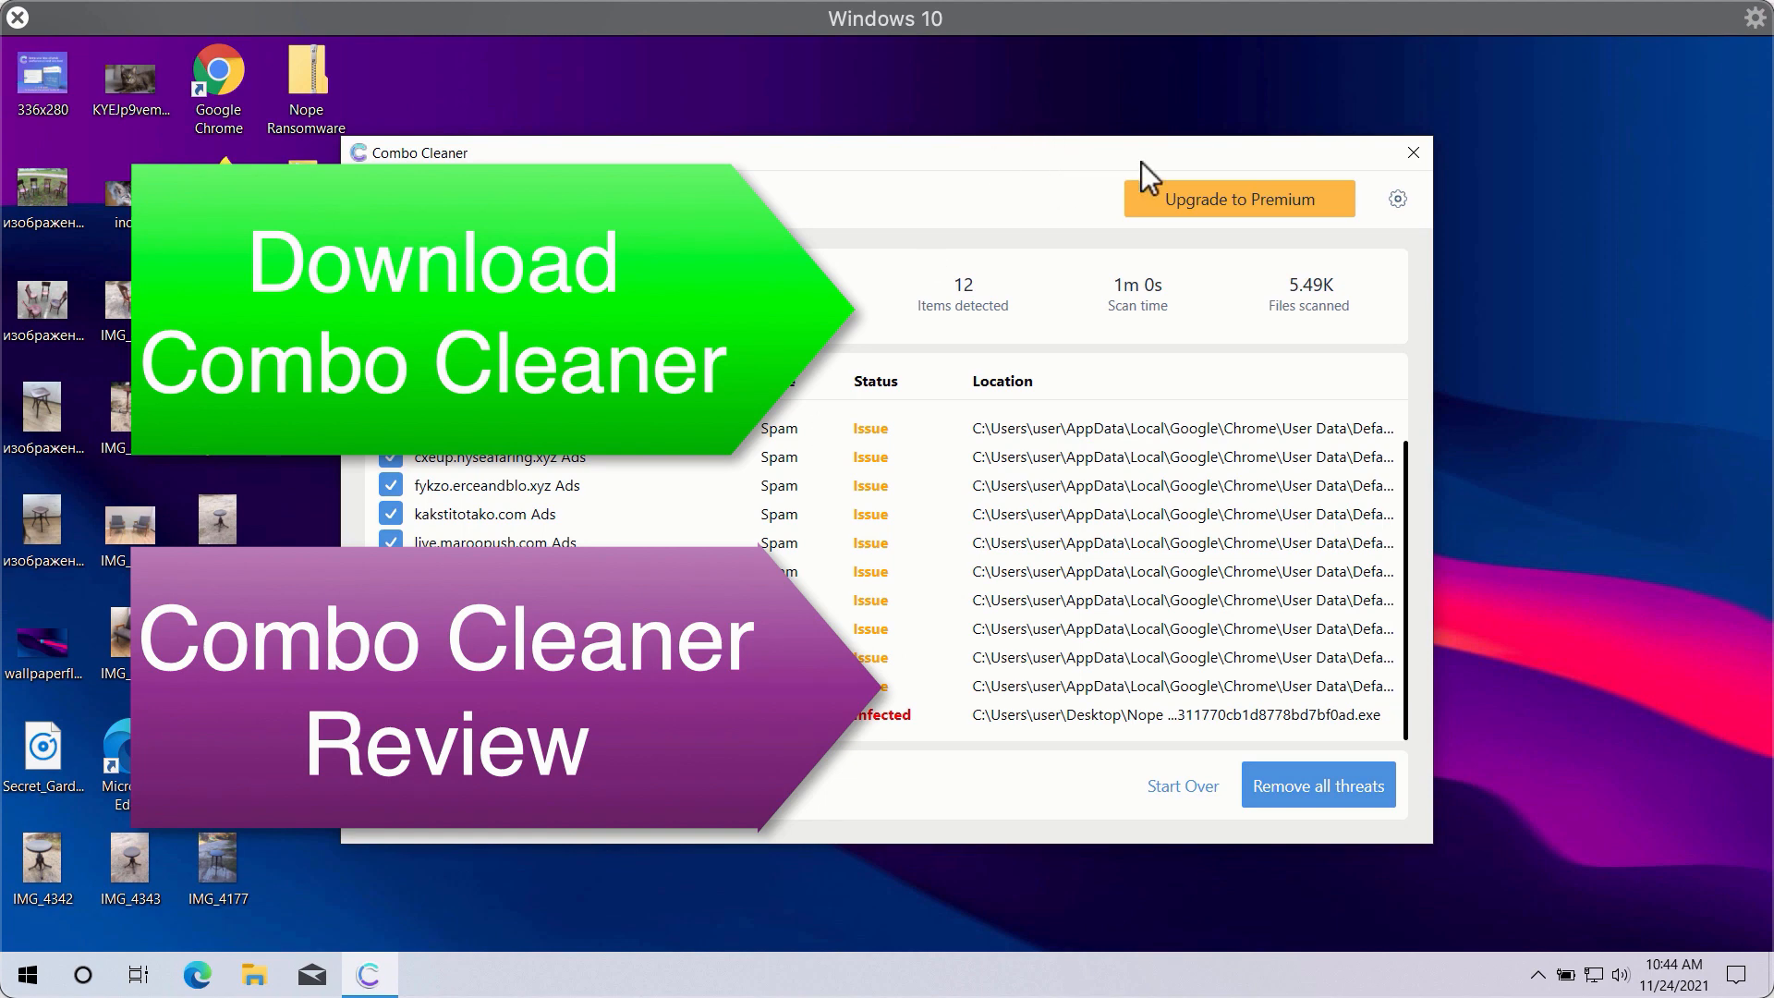
{"action": "mouse_move", "coordinate": [1318, 785]}
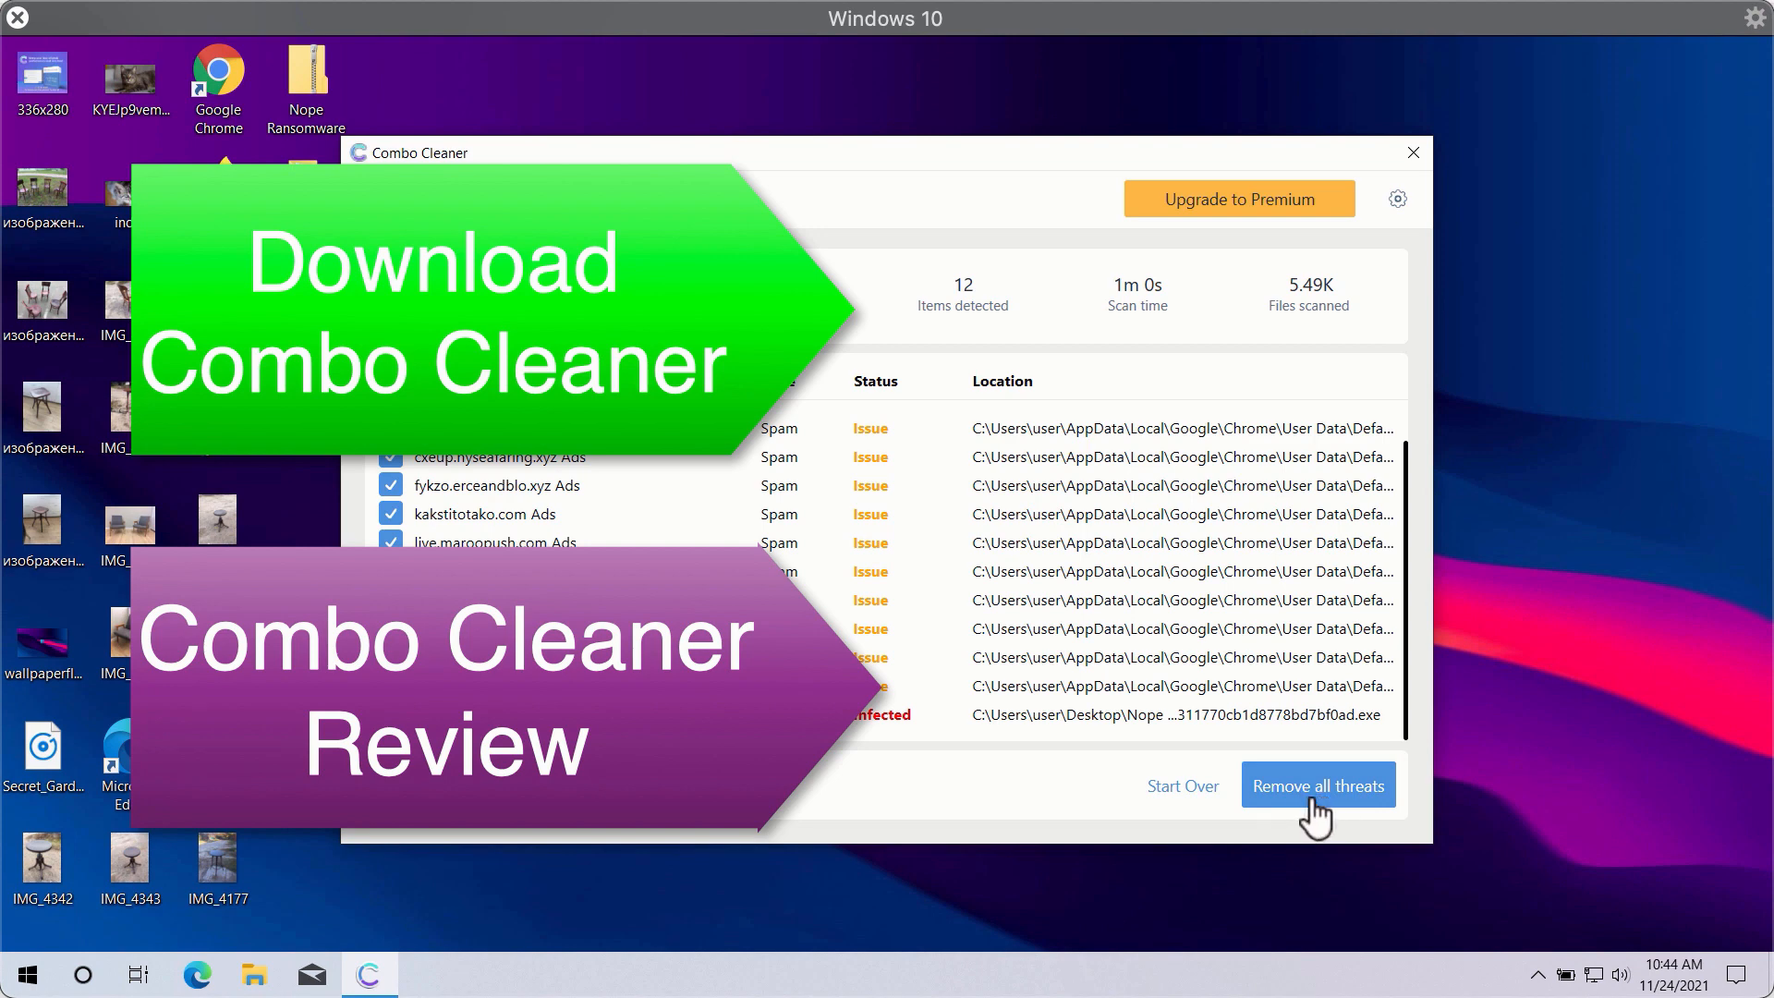
{"action": "mouse_move", "coordinate": [1145, 260]}
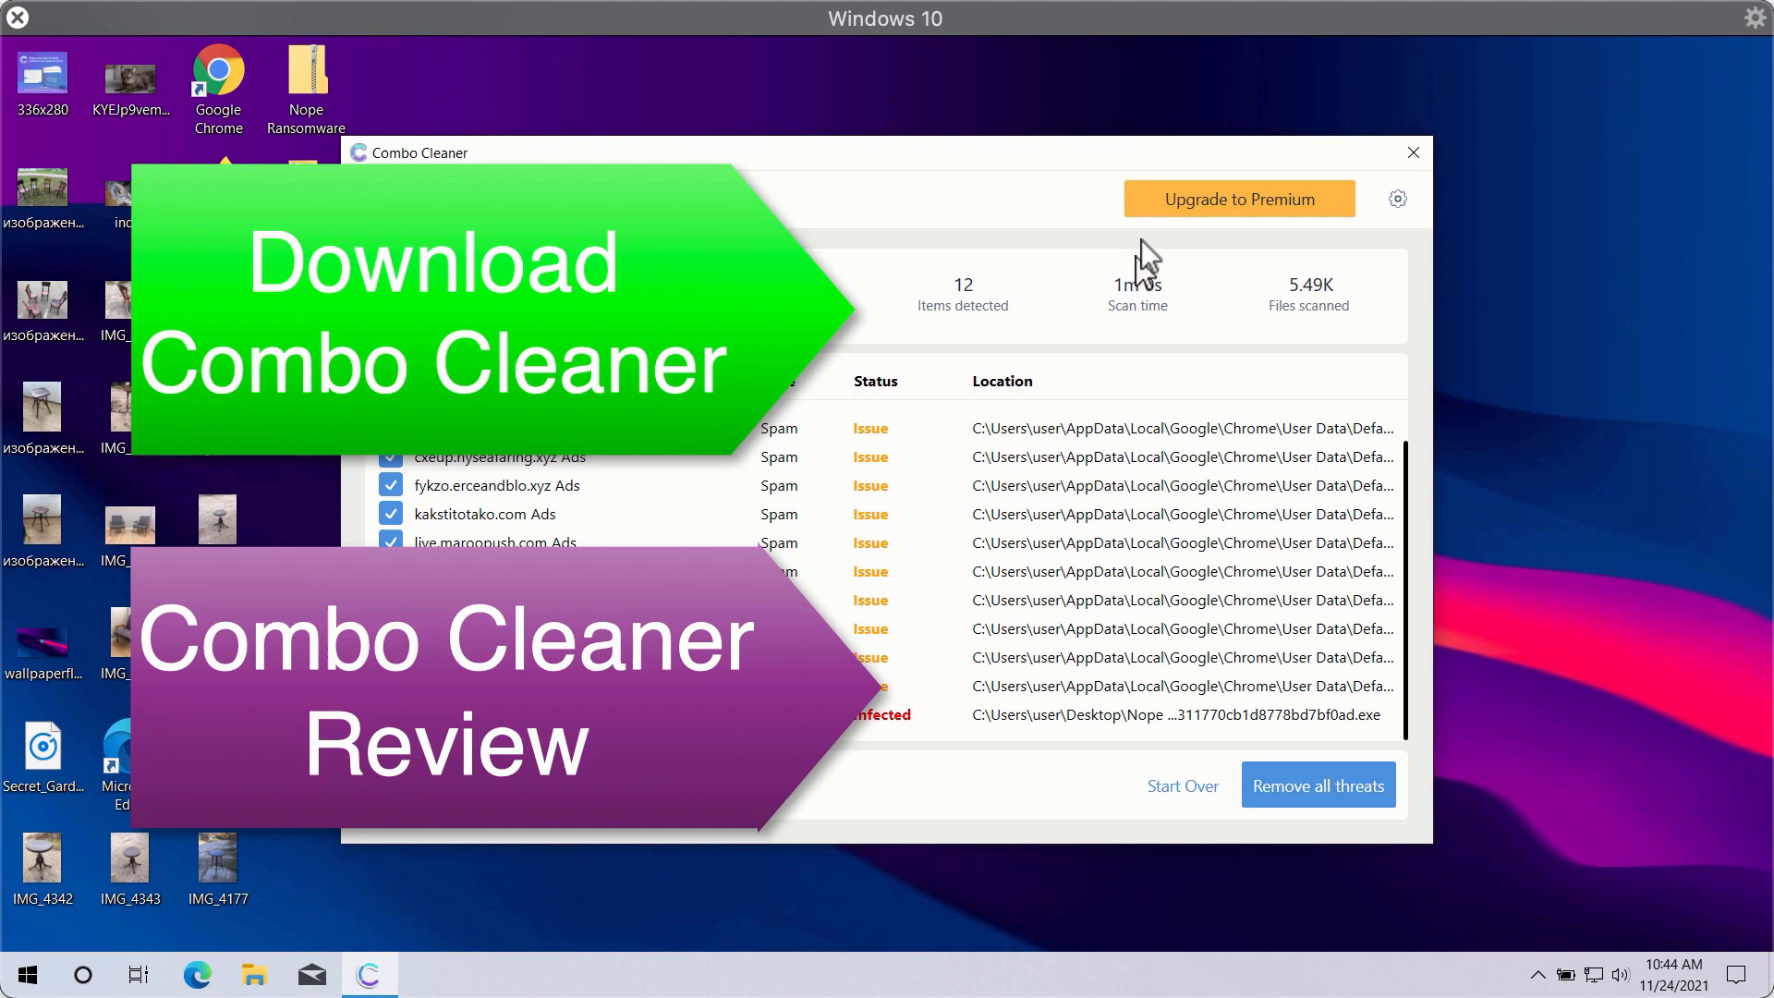